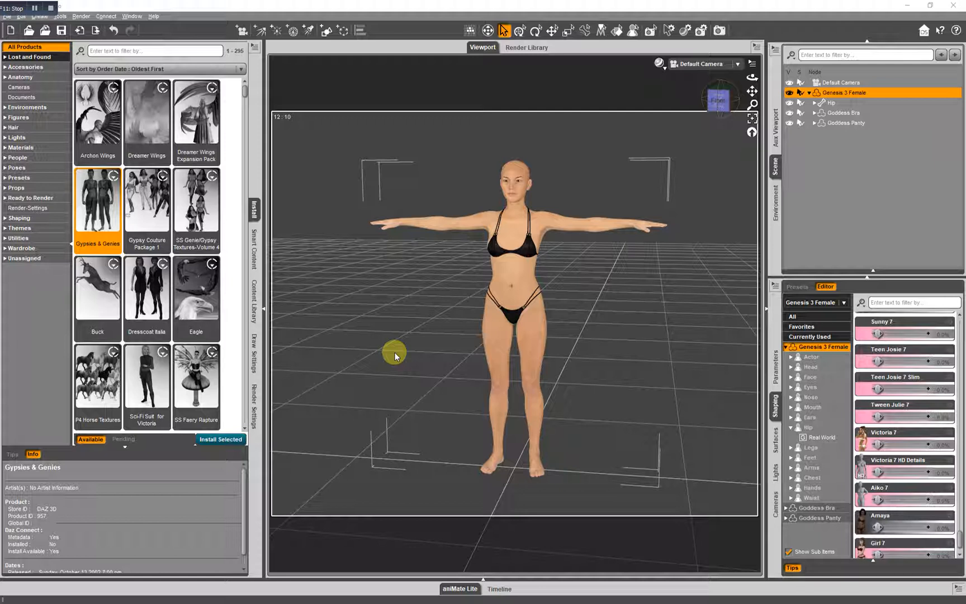
pyautogui.moveTo(379, 369)
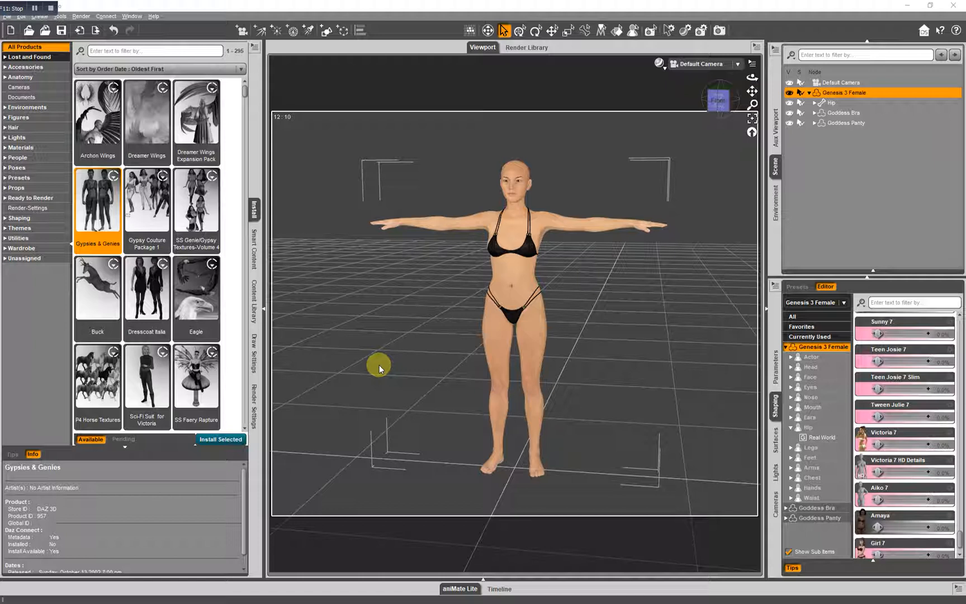
pyautogui.moveTo(359, 344)
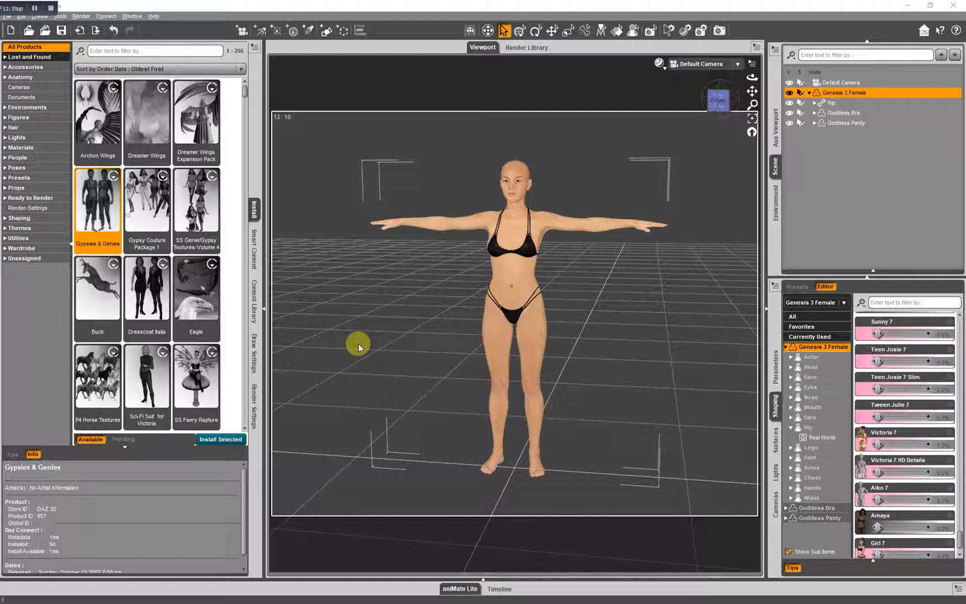
pyautogui.moveTo(373, 230)
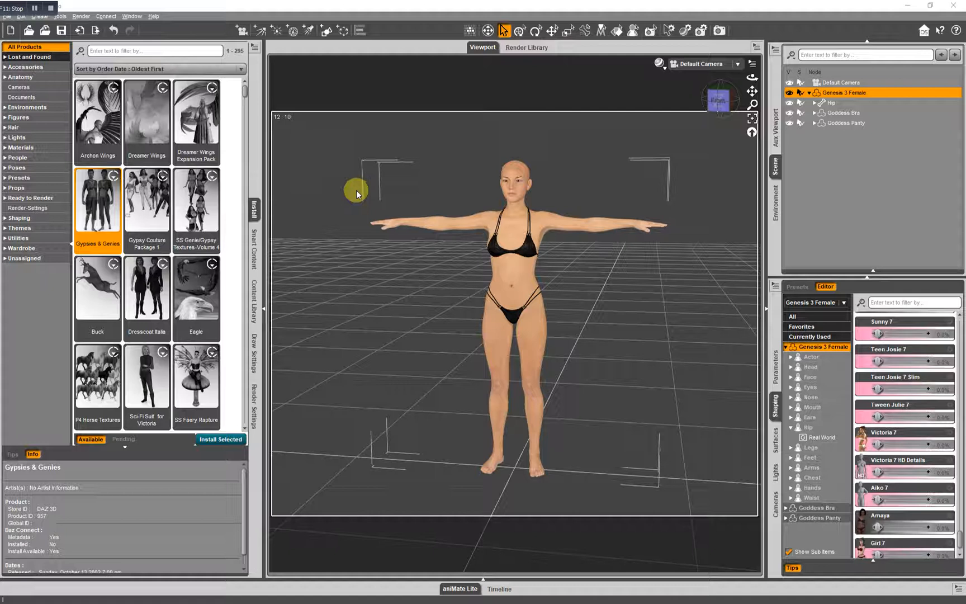
# Step: Look at the interface layout choices and leave the layout unchanged
pyautogui.click(131, 15)
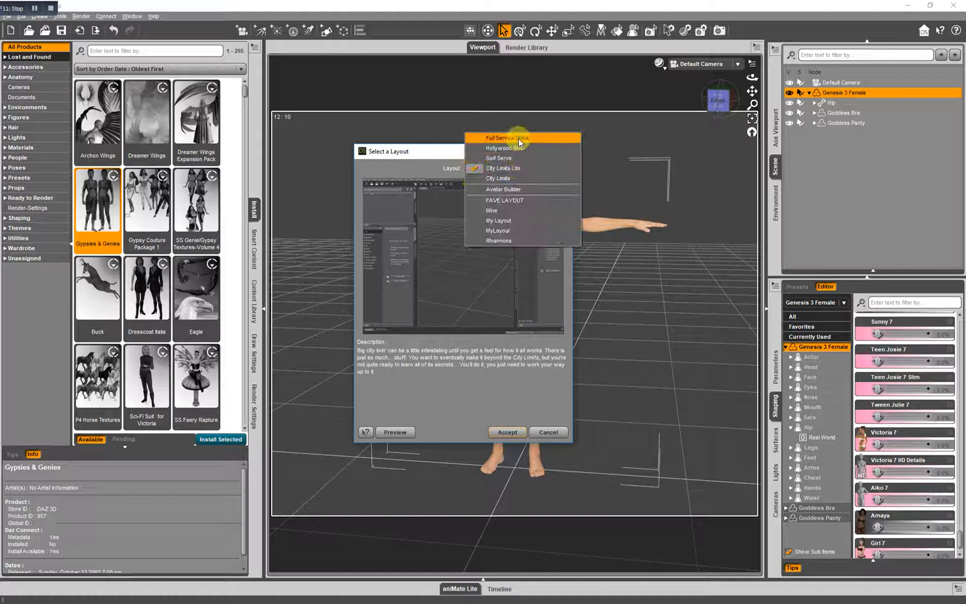
pyautogui.moveTo(497, 178)
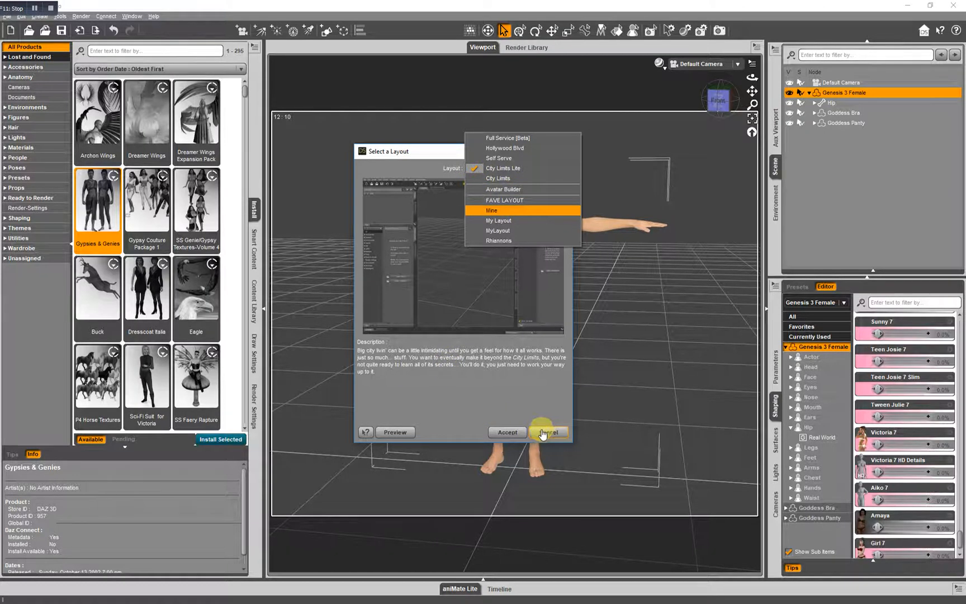
pyautogui.click(547, 431)
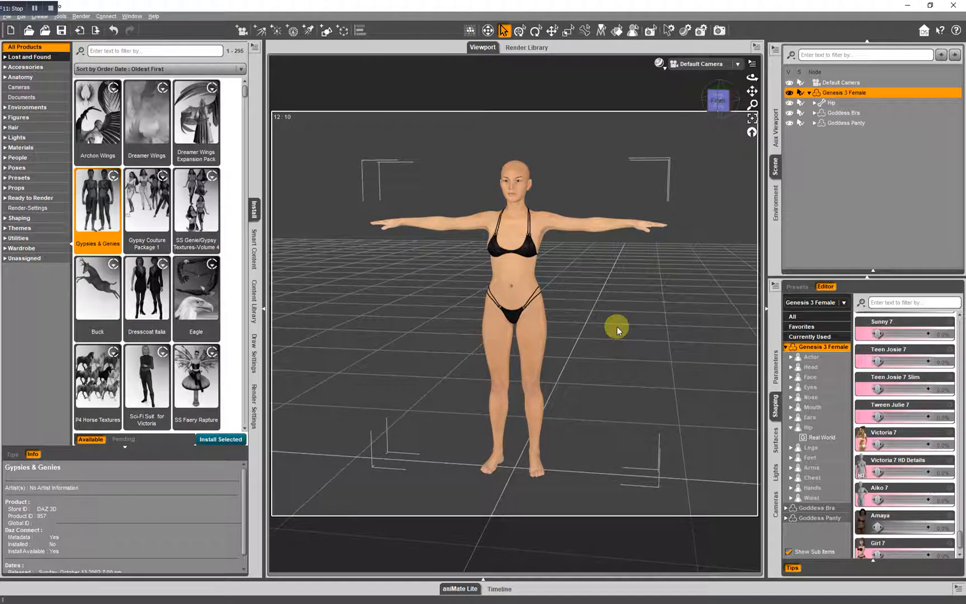
pyautogui.moveTo(583, 283)
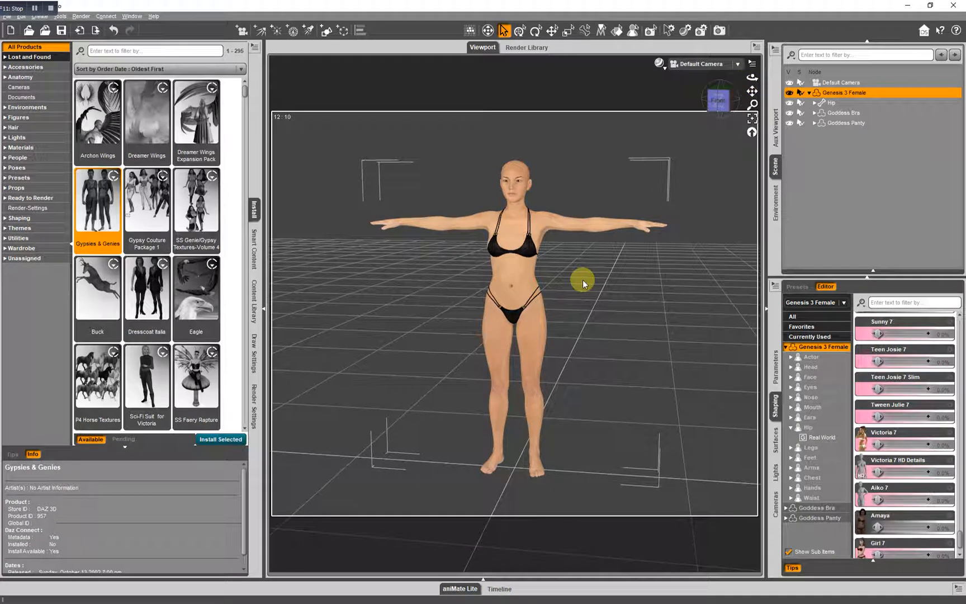
pyautogui.click(518, 314)
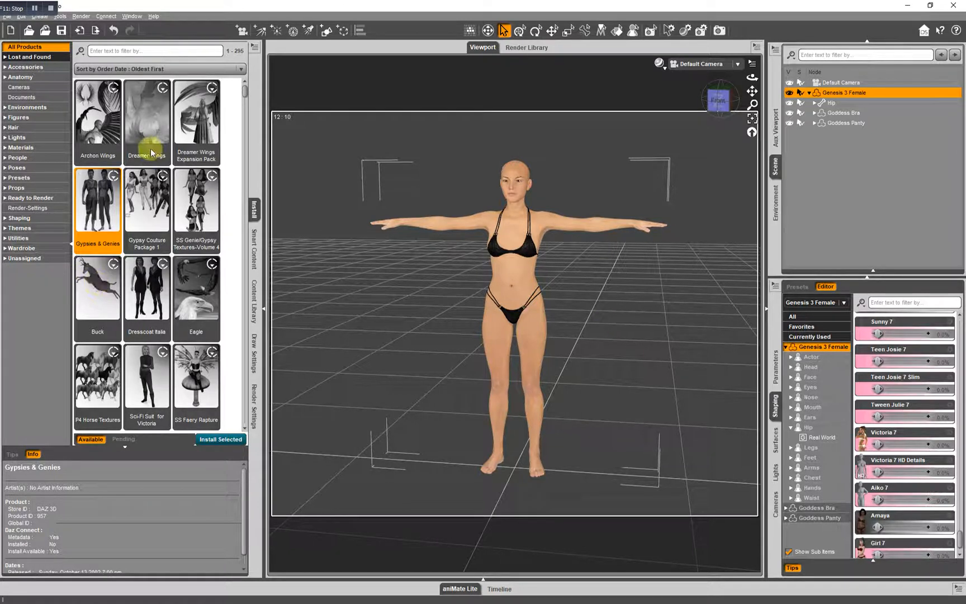
pyautogui.moveTo(847, 407)
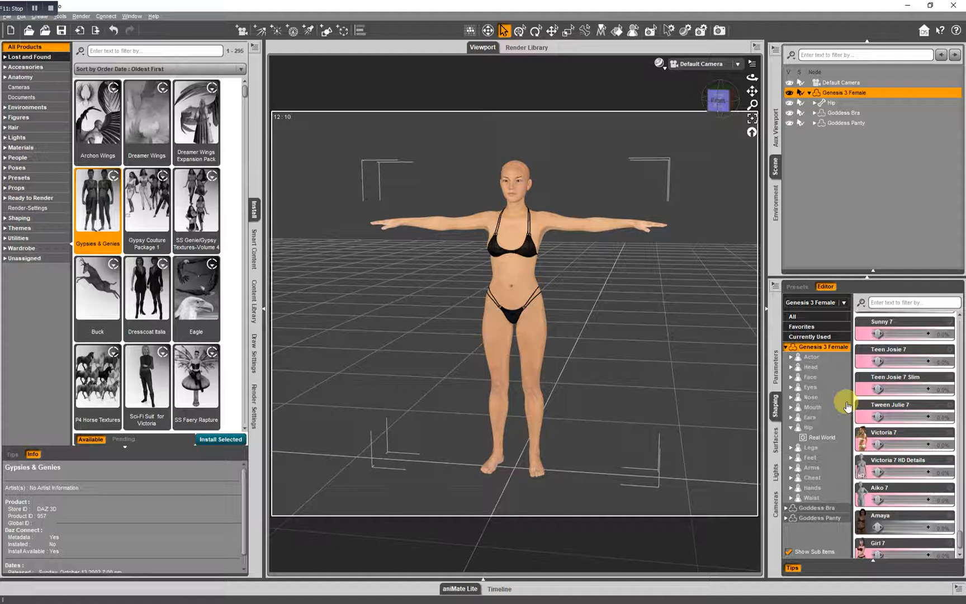
pyautogui.moveTo(148, 144)
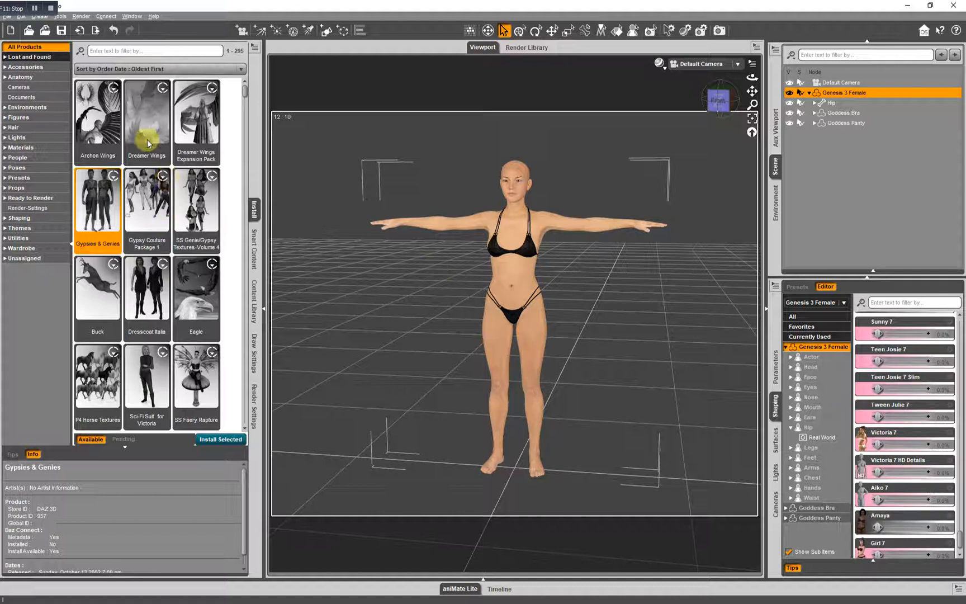
pyautogui.moveTo(46, 316)
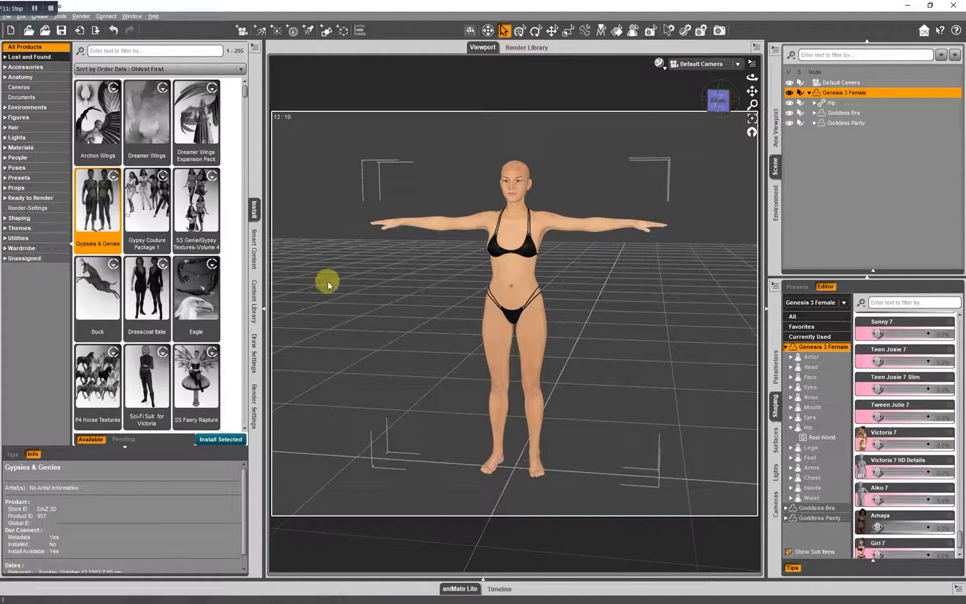
pyautogui.moveTo(298, 311)
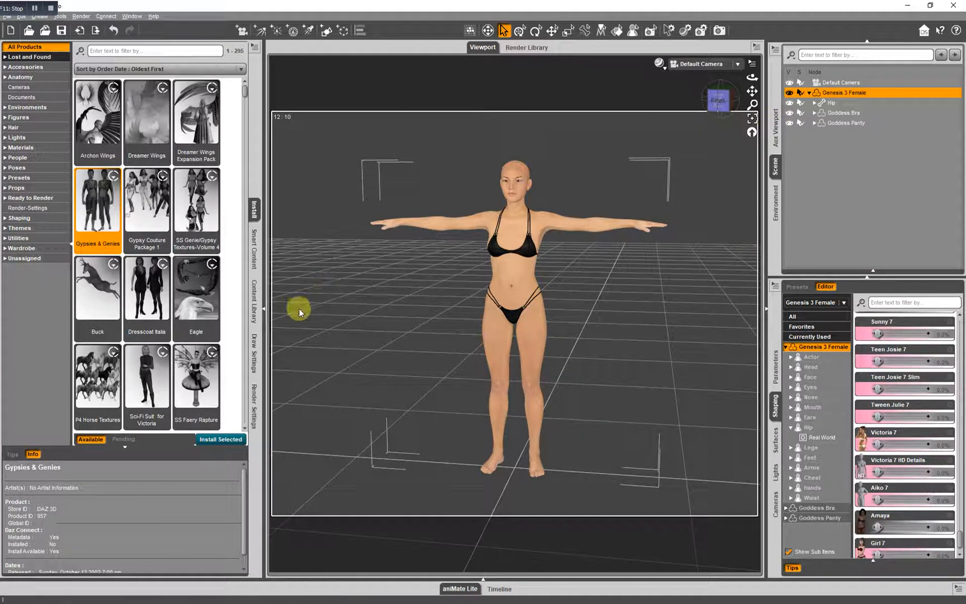
pyautogui.moveTo(311, 322)
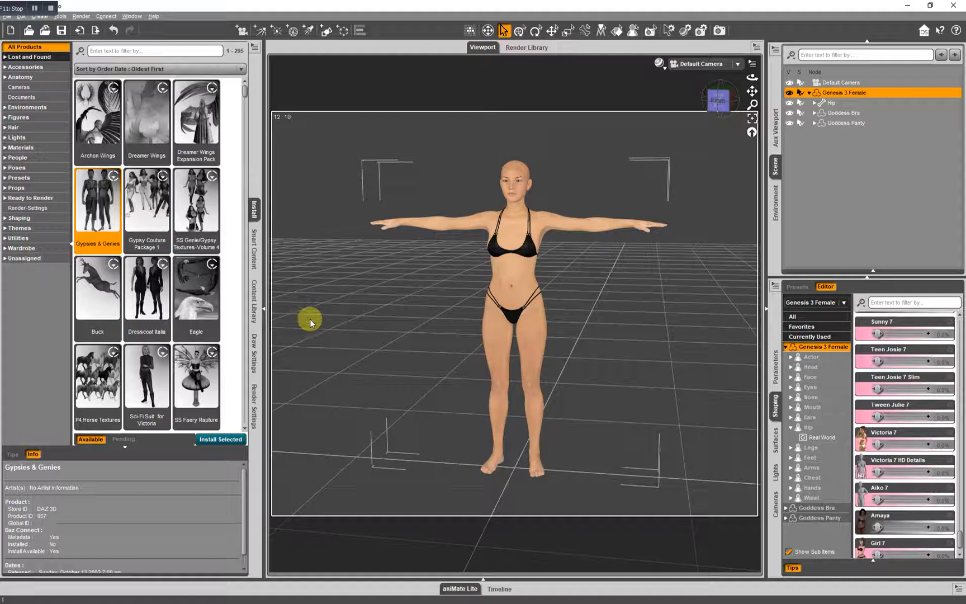
pyautogui.moveTo(571, 293)
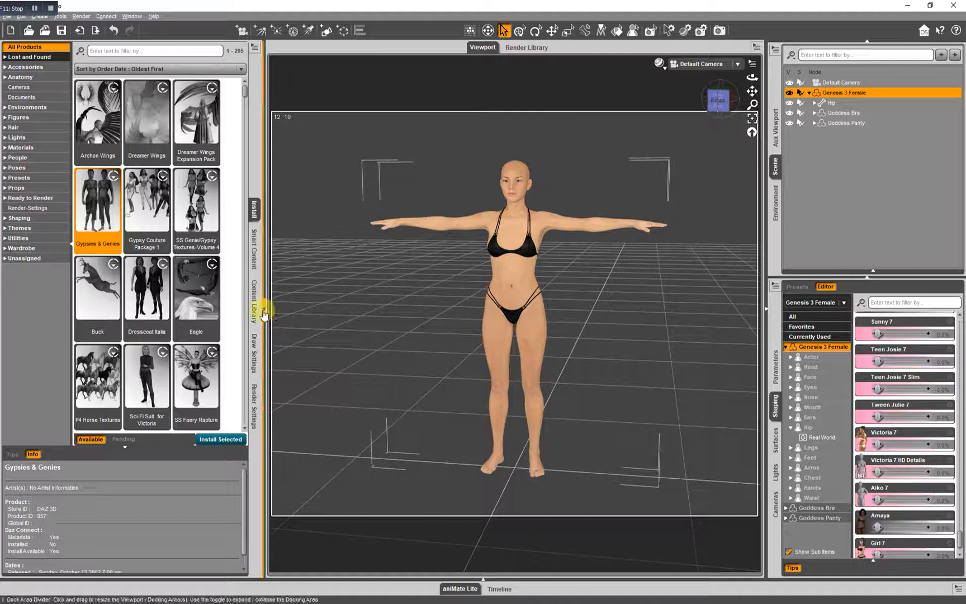
# Step: Collapse and re-expand the left dock and the lower-right Shaping/Surfaces pane group
pyautogui.click(255, 309)
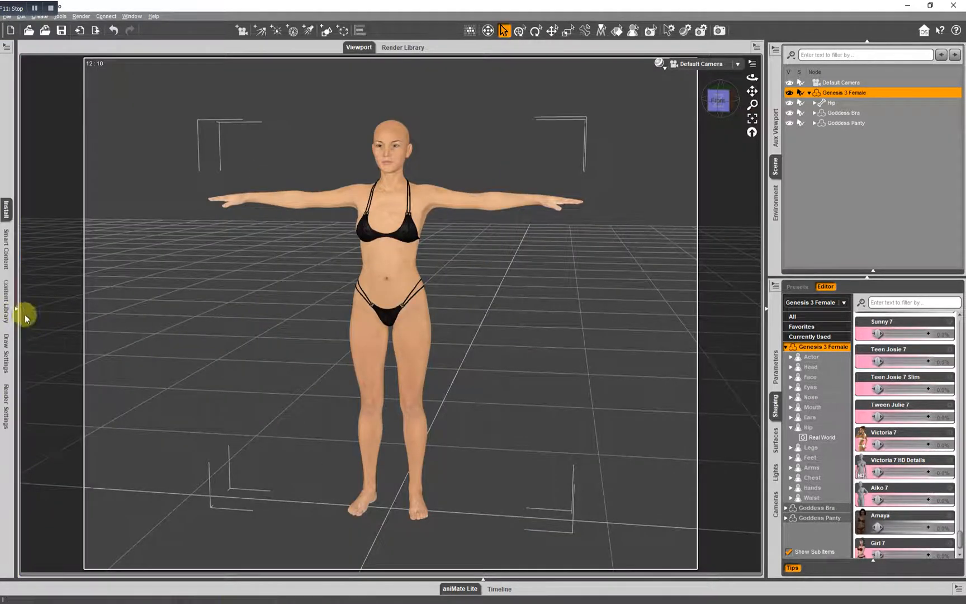
pyautogui.click(6, 213)
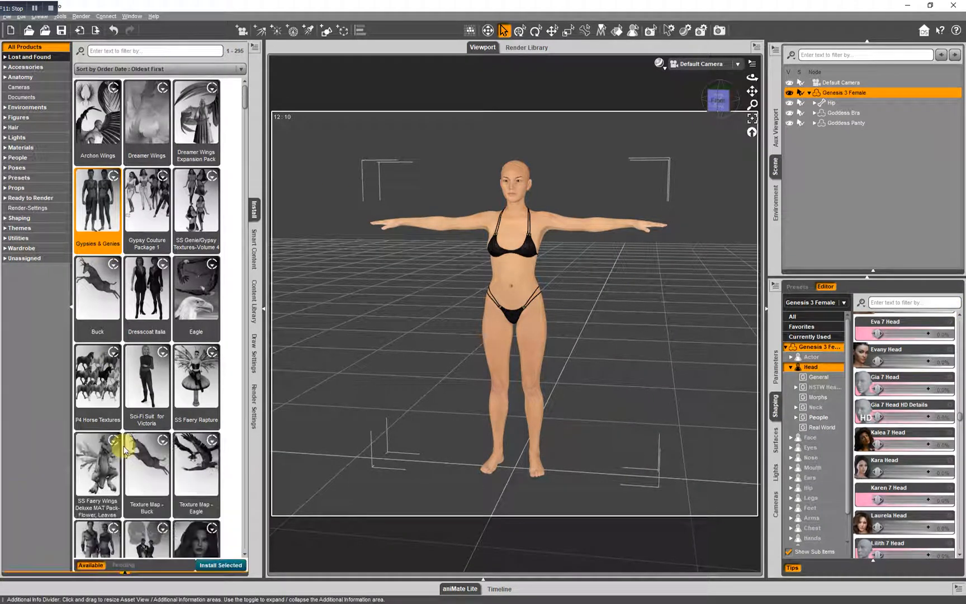
pyautogui.moveTo(125, 574)
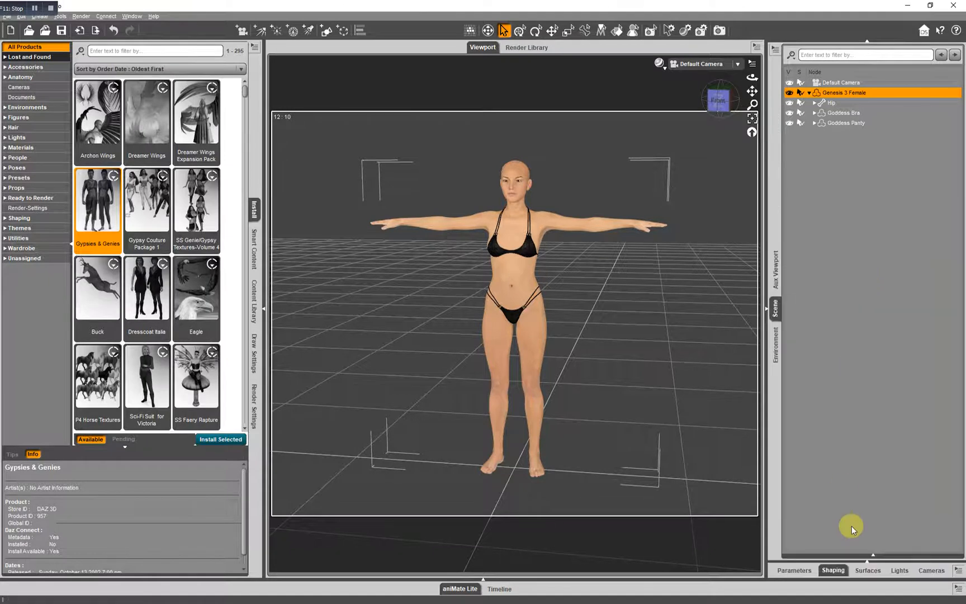
pyautogui.moveTo(873, 558)
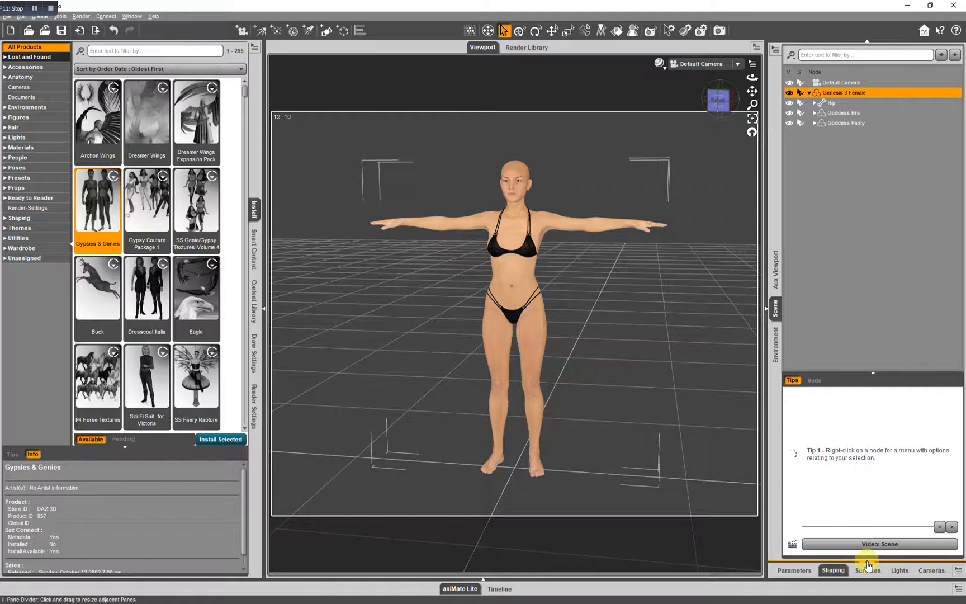
pyautogui.click(833, 570)
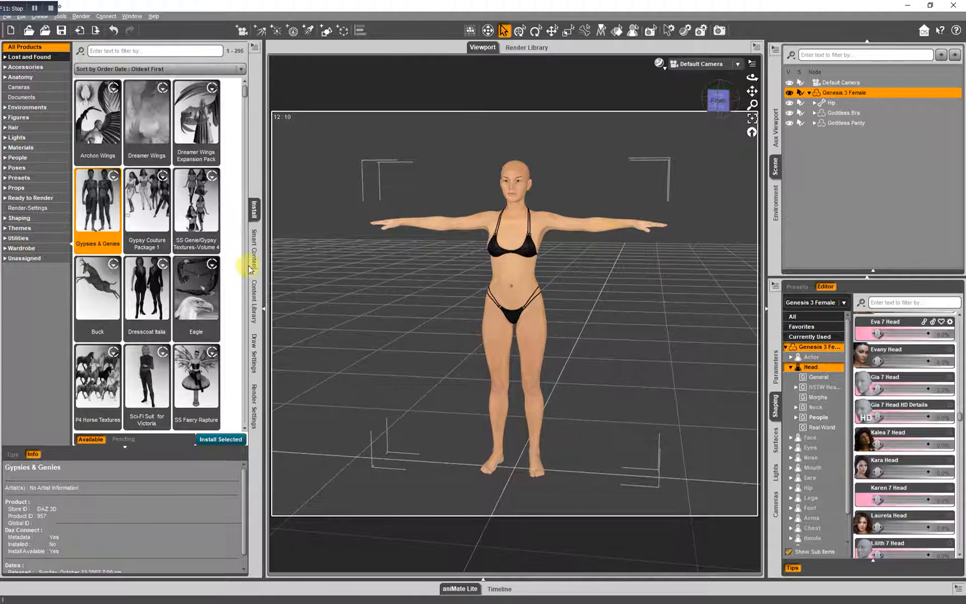
pyautogui.moveTo(724, 467)
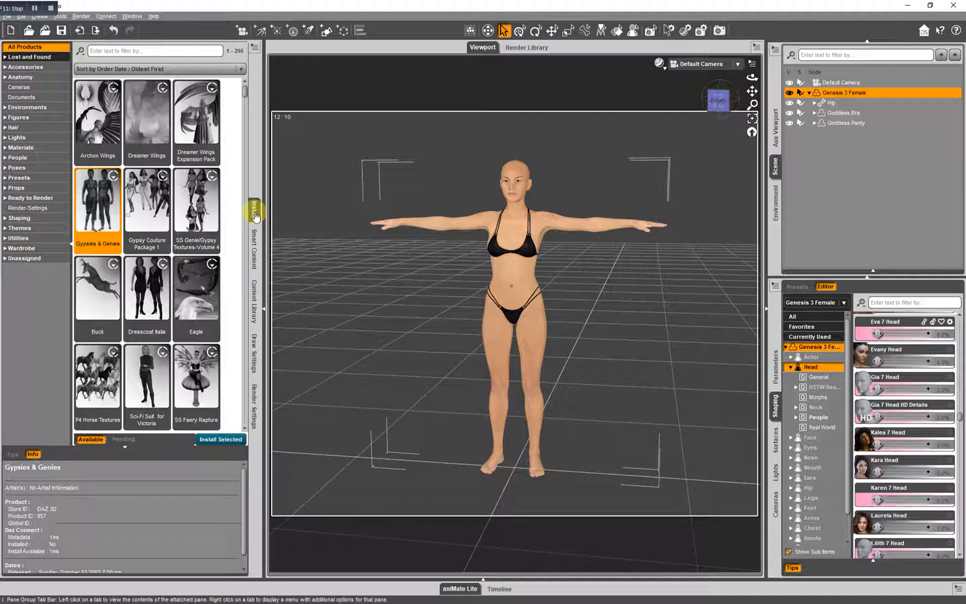
# Step: Browse Archon Wings, Dreamer Wings, Buck and Gypsies & Genies, then bring up Archon Wings' action menu
pyautogui.click(98, 110)
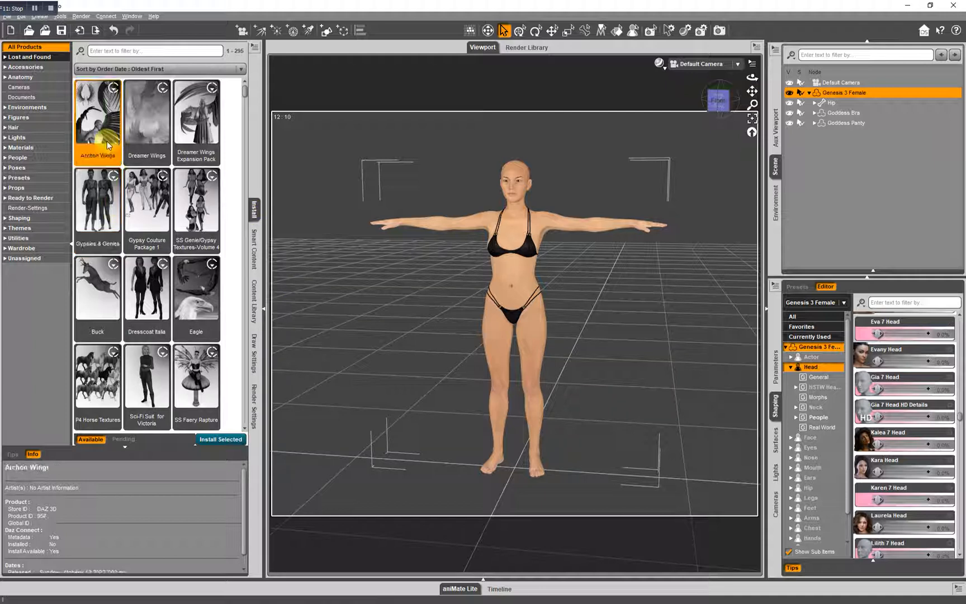
pyautogui.click(196, 111)
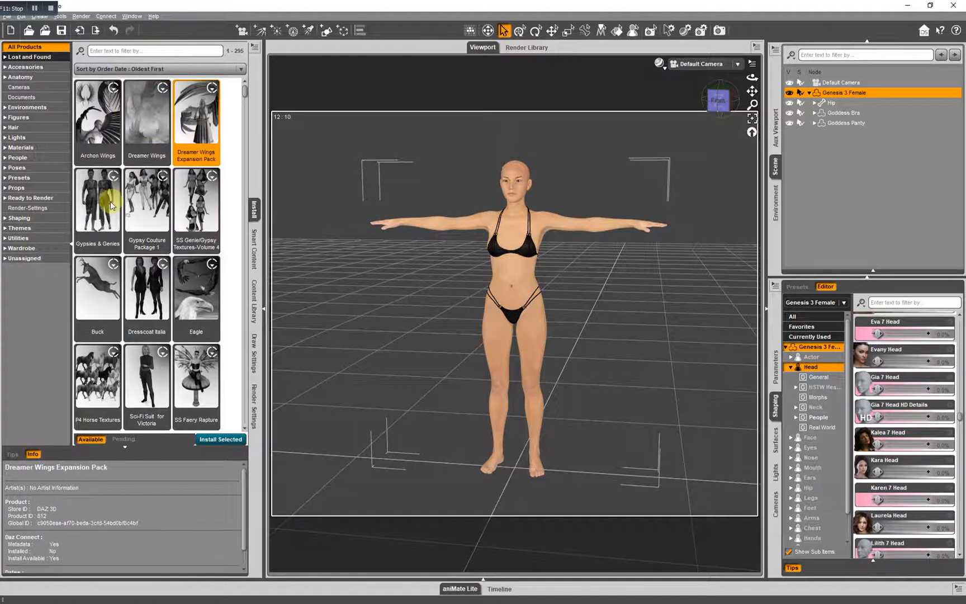
pyautogui.click(97, 288)
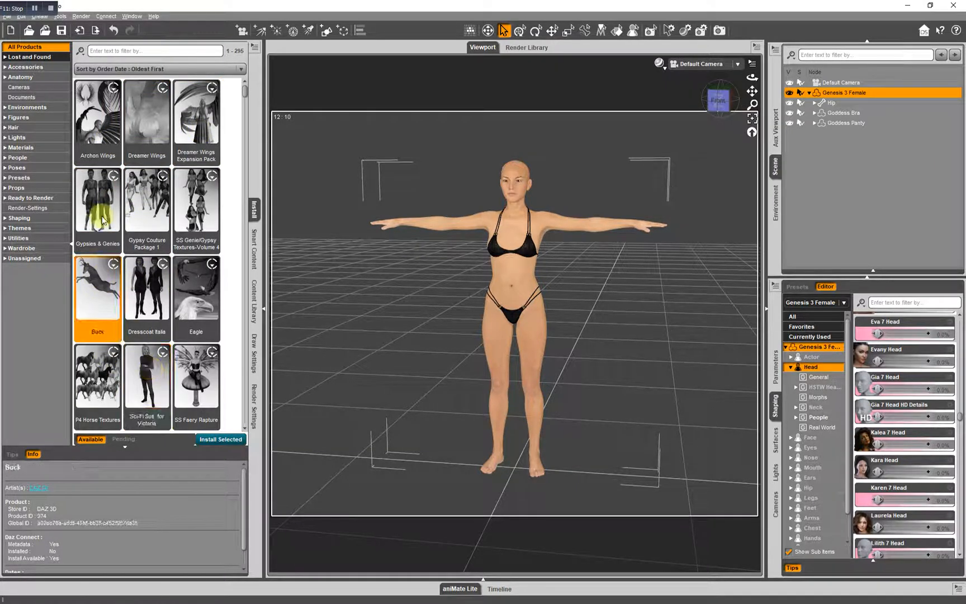
pyautogui.click(97, 197)
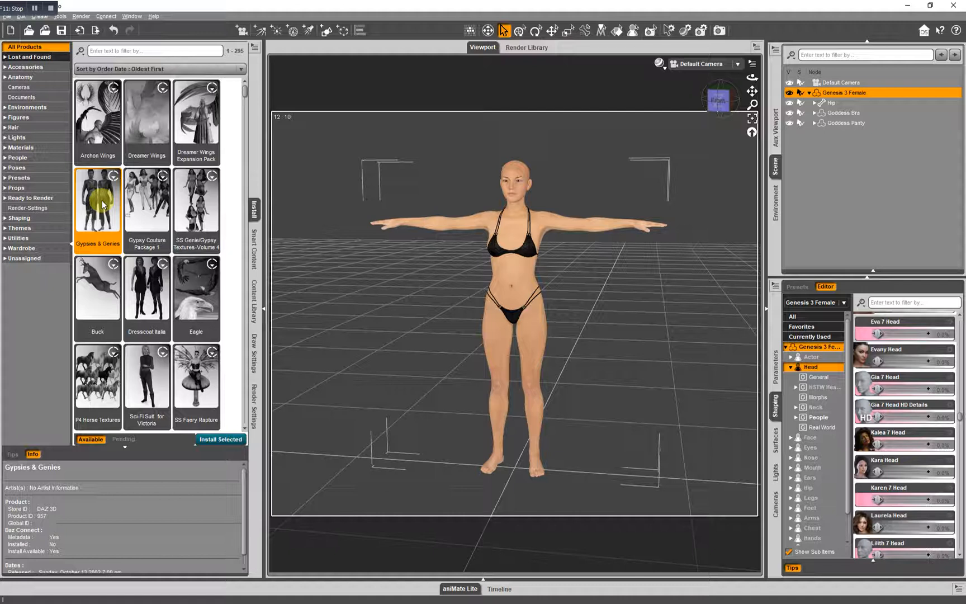
pyautogui.click(98, 111)
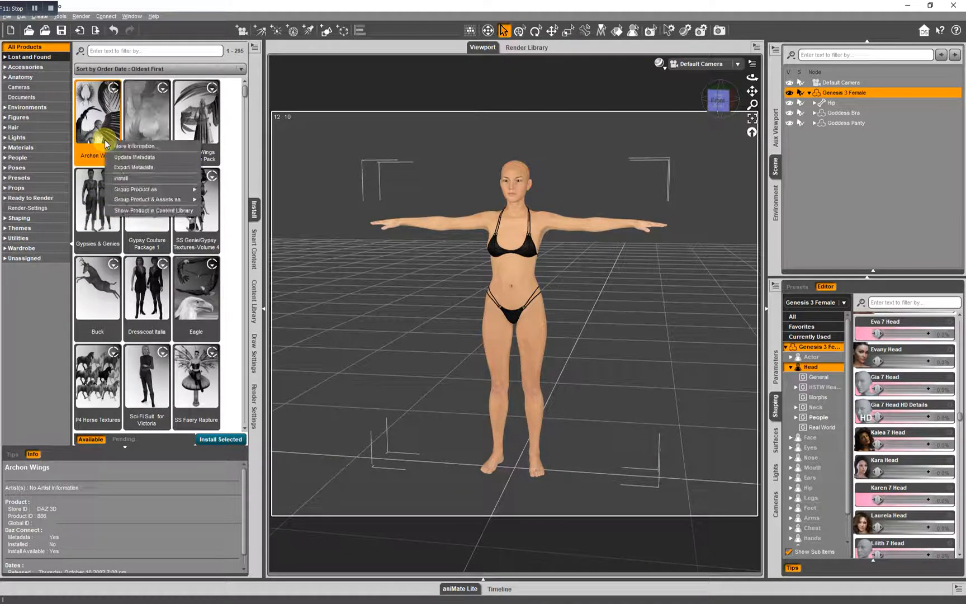
pyautogui.moveTo(122, 178)
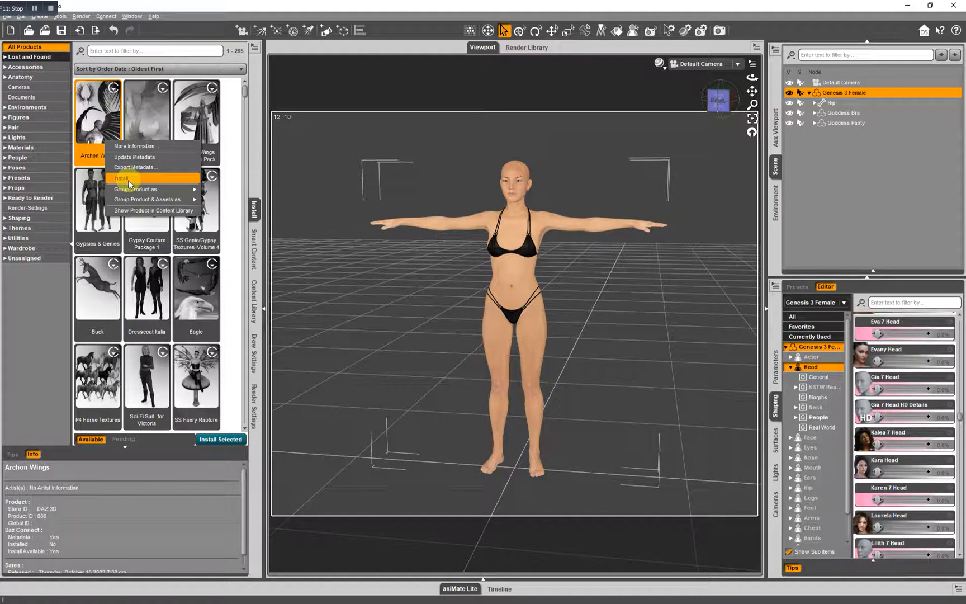
pyautogui.moveTo(297, 278)
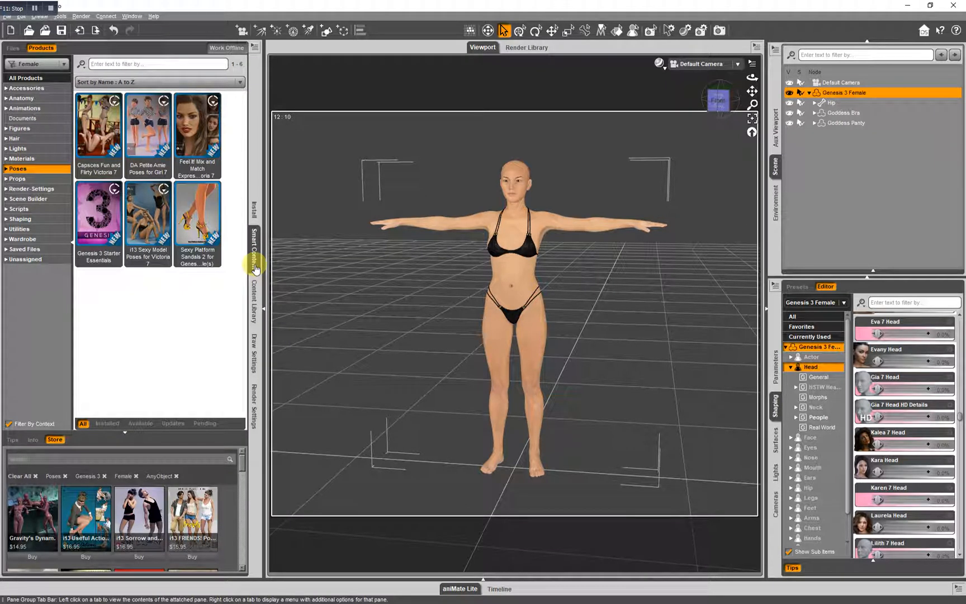
pyautogui.moveTo(196, 302)
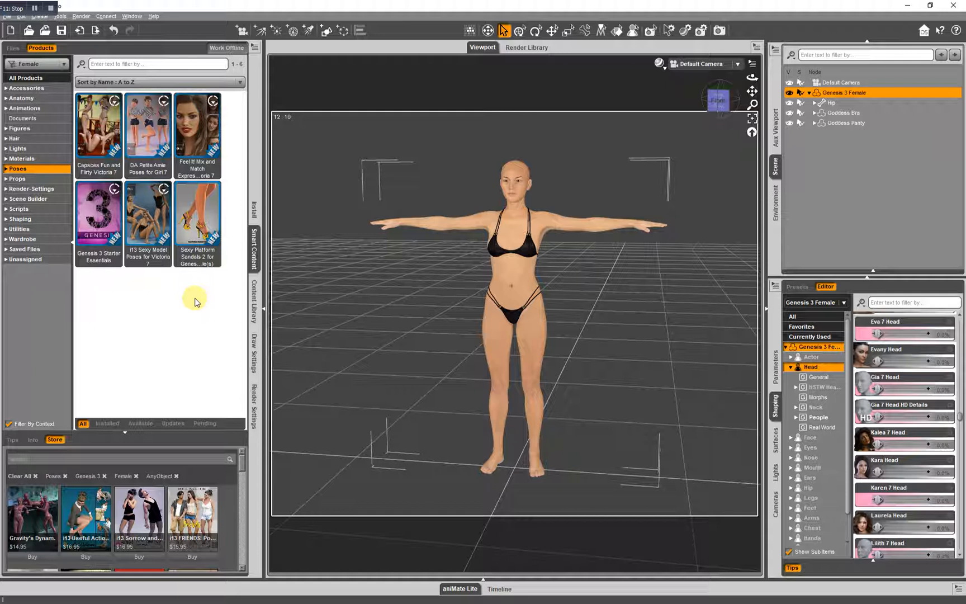
pyautogui.moveTo(197, 339)
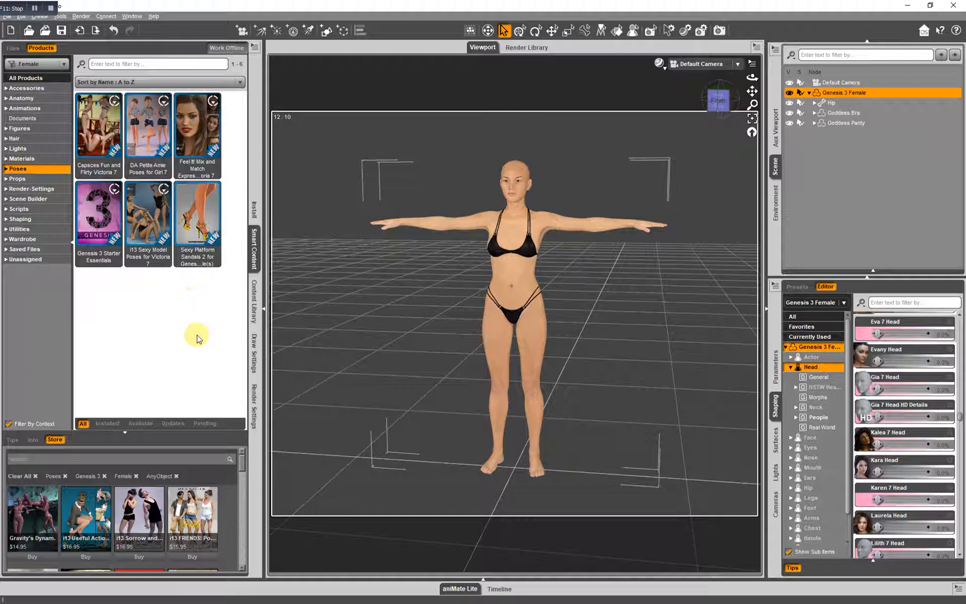
pyautogui.click(254, 302)
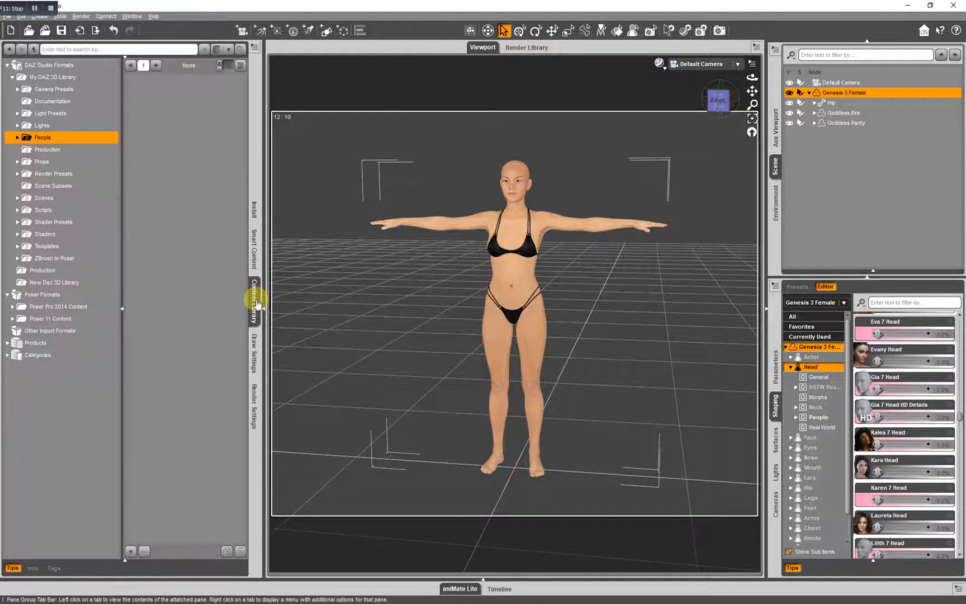
pyautogui.moveTo(143, 301)
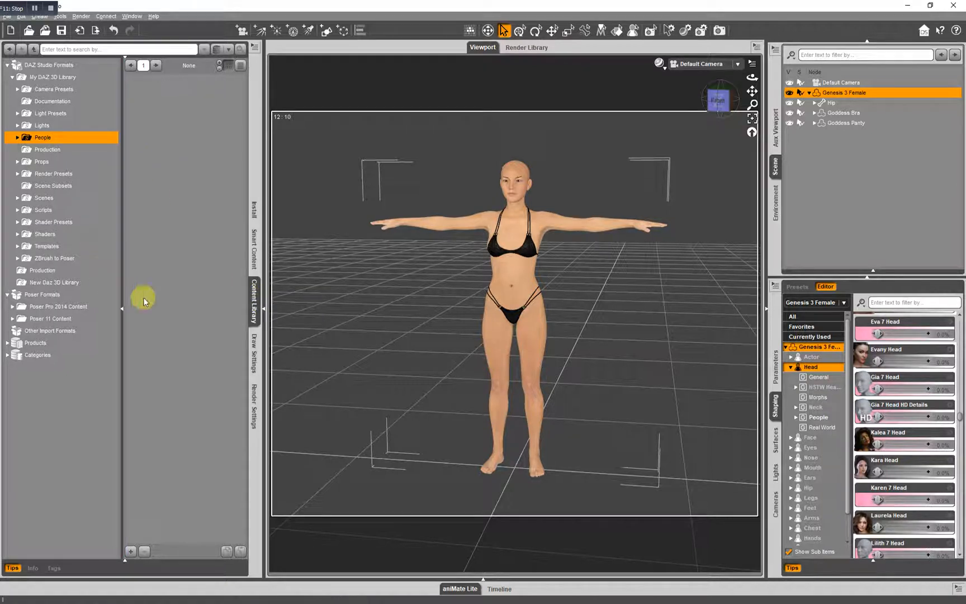
pyautogui.moveTo(176, 309)
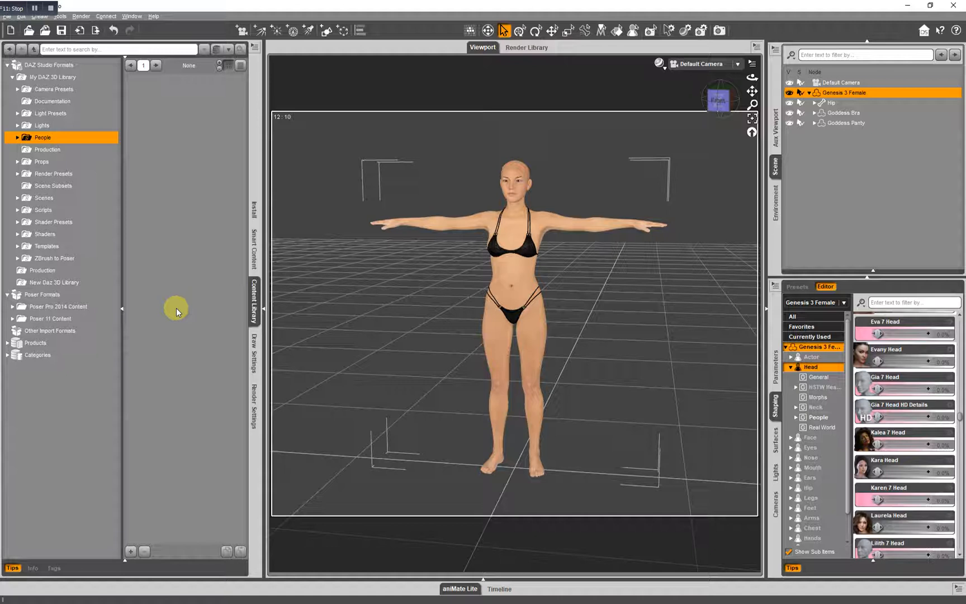
pyautogui.moveTo(251, 356)
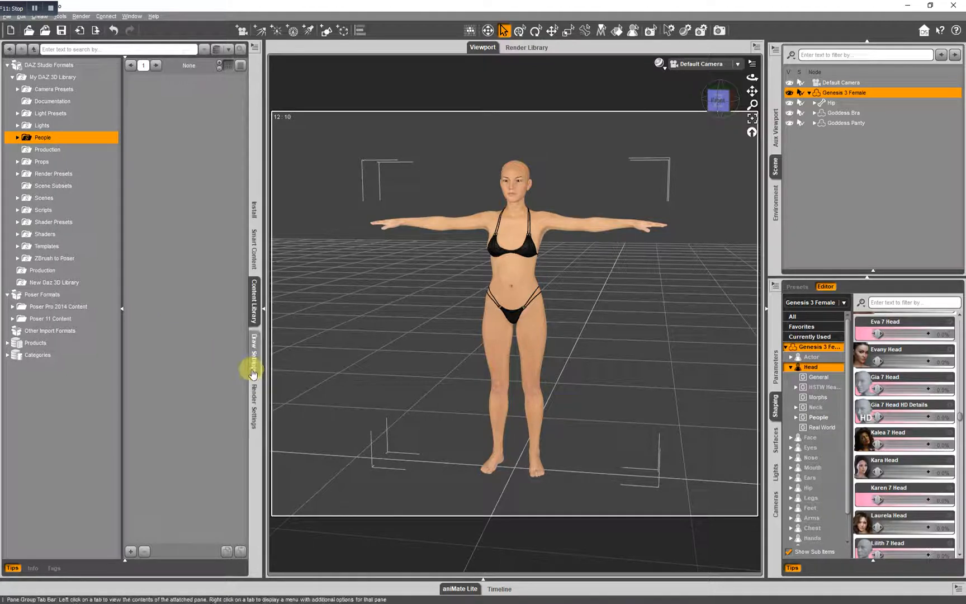
# Step: Show the Draw Settings General group and the viewport draw style list for Wire Shaded
pyautogui.click(253, 354)
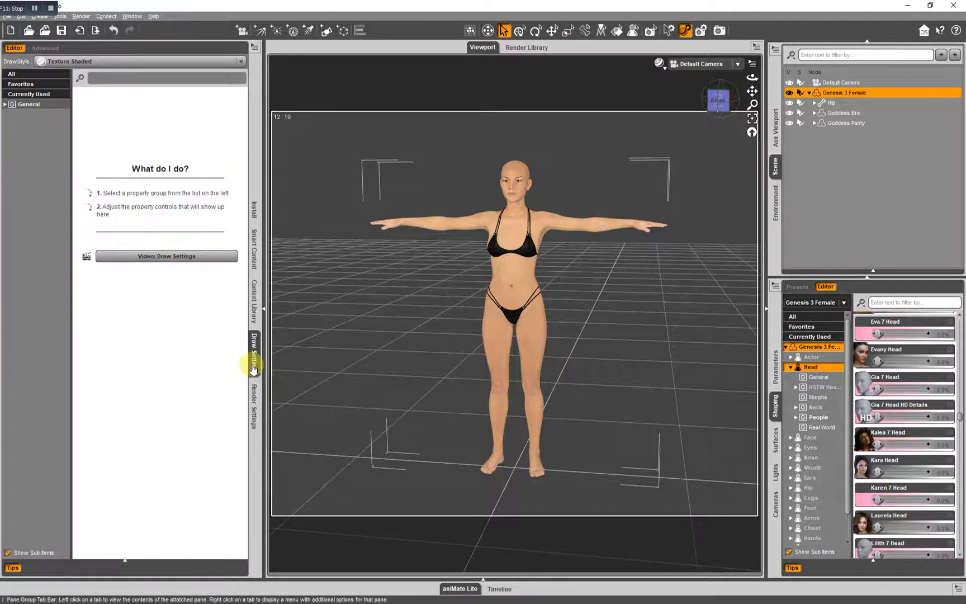
pyautogui.moveTo(270, 308)
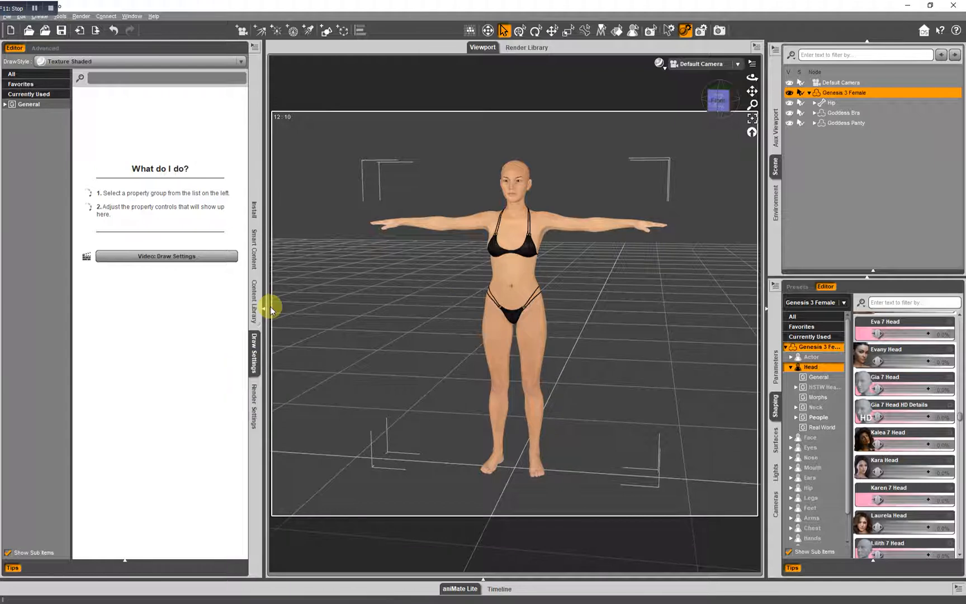
pyautogui.click(4, 104)
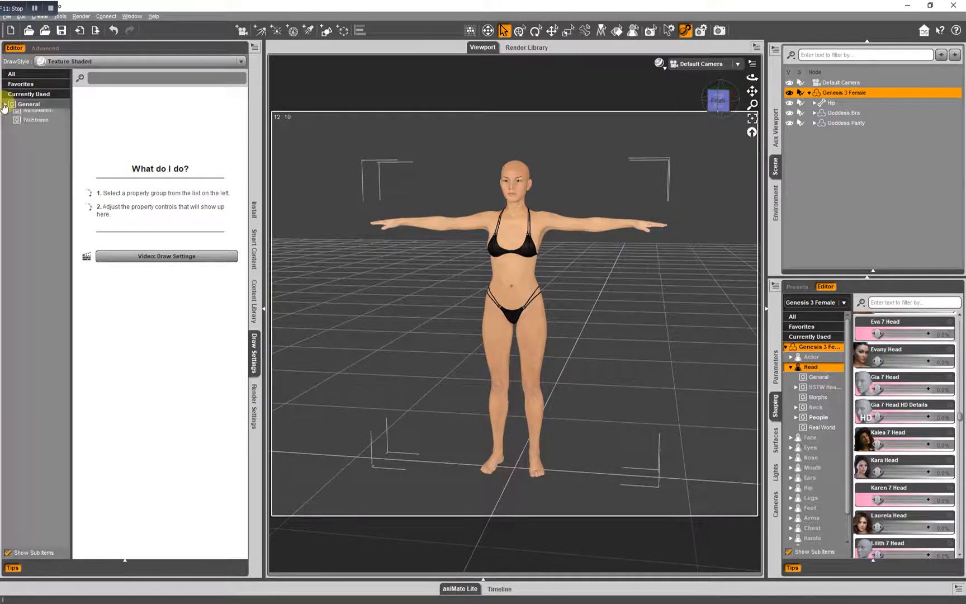
pyautogui.click(5, 104)
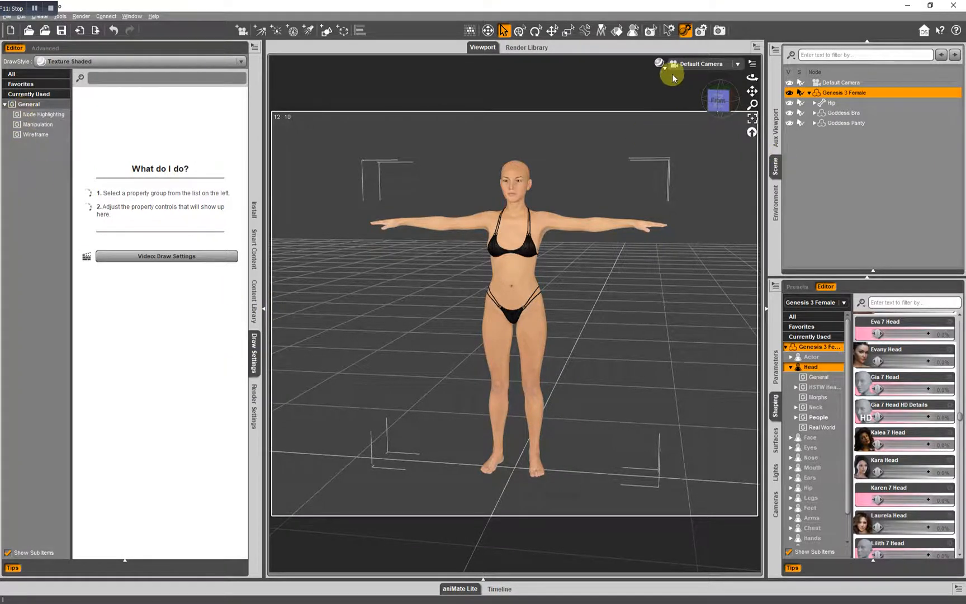
pyautogui.click(658, 64)
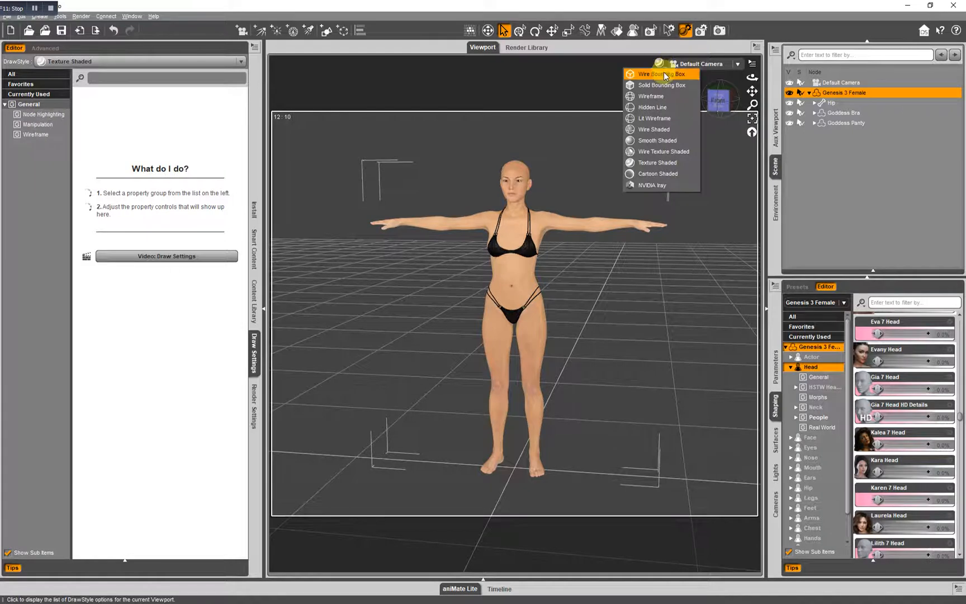
pyautogui.moveTo(662, 152)
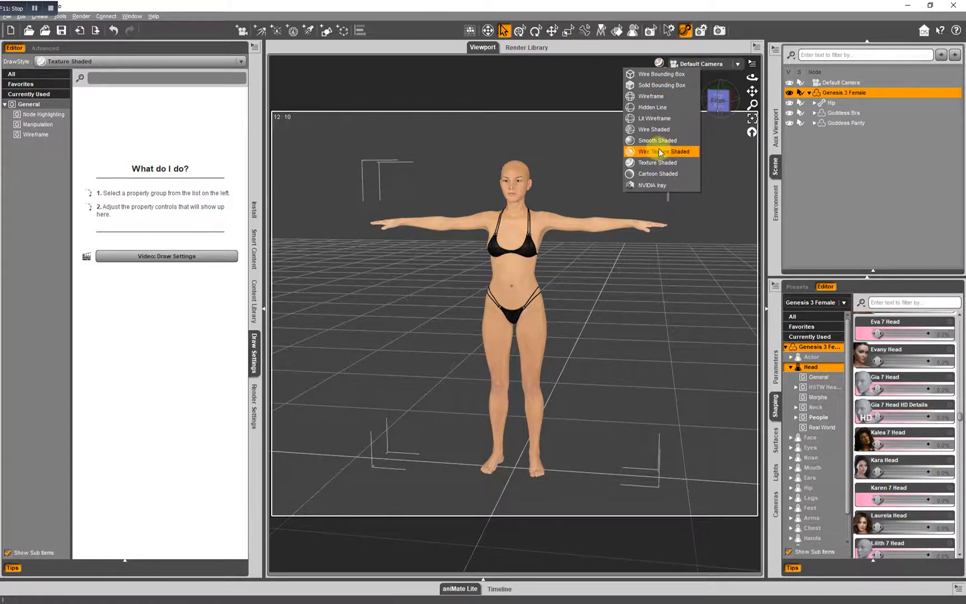
pyautogui.moveTo(658, 162)
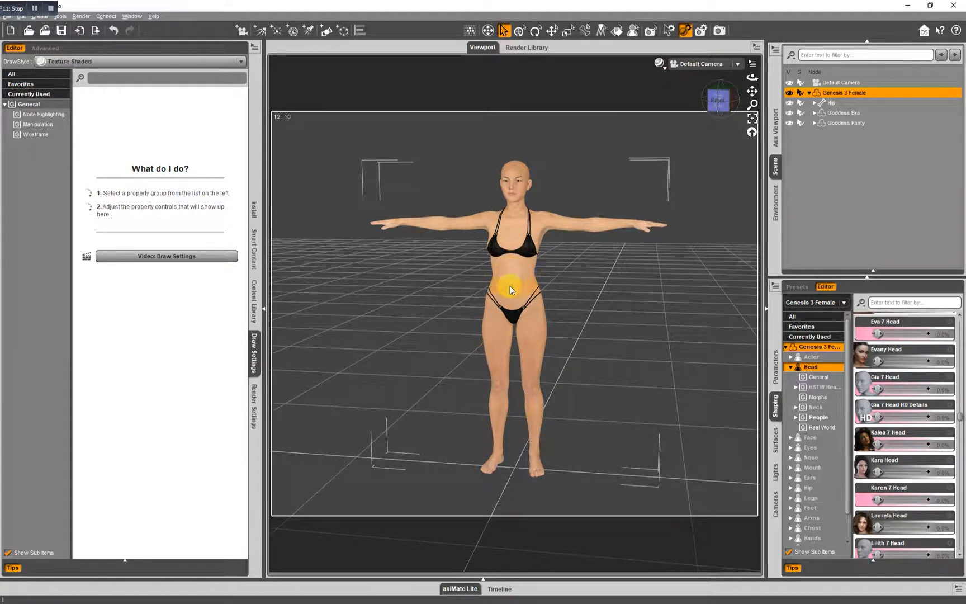
pyautogui.moveTo(665, 63)
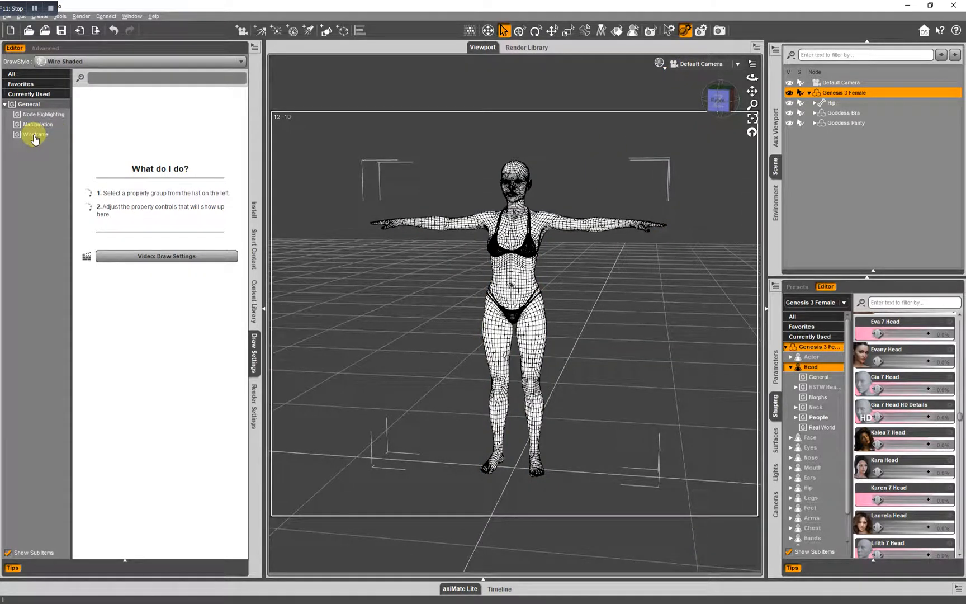
# Step: Fade the Wireframe Opacity down and bring it back up to full
pyautogui.click(35, 134)
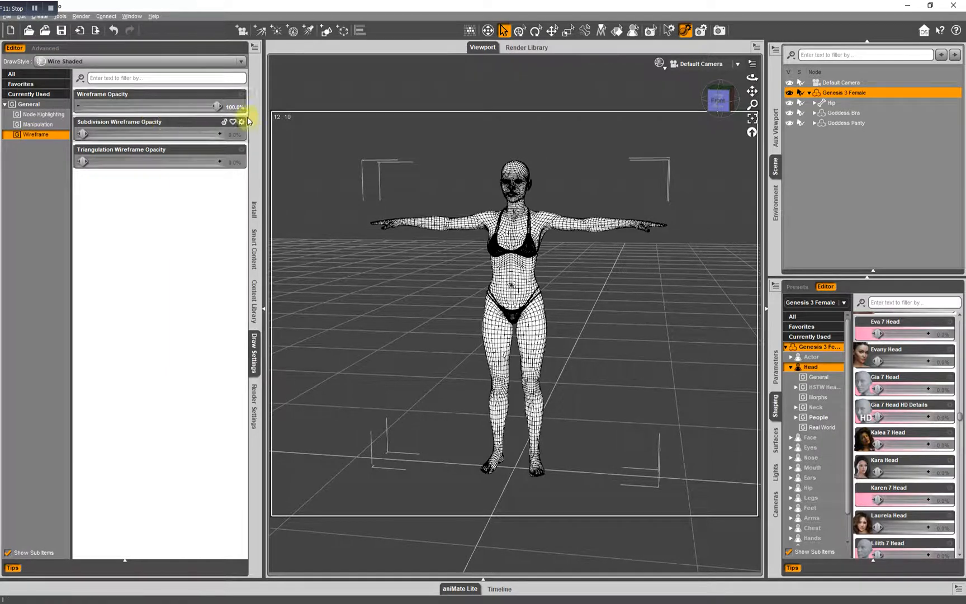
pyautogui.moveTo(217, 106); pyautogui.dragTo(92, 105)
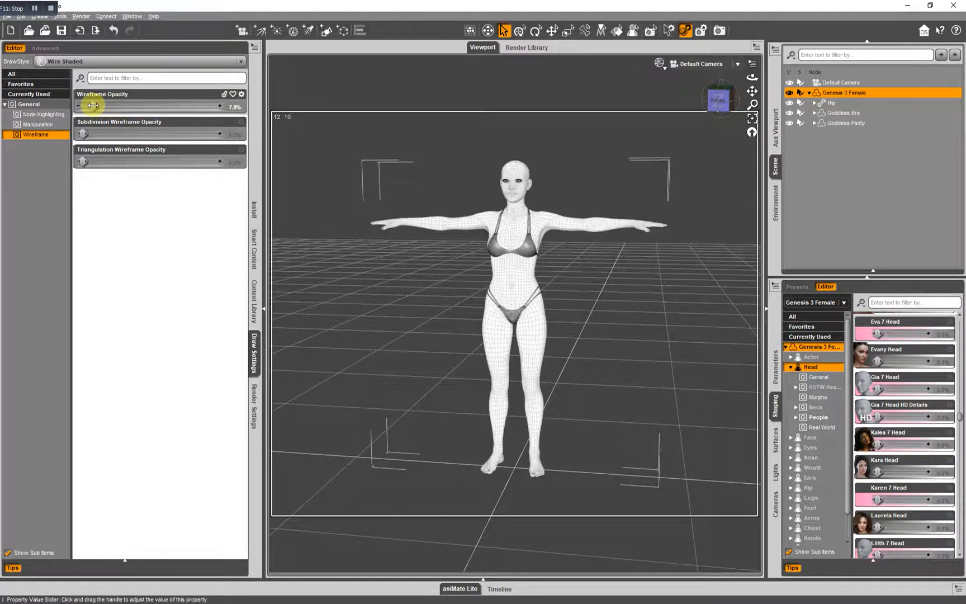
pyautogui.moveTo(95, 107); pyautogui.dragTo(123, 106)
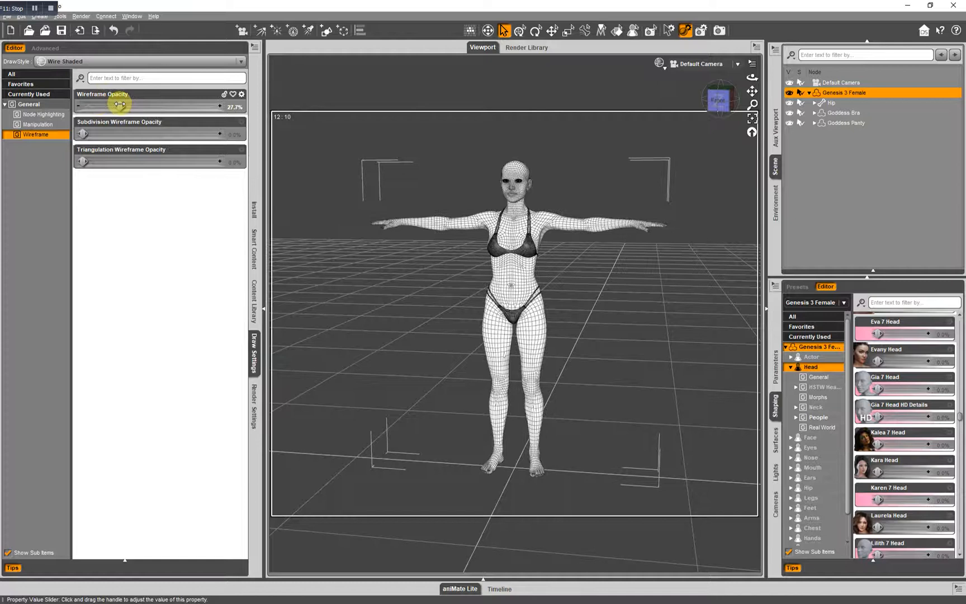
pyautogui.moveTo(122, 106); pyautogui.dragTo(219, 107)
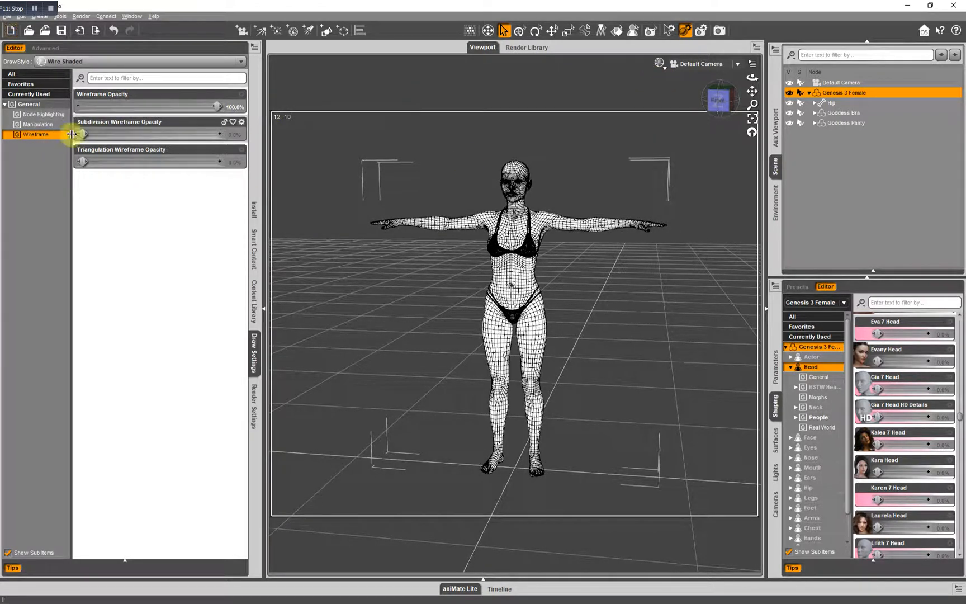
# Step: Select the lower abdomen, return to Texture Shaded, and set node highlighting Active Opacity to 100%
pyautogui.click(41, 114)
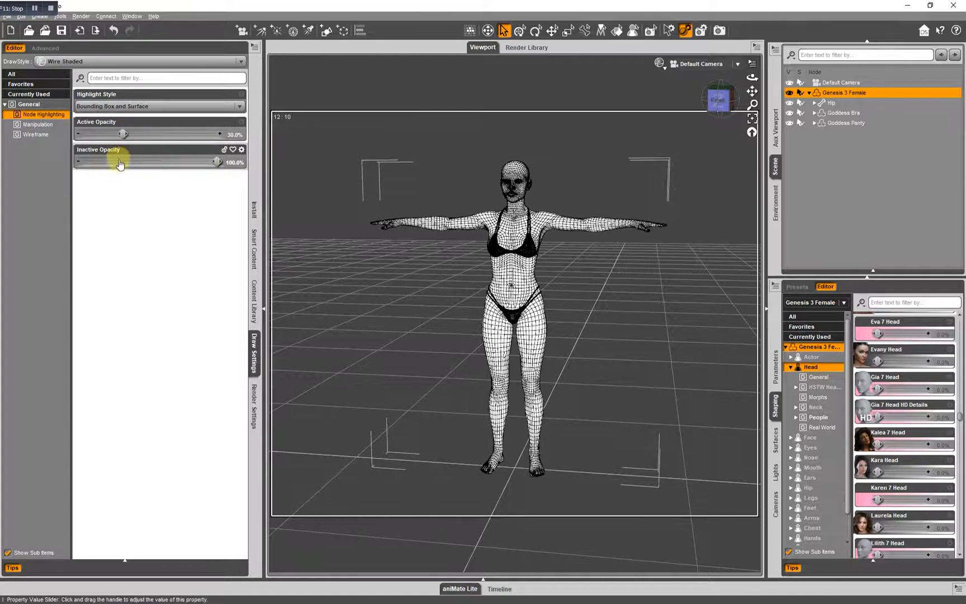
pyautogui.click(517, 283)
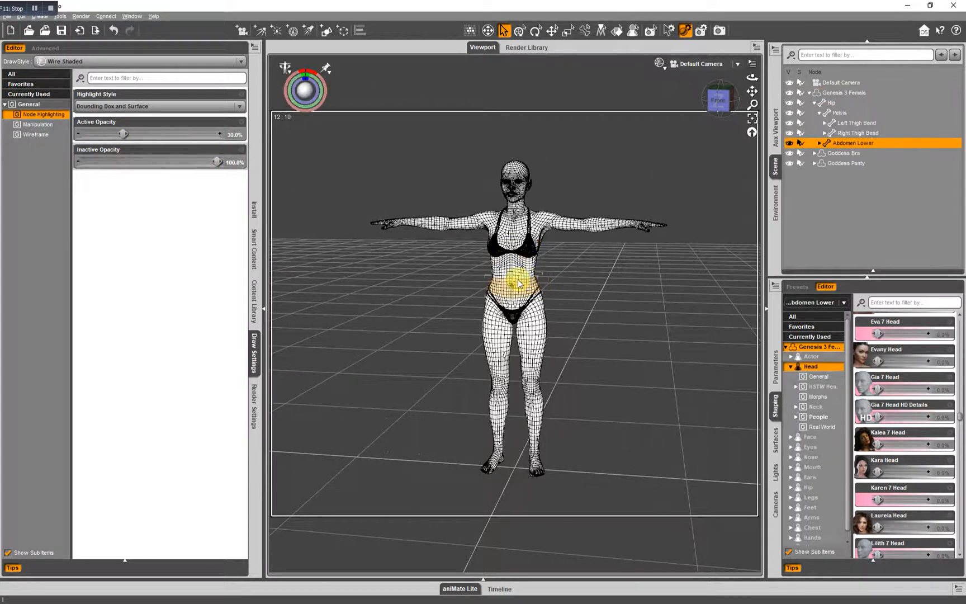
pyautogui.moveTo(217, 161); pyautogui.dragTo(127, 161)
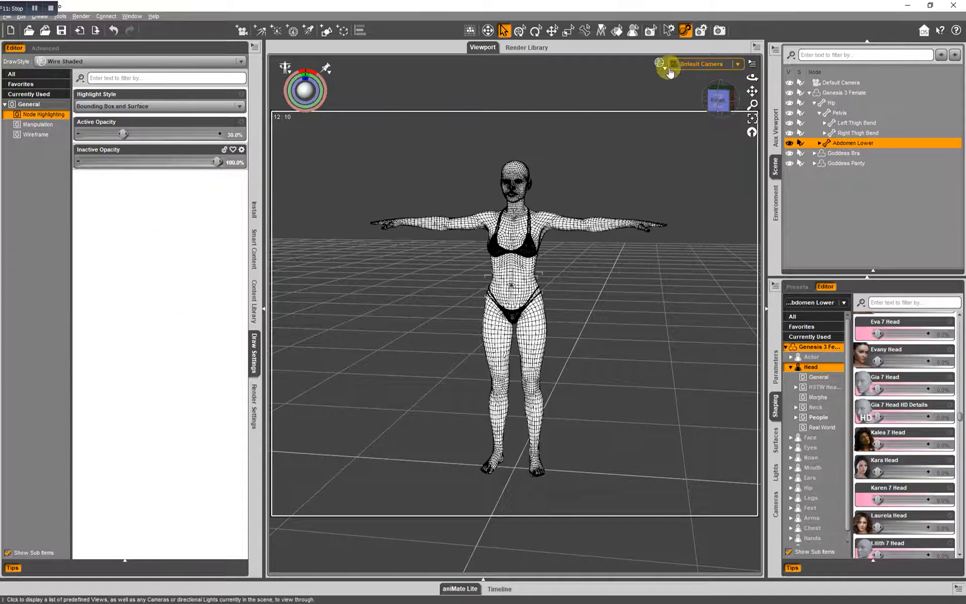
pyautogui.click(659, 64)
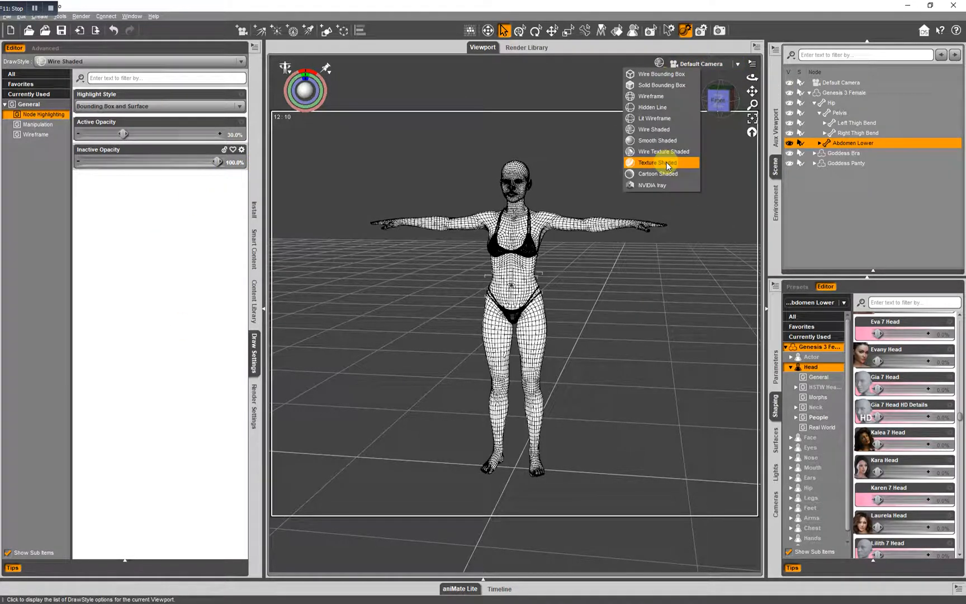
pyautogui.click(659, 162)
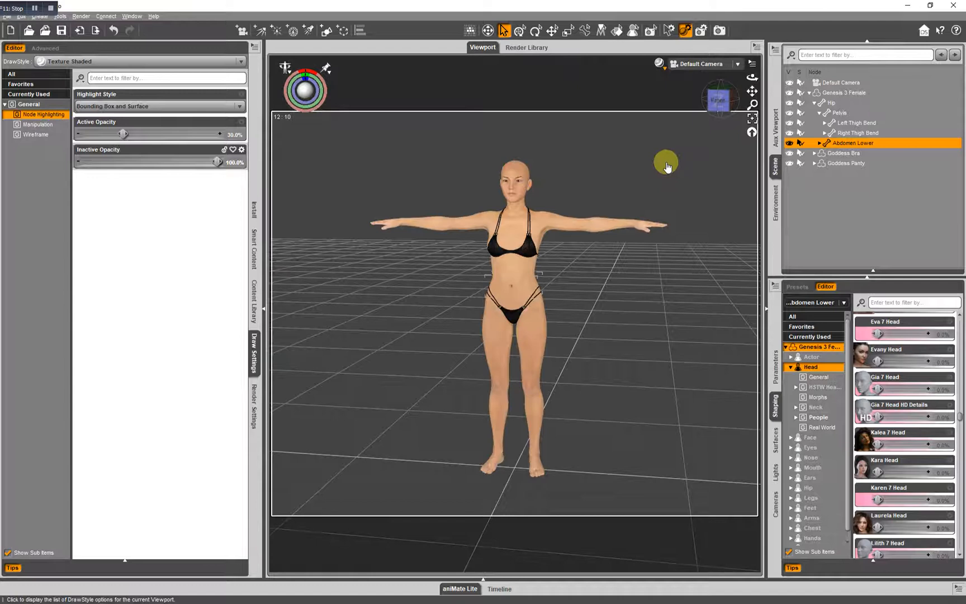
pyautogui.click(38, 124)
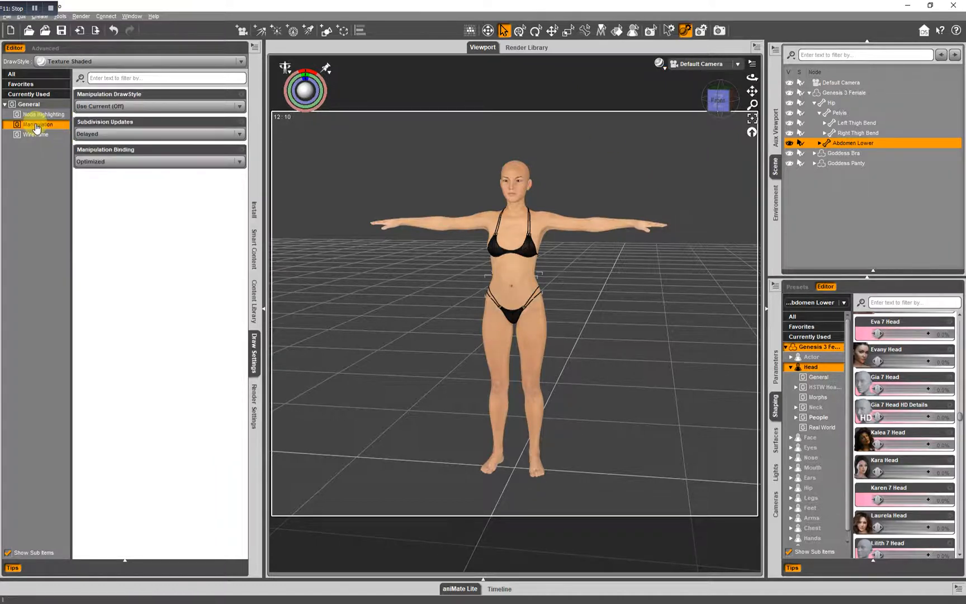
pyautogui.click(42, 114)
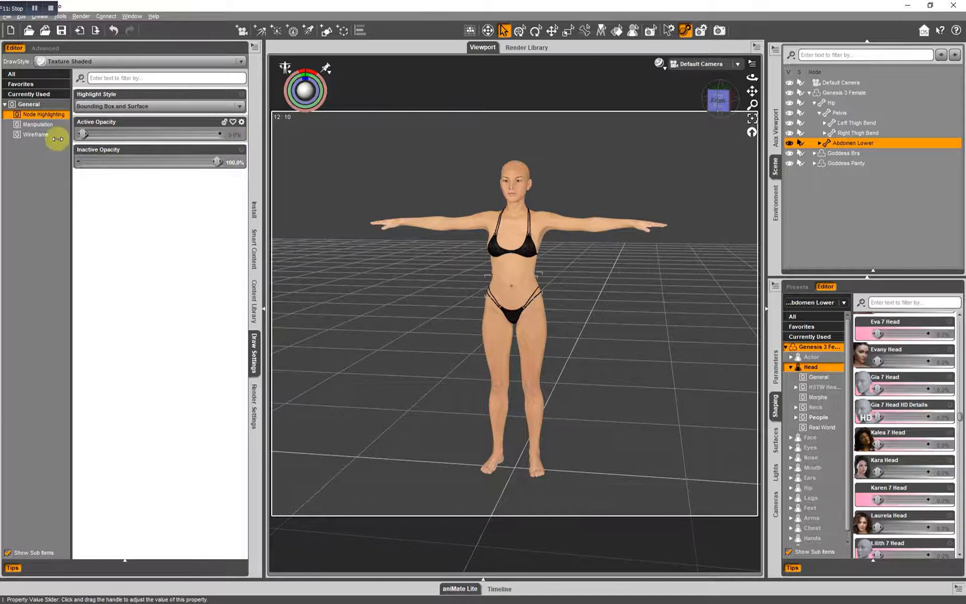
pyautogui.moveTo(80, 134); pyautogui.dragTo(217, 135)
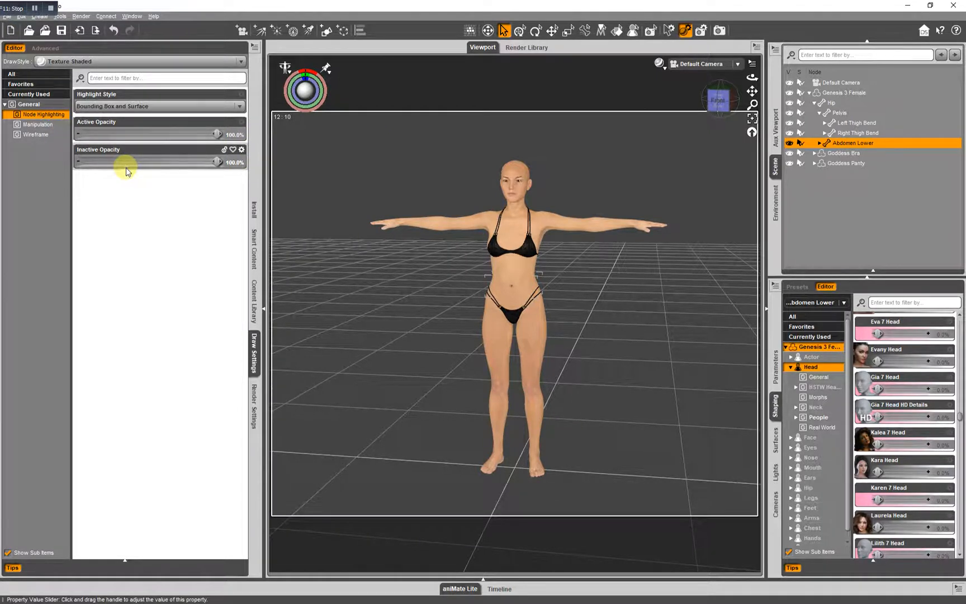
pyautogui.moveTo(221, 389)
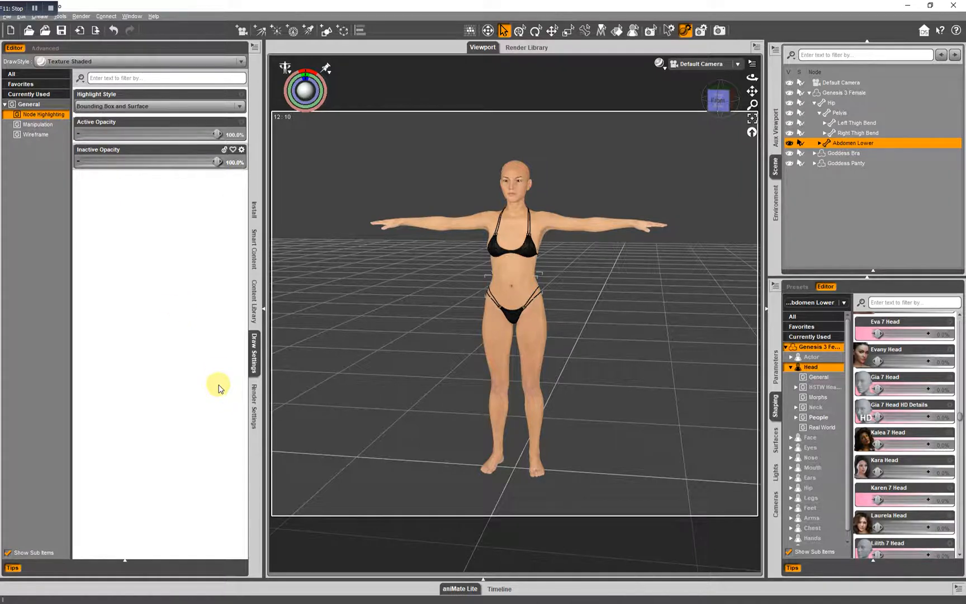
pyautogui.moveTo(265, 420)
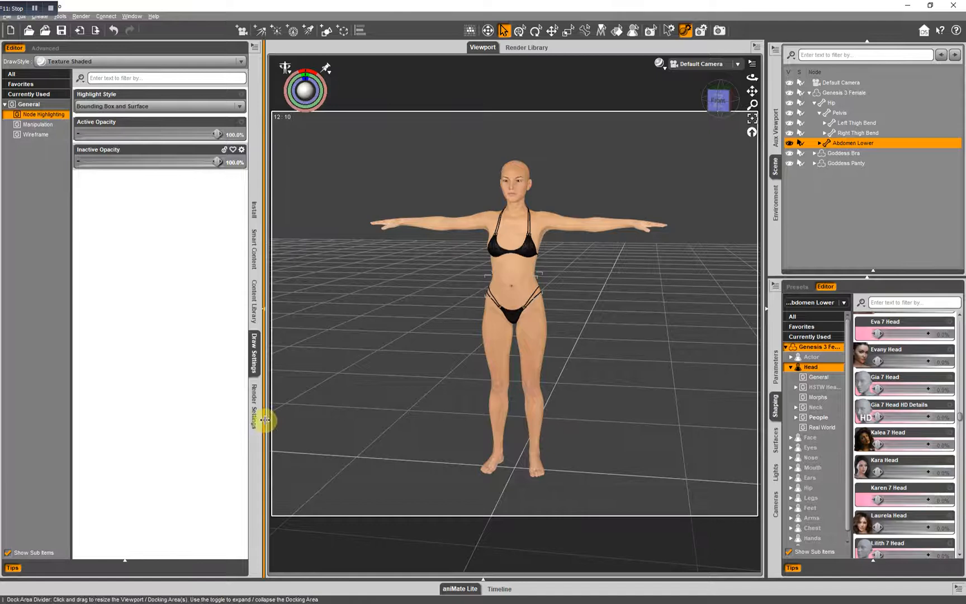
# Step: Show Render Settings with NVIDIA Iray and browse its Environment, Tone Mapping and Filtering groups
pyautogui.click(255, 397)
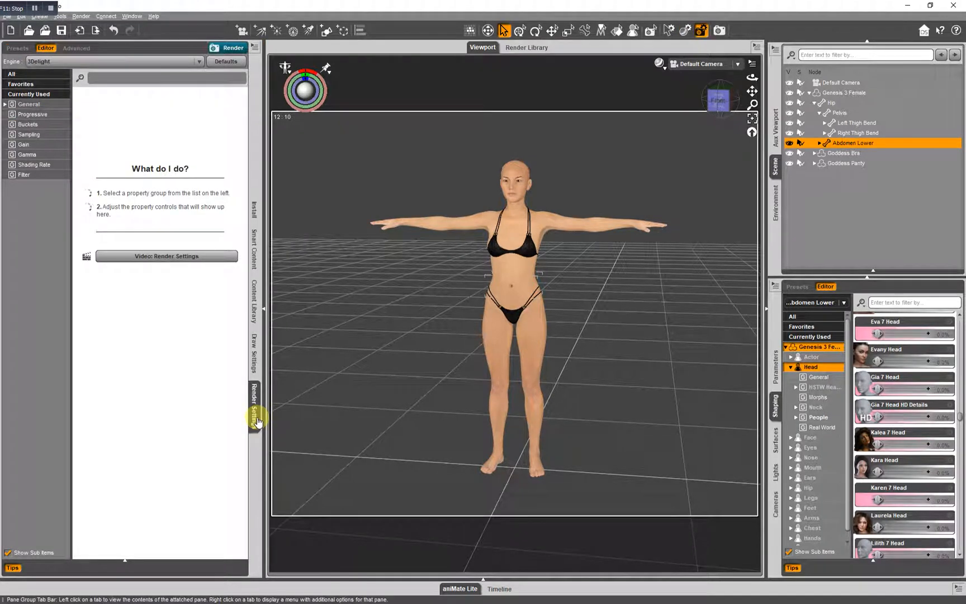
pyautogui.moveTo(106, 388)
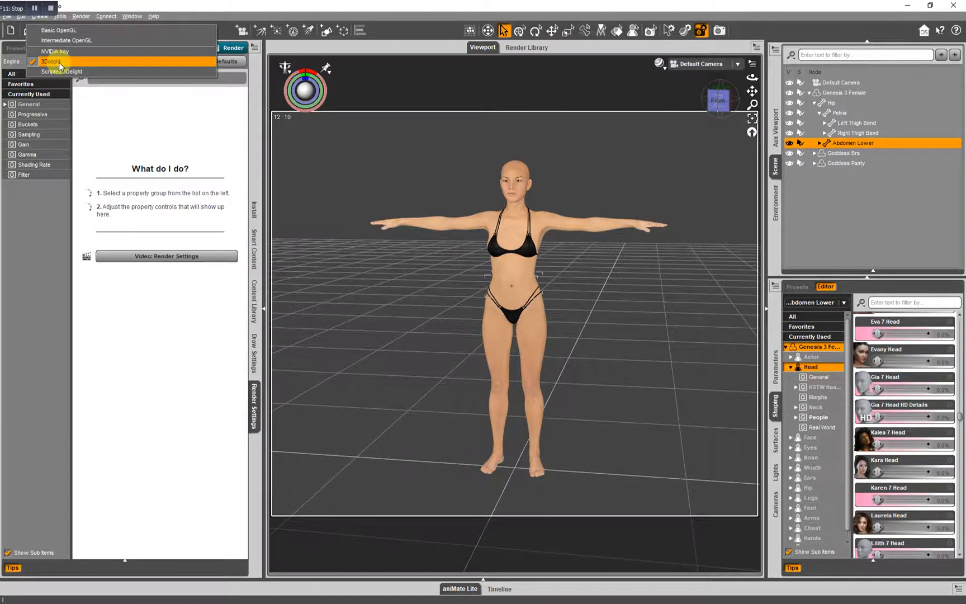
pyautogui.moveTo(56, 51)
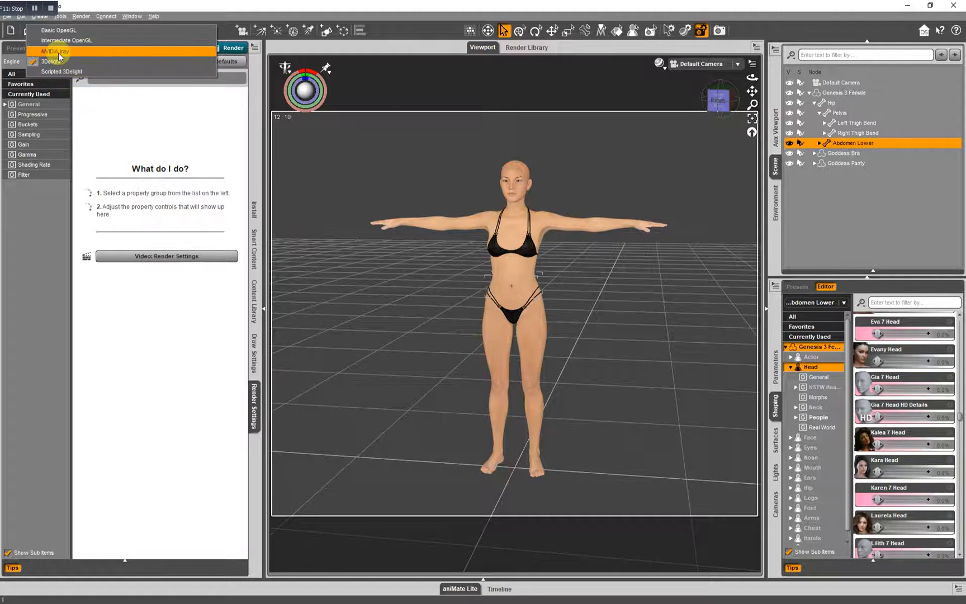
pyautogui.click(55, 51)
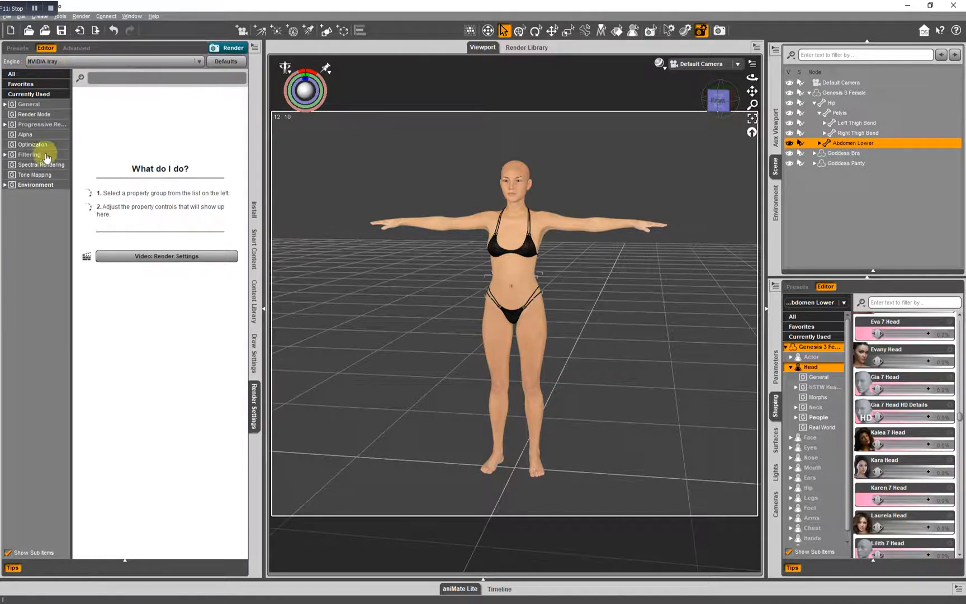
pyautogui.moveTo(44, 187)
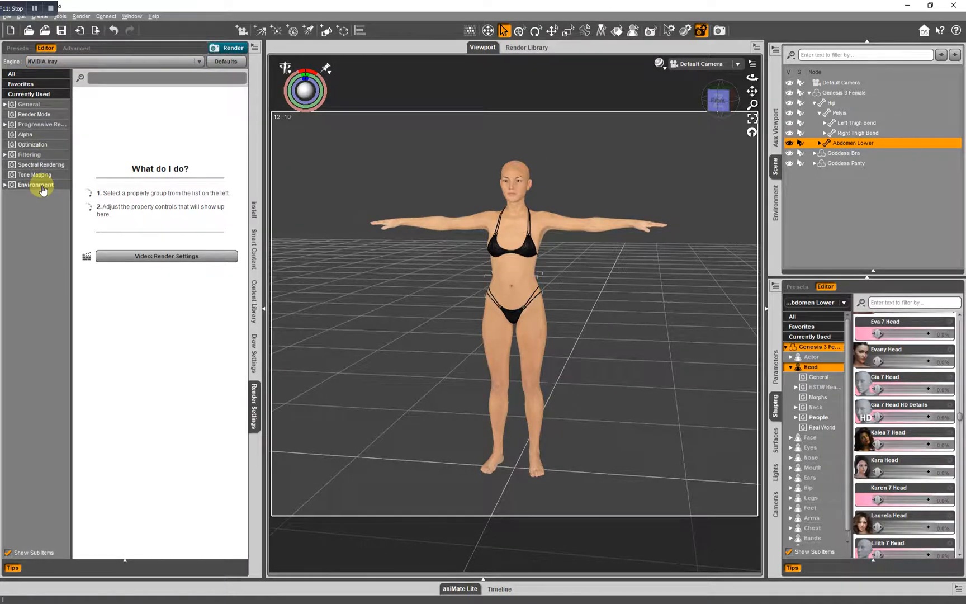
pyautogui.click(35, 184)
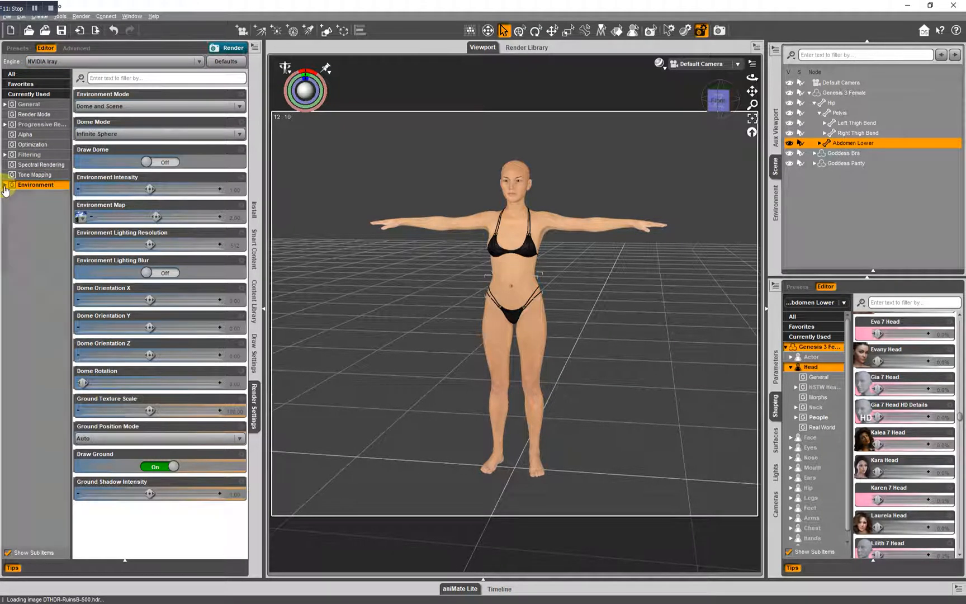
pyautogui.click(37, 174)
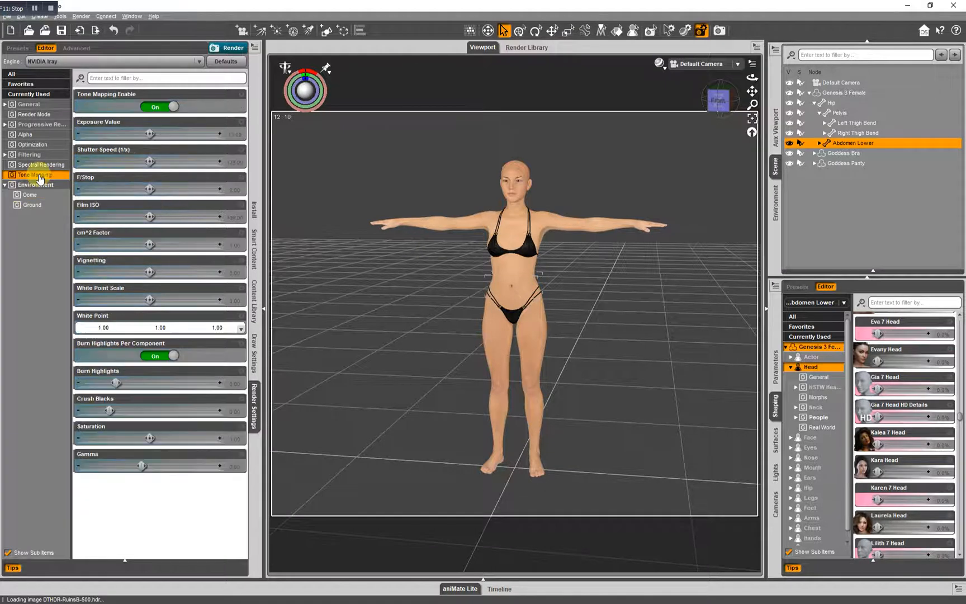
pyautogui.click(29, 154)
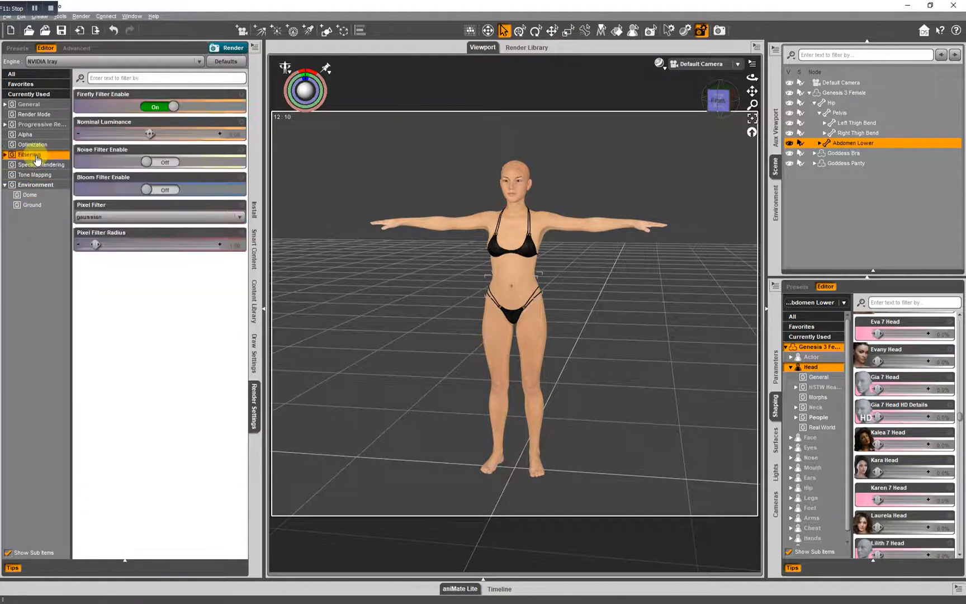
# Step: Switch the render engine to 3Delight and view its Buckets and Shading Rate settings
pyautogui.click(199, 62)
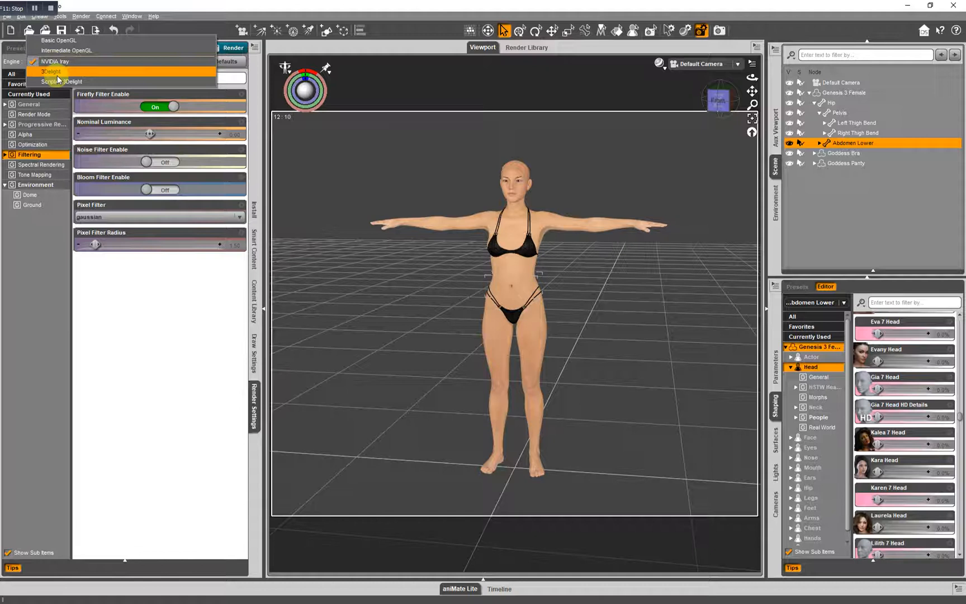
pyautogui.click(51, 71)
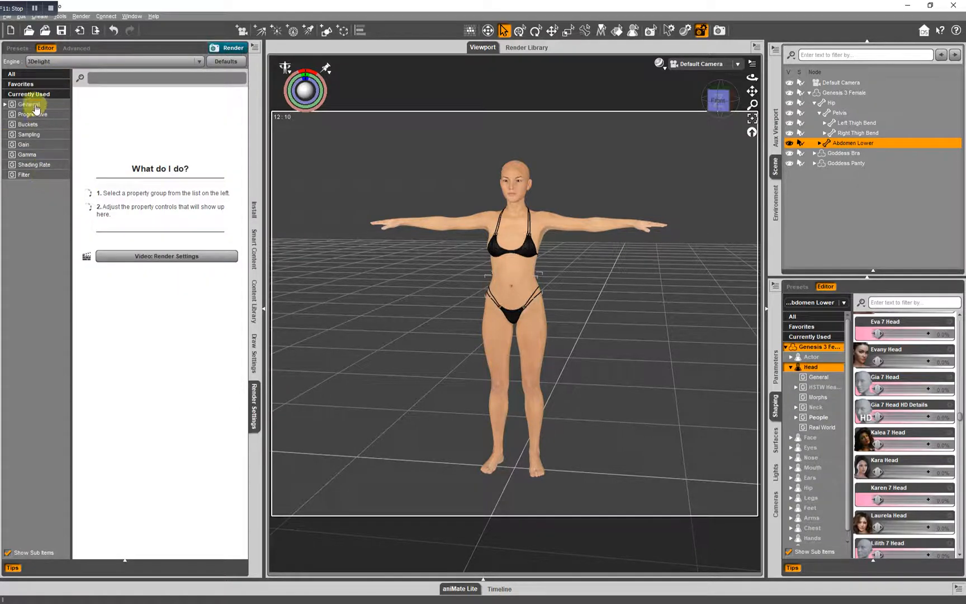
pyautogui.click(28, 124)
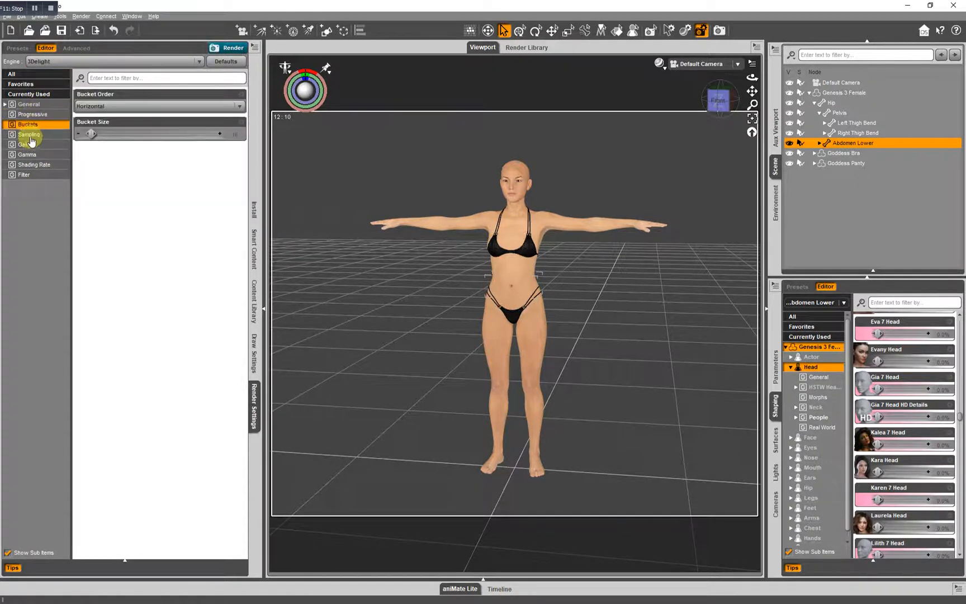
pyautogui.click(34, 164)
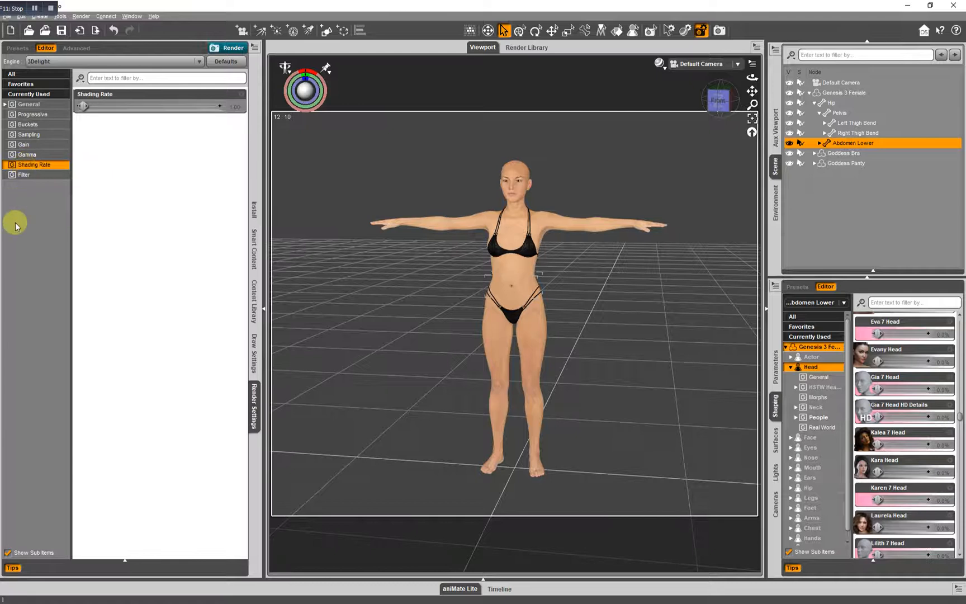
pyautogui.moveTo(496, 326)
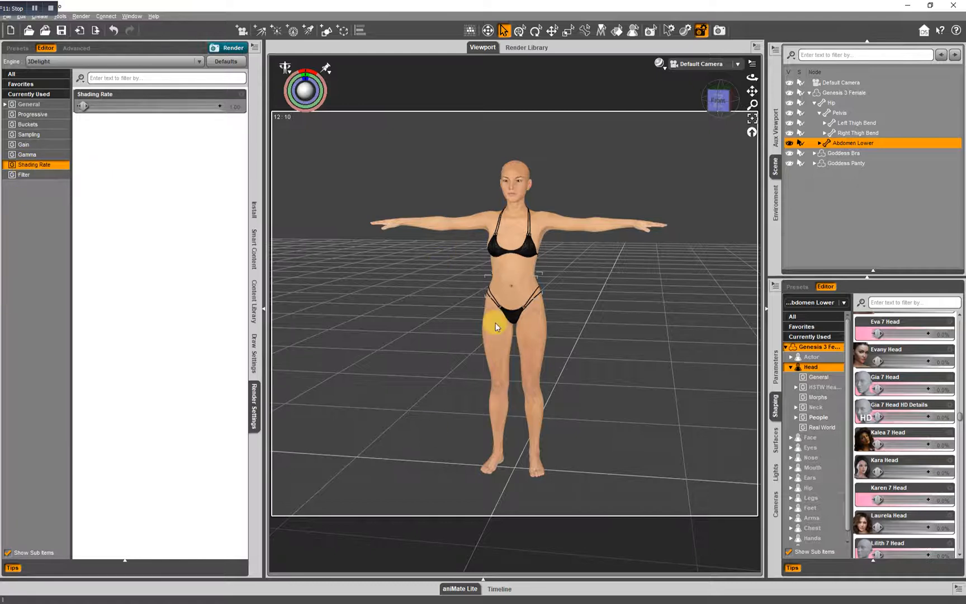
pyautogui.moveTo(778, 123)
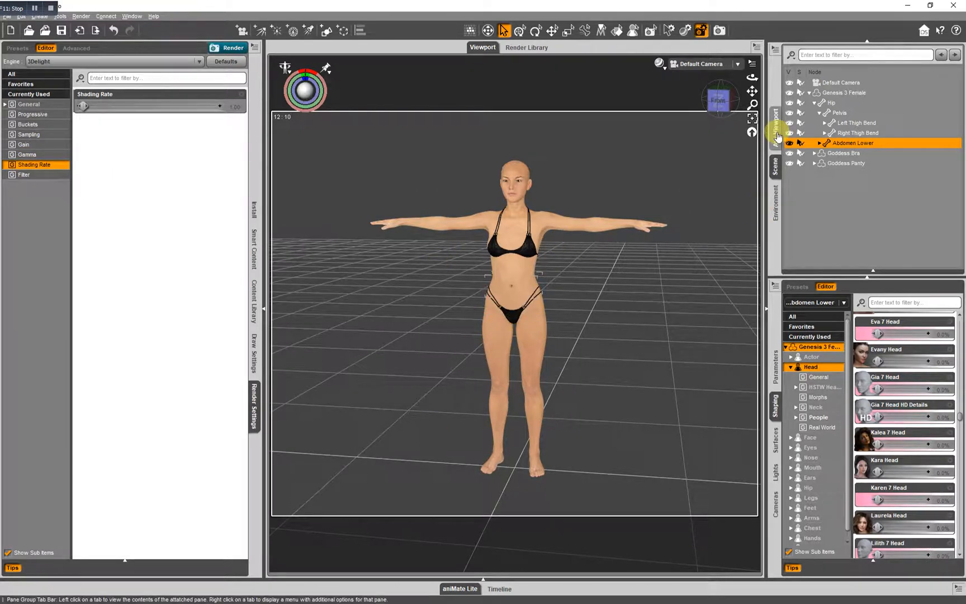
# Step: Show the Aux Viewport and switch it to an interactive rendered preview of the figure
pyautogui.click(776, 120)
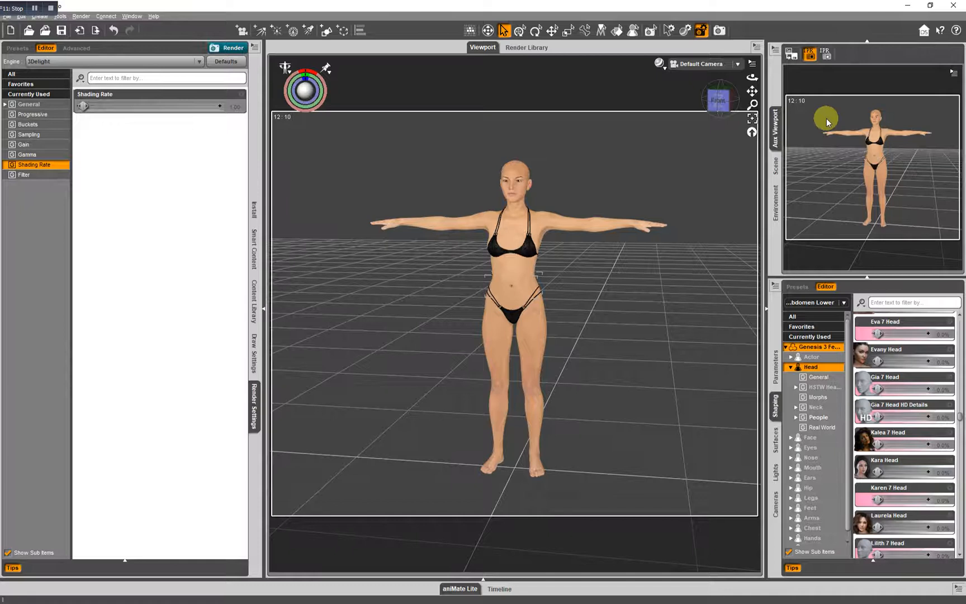
pyautogui.click(902, 73)
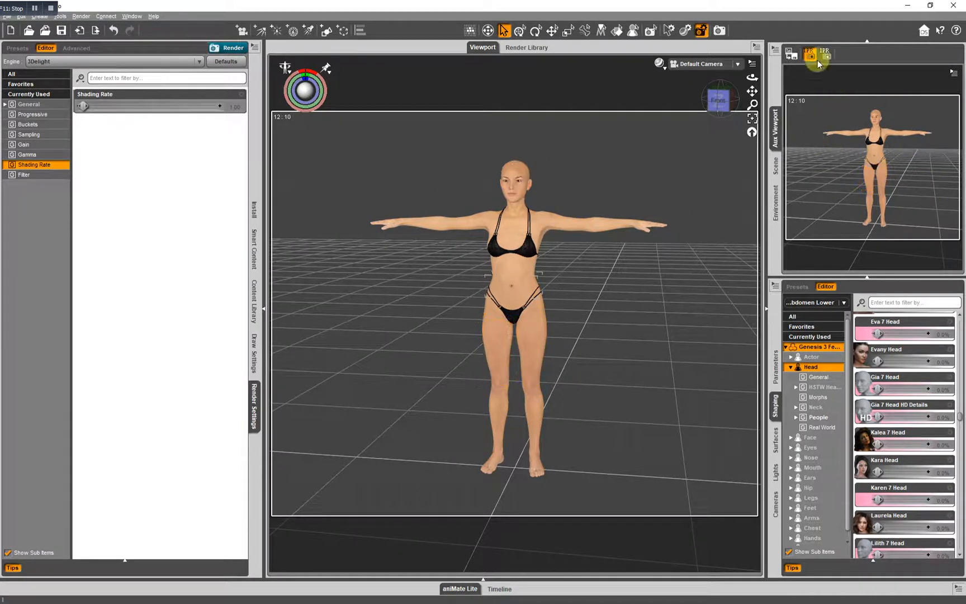
pyautogui.click(826, 54)
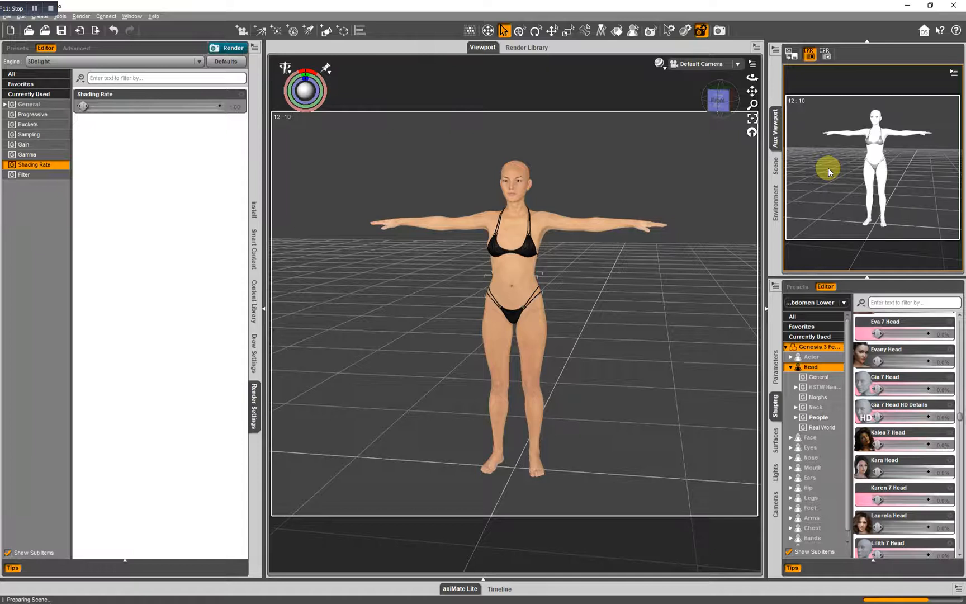
pyautogui.moveTo(819, 175)
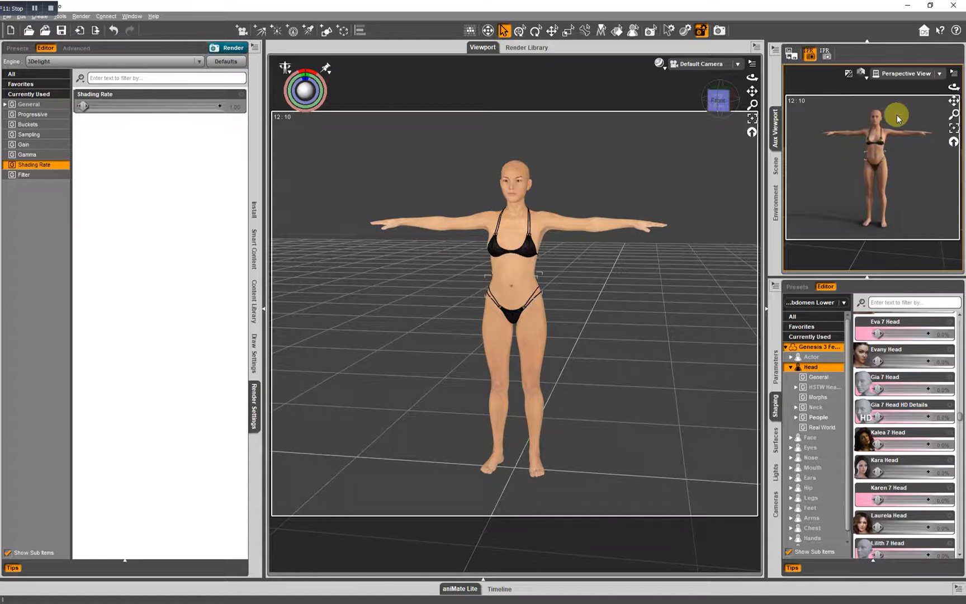
pyautogui.moveTo(944, 92)
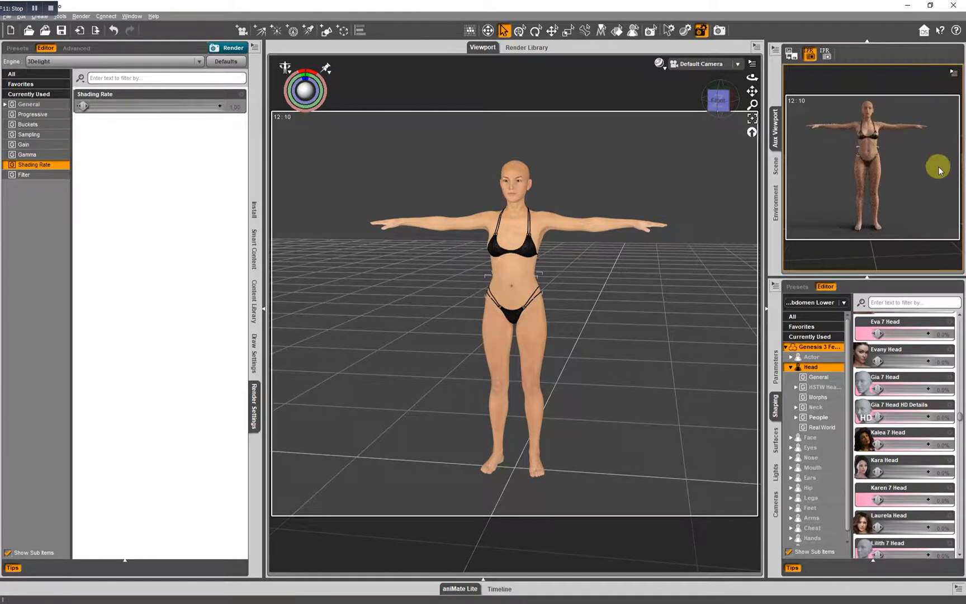
pyautogui.moveTo(924, 172)
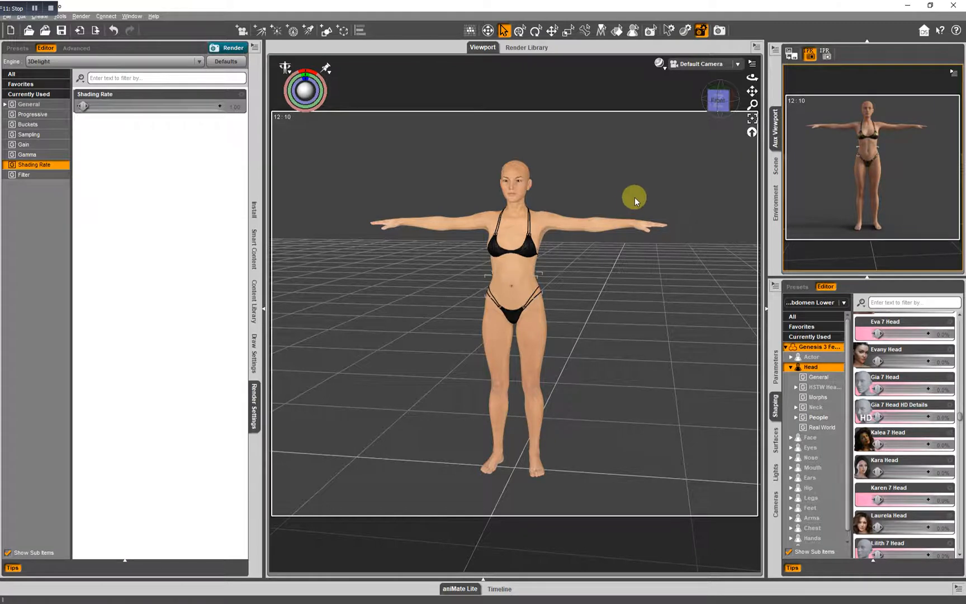
# Step: Collapse the hip hierarchy and select Genesis 3 Female, Goddess Bra and Goddess Panty, ending on the figure
pyautogui.click(776, 167)
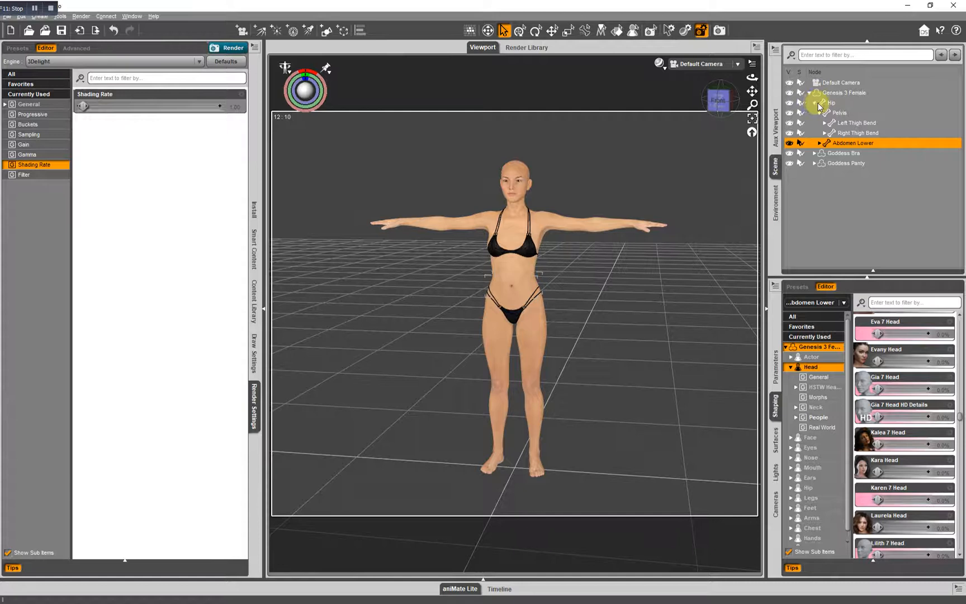
pyautogui.click(814, 102)
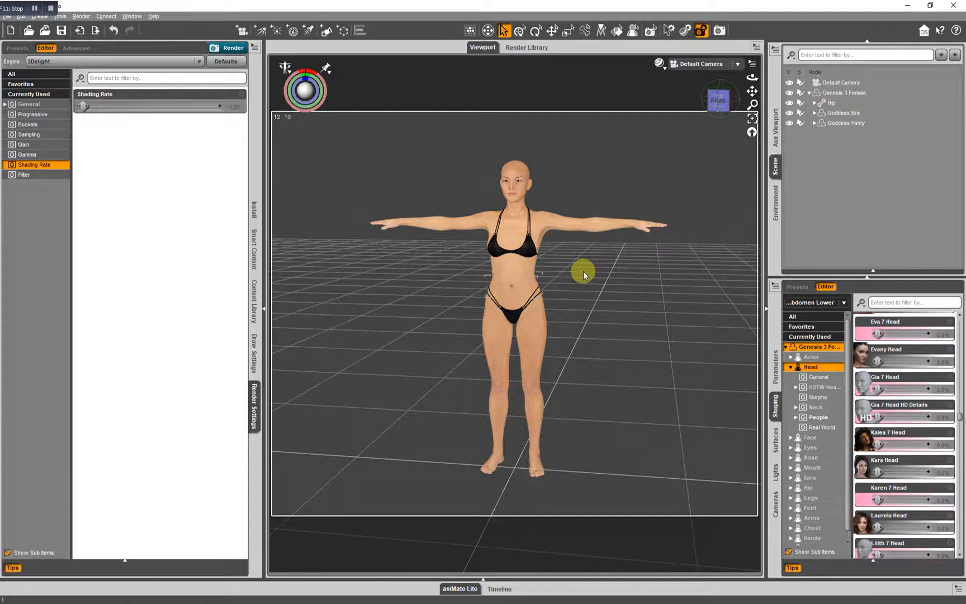
pyautogui.click(842, 93)
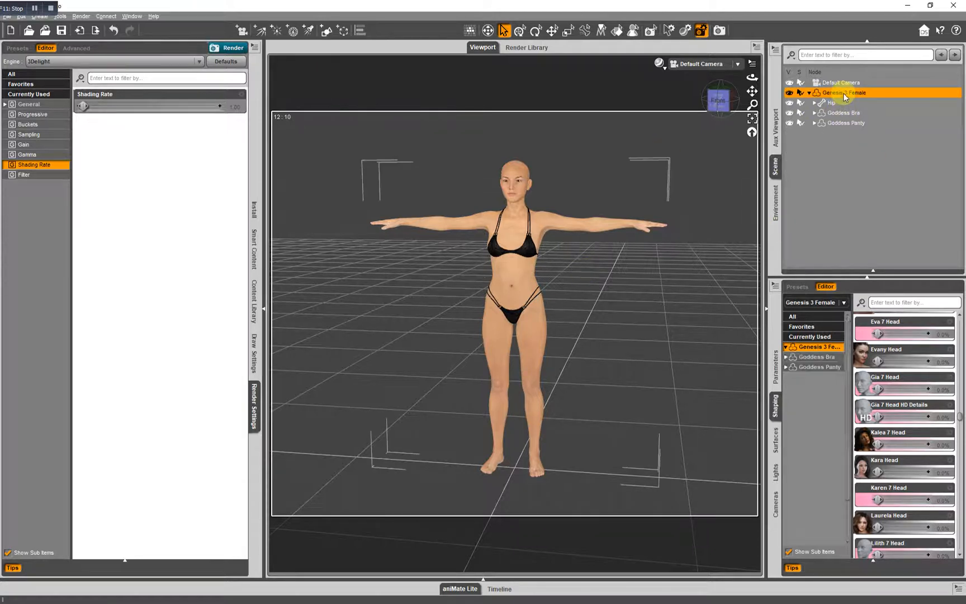
pyautogui.click(844, 112)
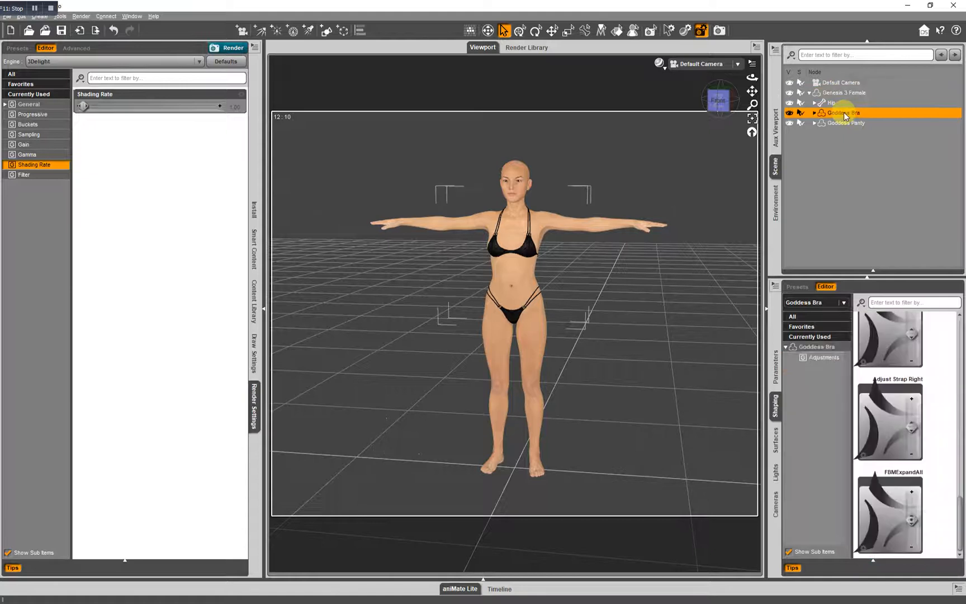
pyautogui.click(846, 122)
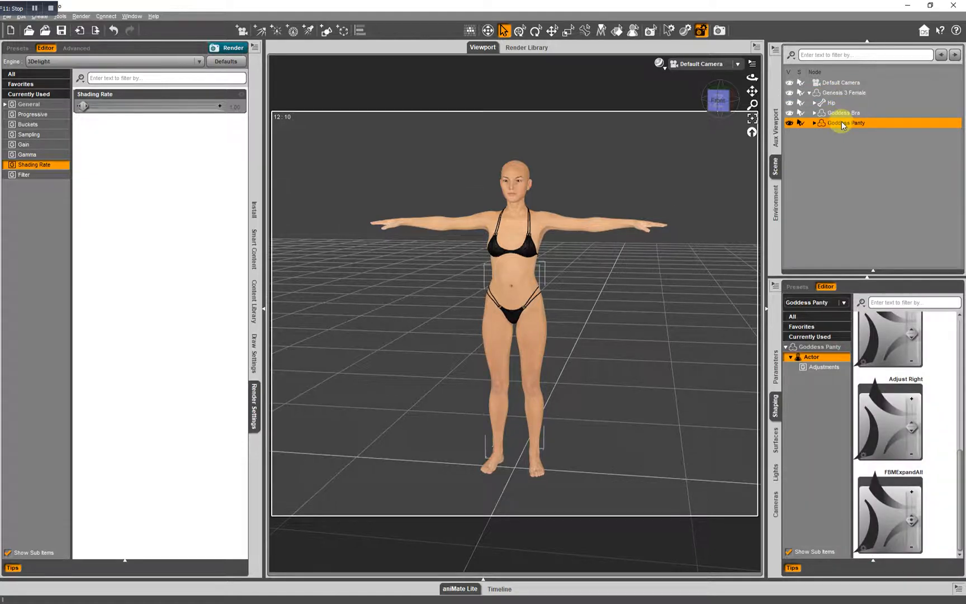
pyautogui.moveTo(886, 126)
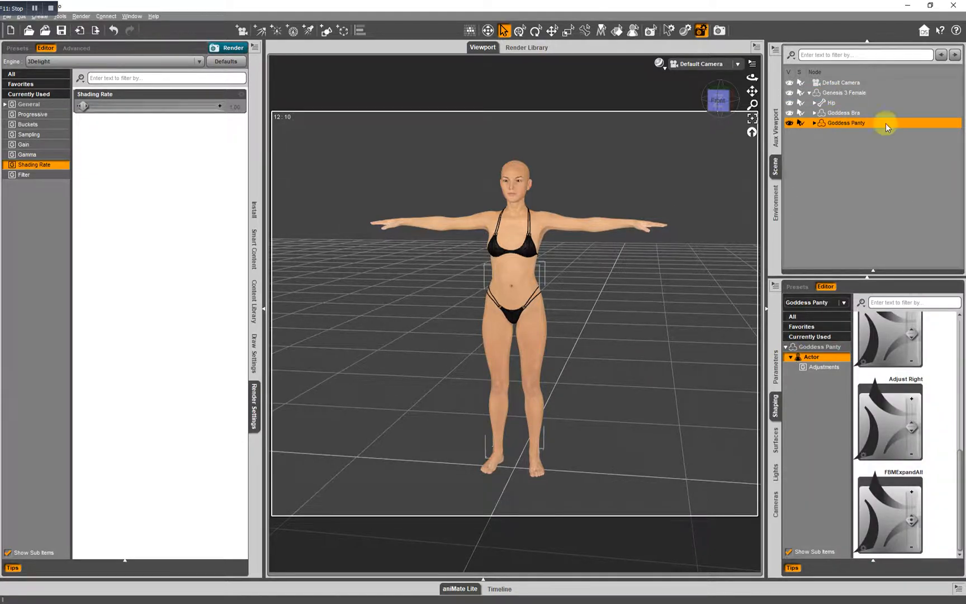
pyautogui.click(848, 93)
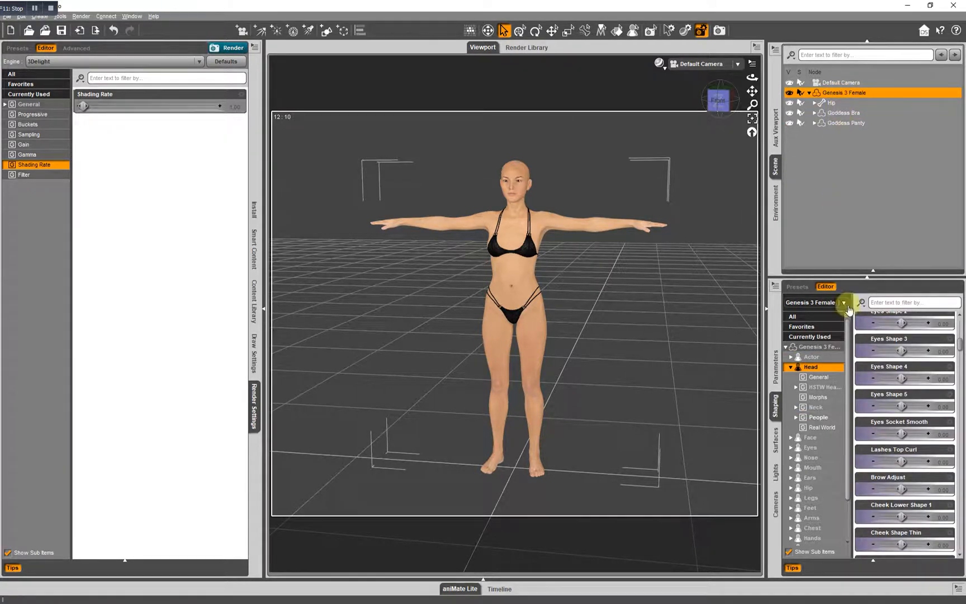
pyautogui.click(844, 113)
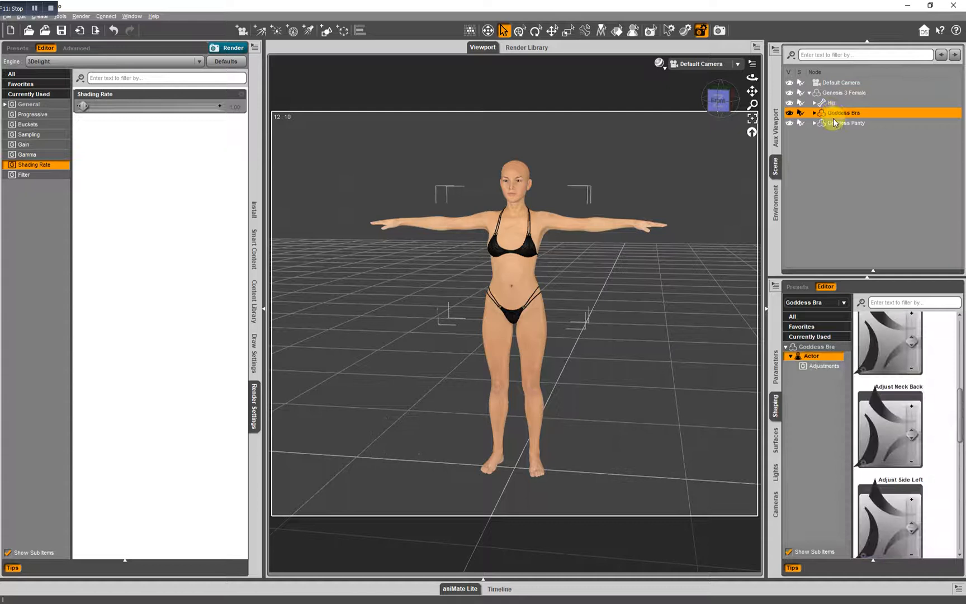
pyautogui.click(844, 93)
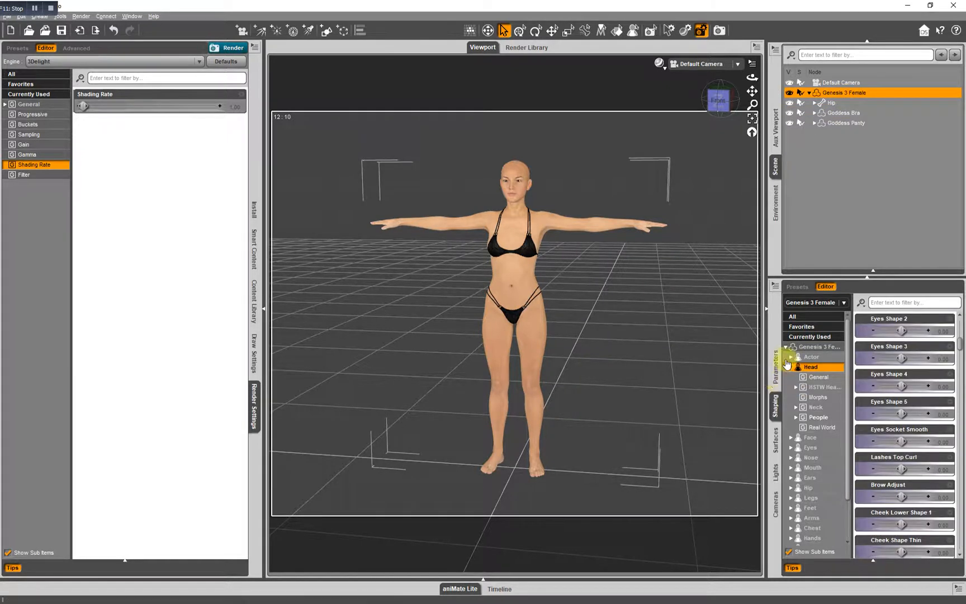
pyautogui.moveTo(805, 276)
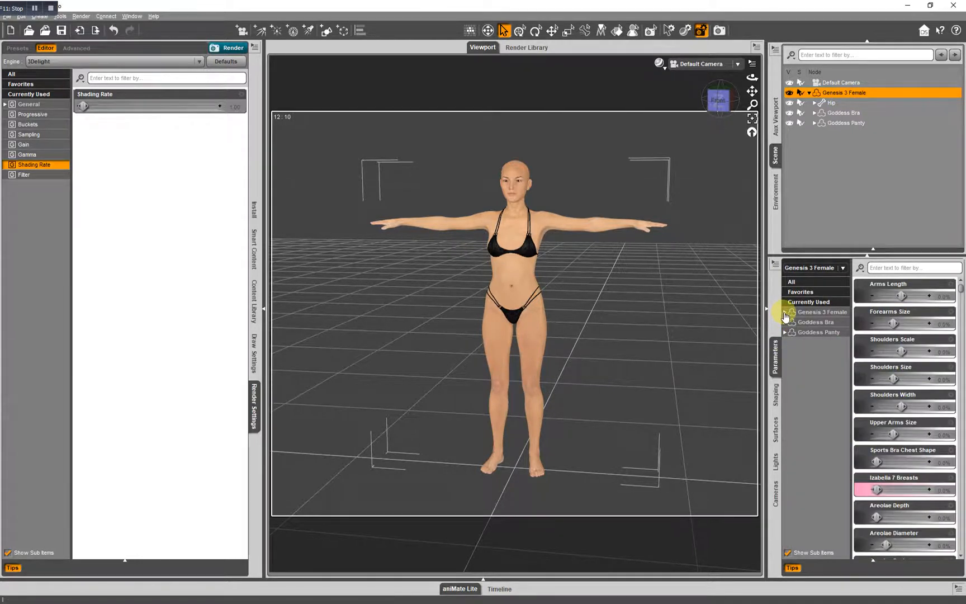
# Step: Expand the figure's property groups and browse the Actor, Arms and Feet morph sliders
pyautogui.scroll(-3)
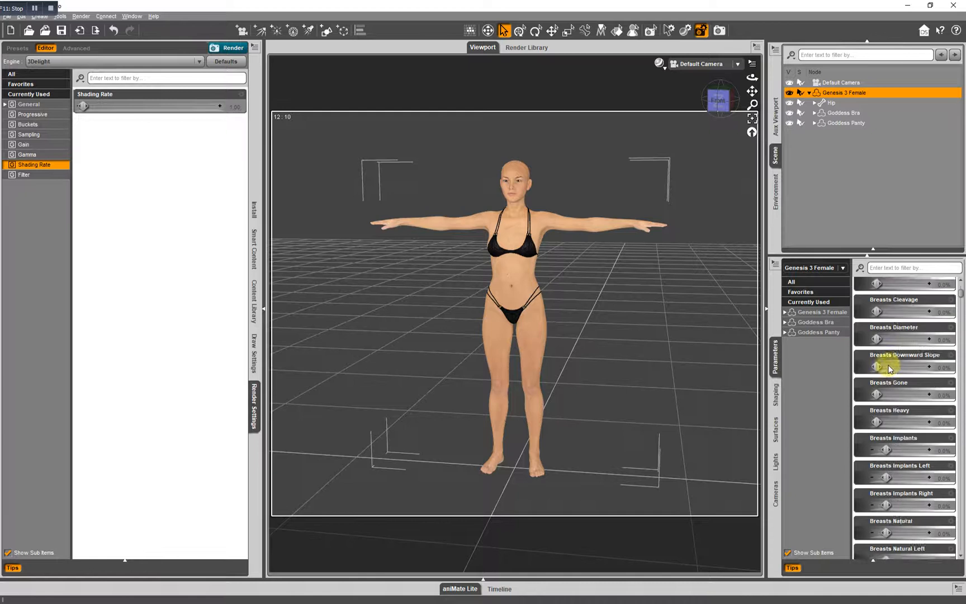
pyautogui.scroll(3)
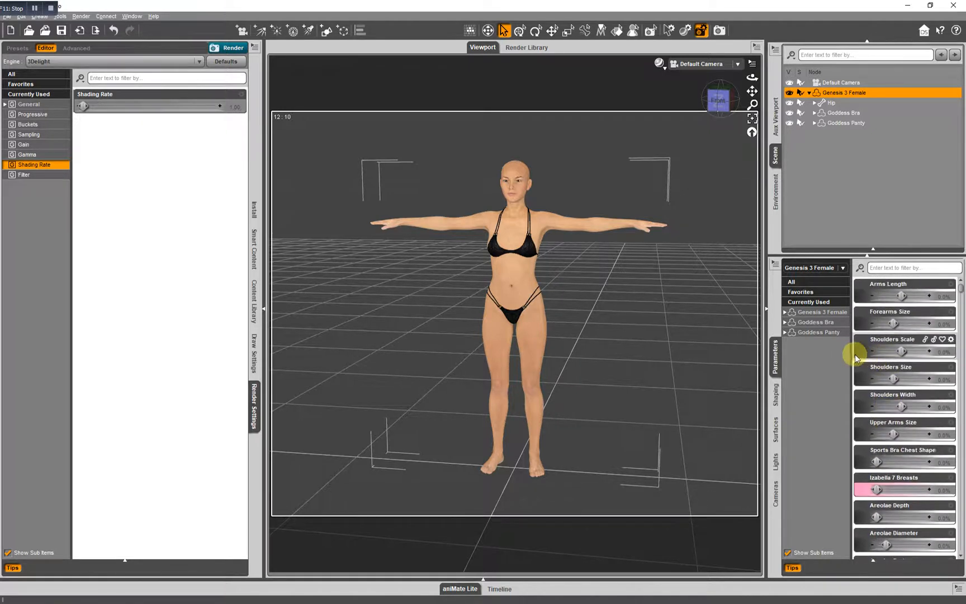
pyautogui.click(819, 311)
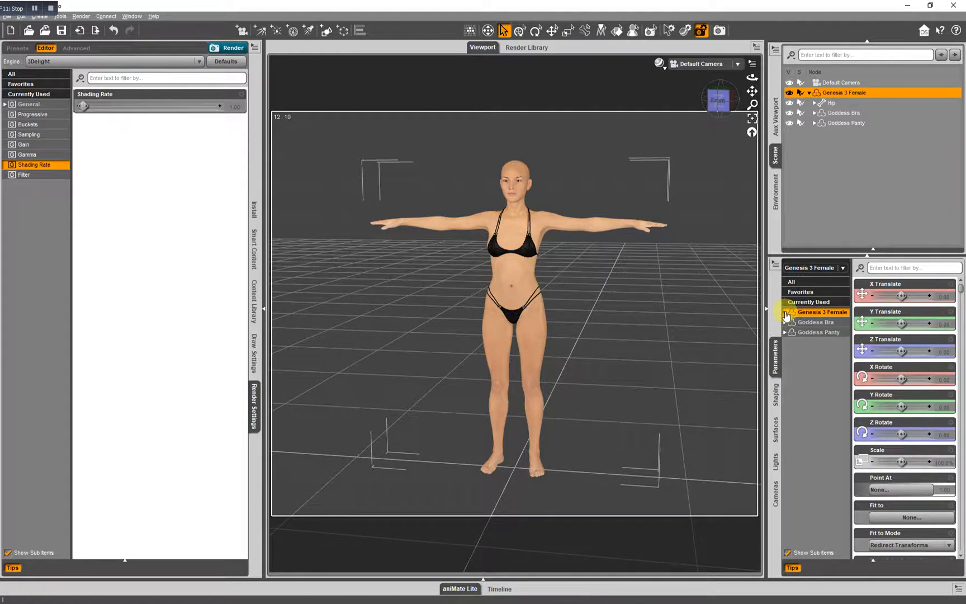
pyautogui.click(792, 322)
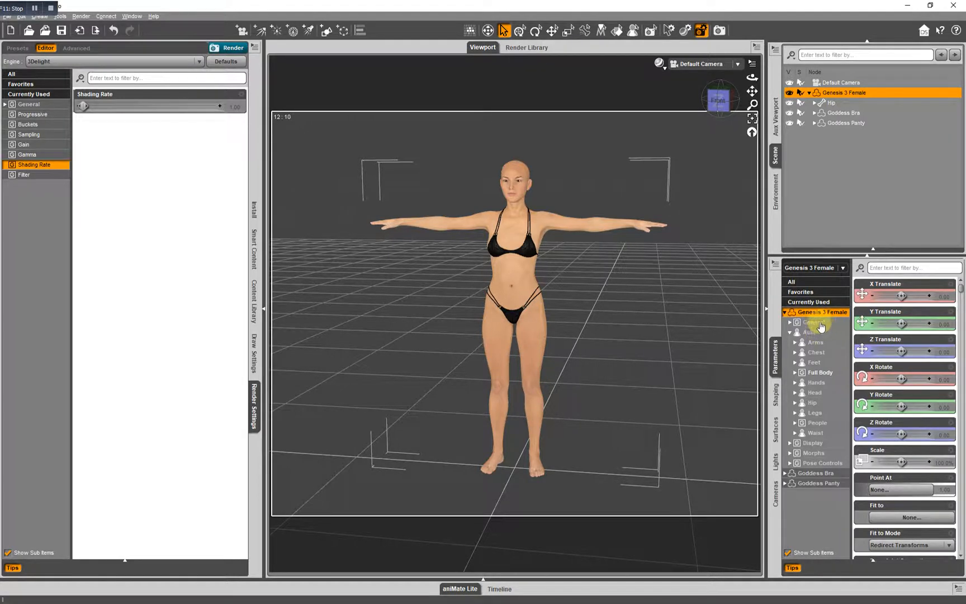
pyautogui.moveTo(827, 444)
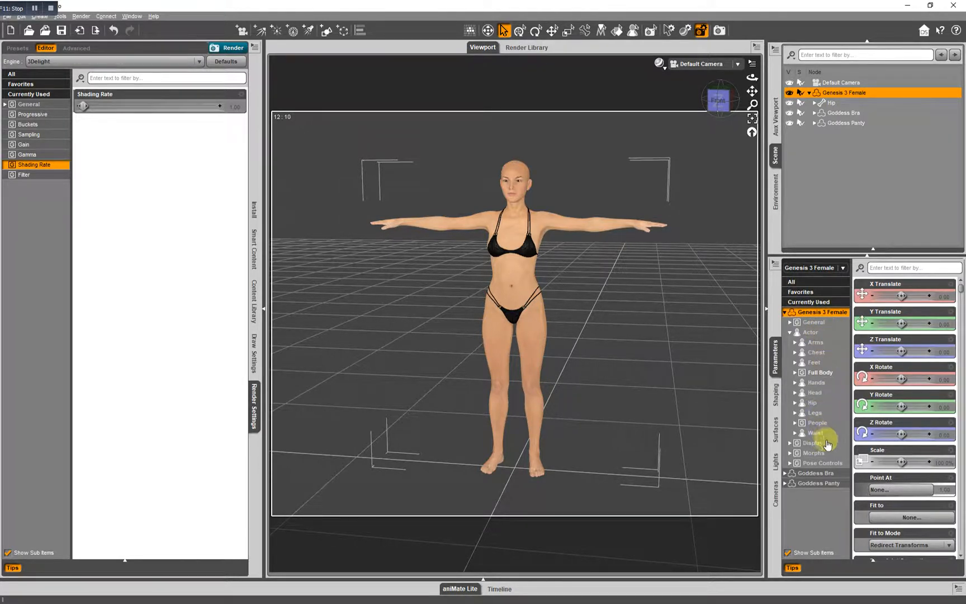
pyautogui.moveTo(828, 460)
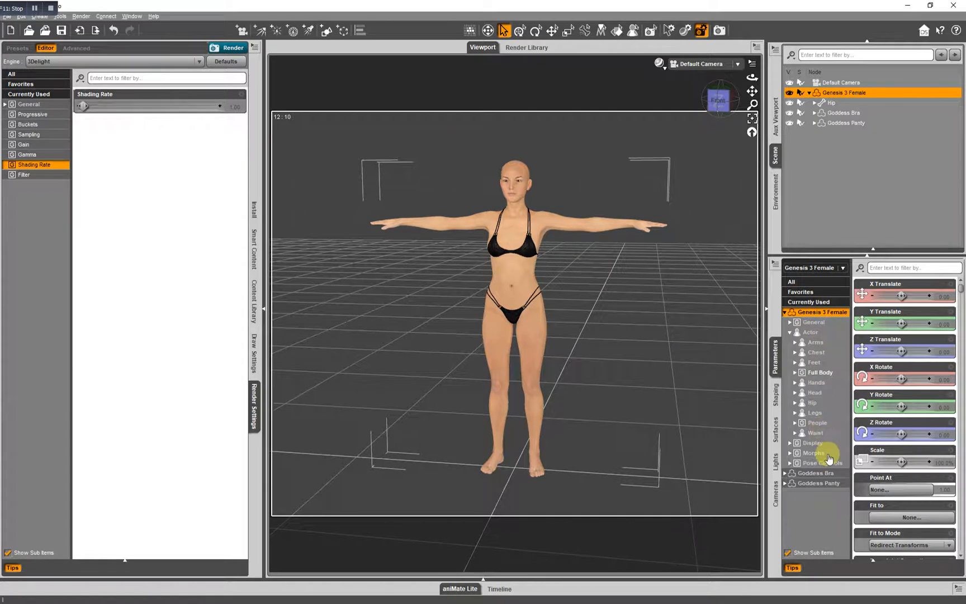
pyautogui.click(811, 332)
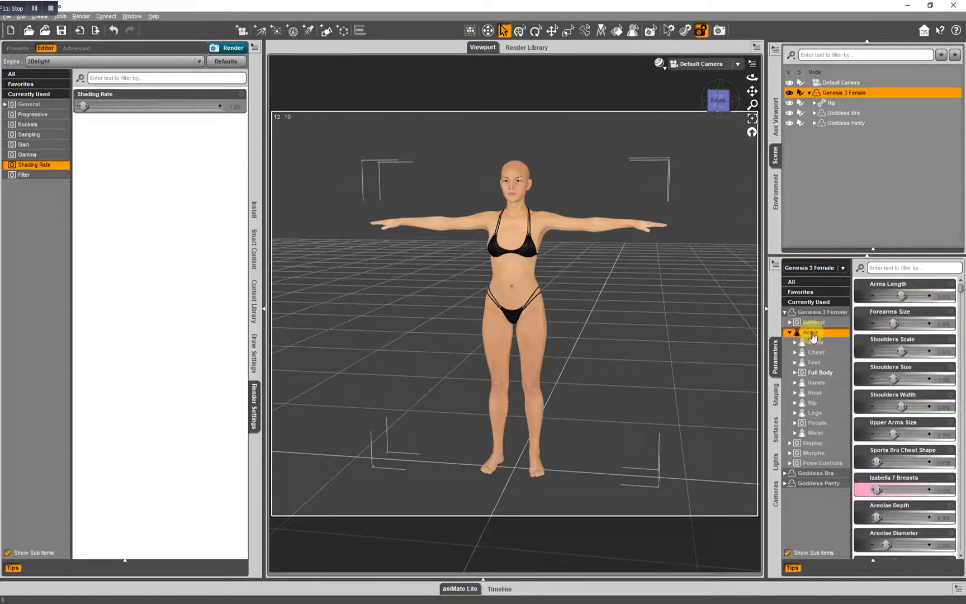
pyautogui.click(814, 342)
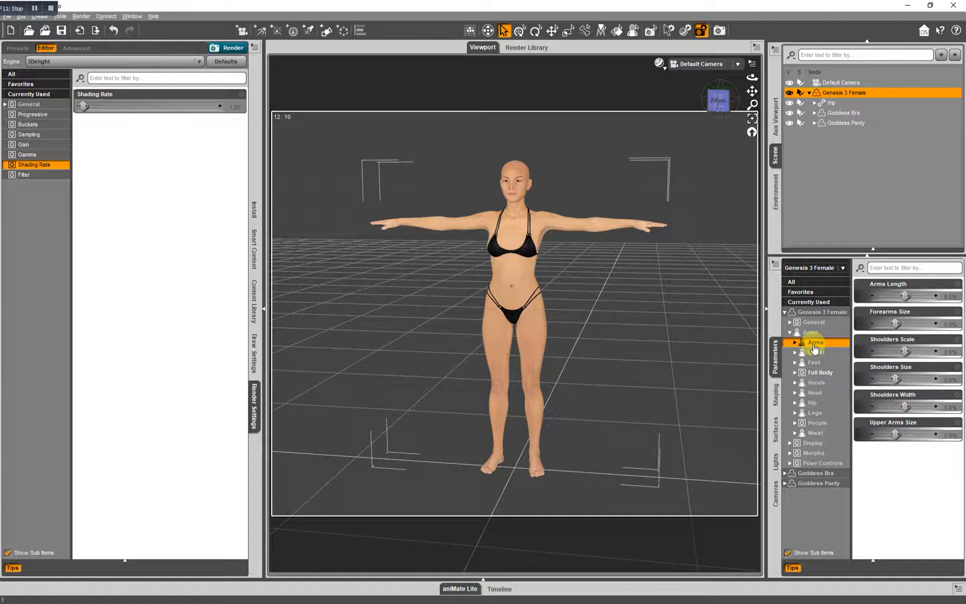
pyautogui.moveTo(912, 317)
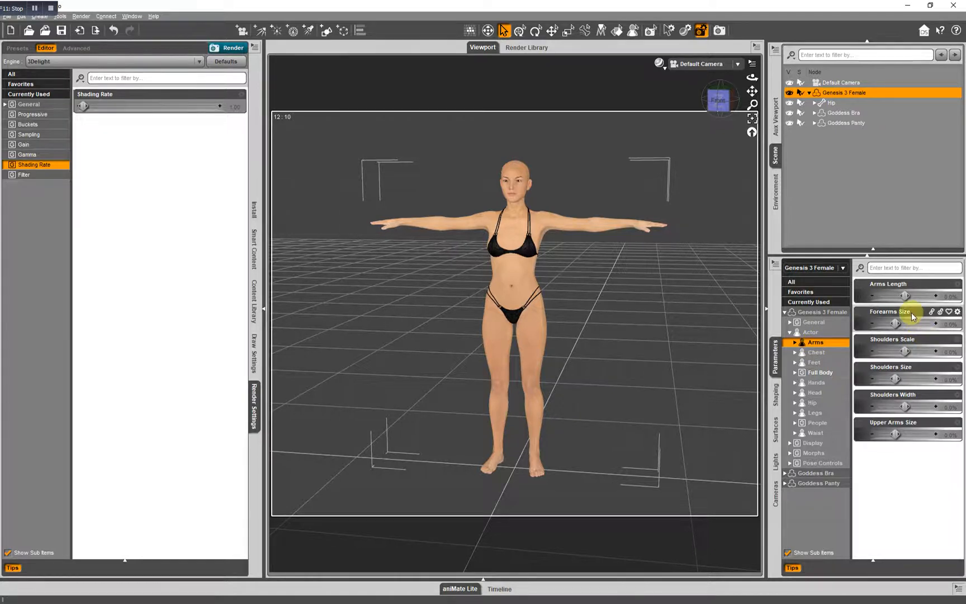
pyautogui.click(812, 361)
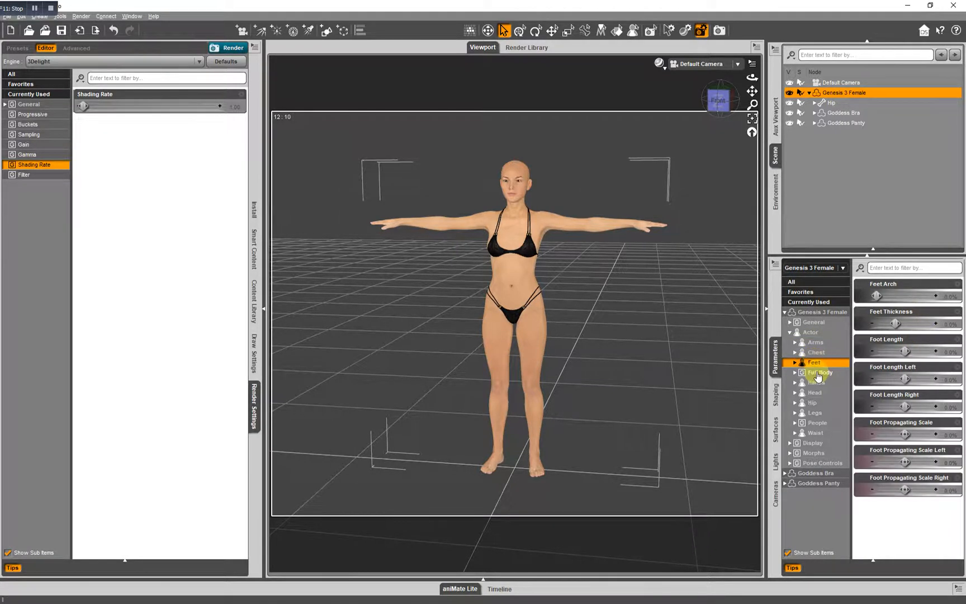
# Step: Browse Full Body, Legs, Morphs and Pose Controls, then return to the top-level Transforms
pyautogui.click(823, 372)
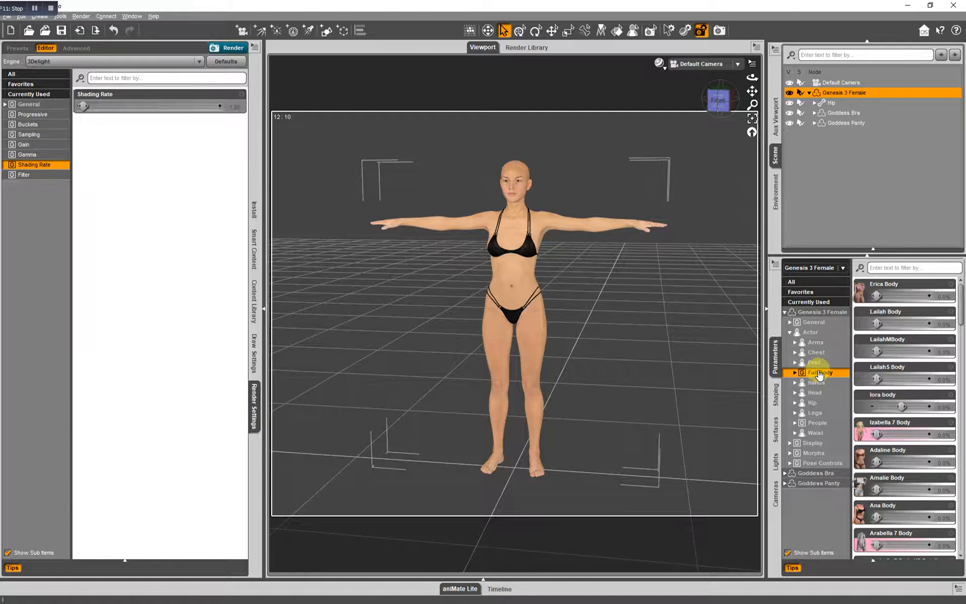
pyautogui.click(813, 413)
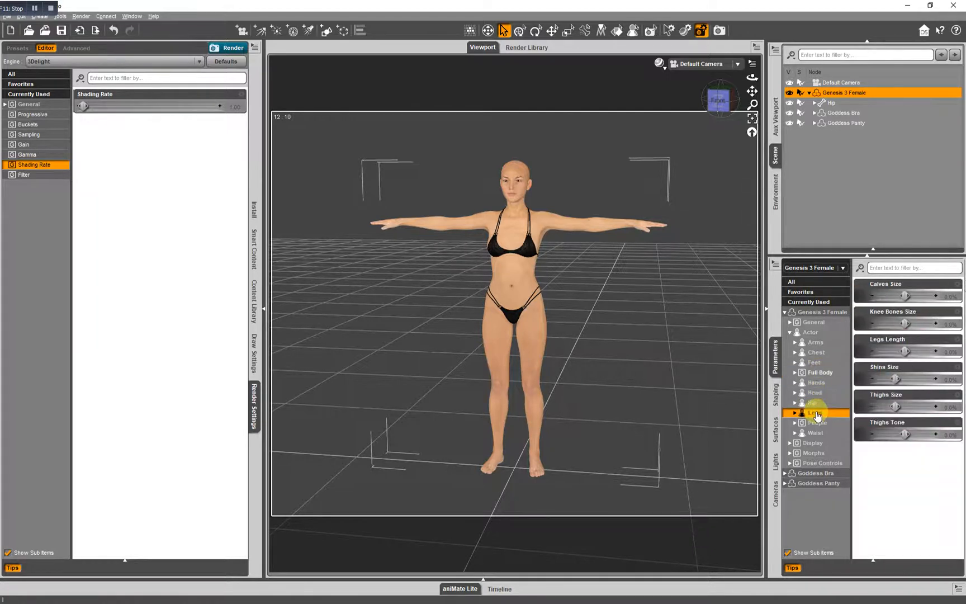
pyautogui.click(813, 453)
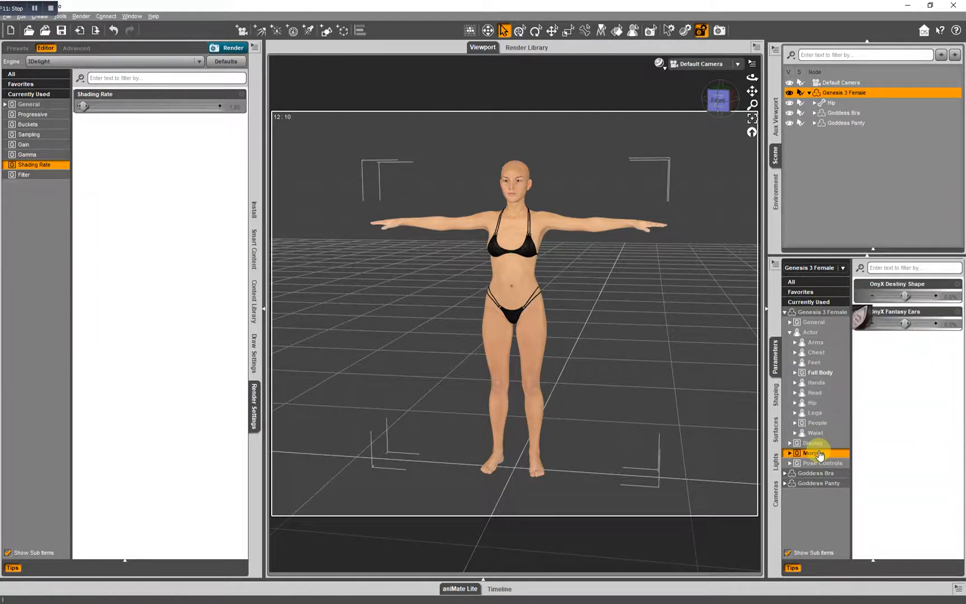
pyautogui.click(813, 452)
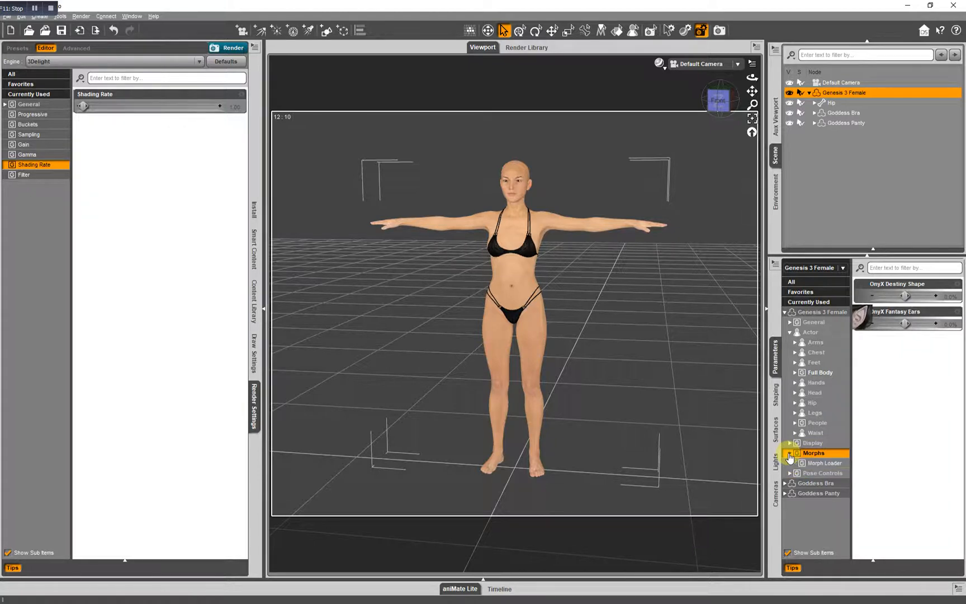
pyautogui.click(813, 453)
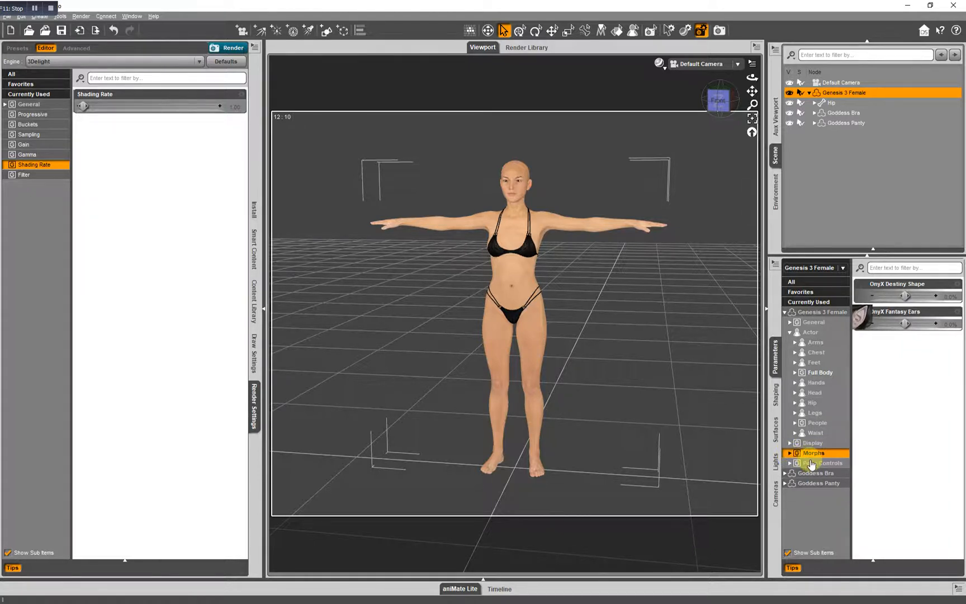
pyautogui.click(823, 463)
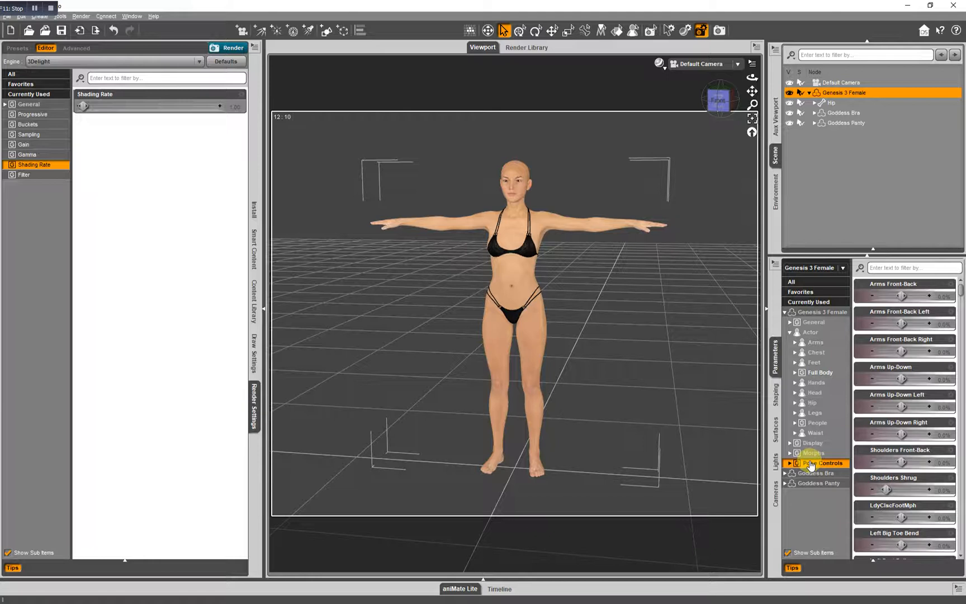
pyautogui.click(814, 312)
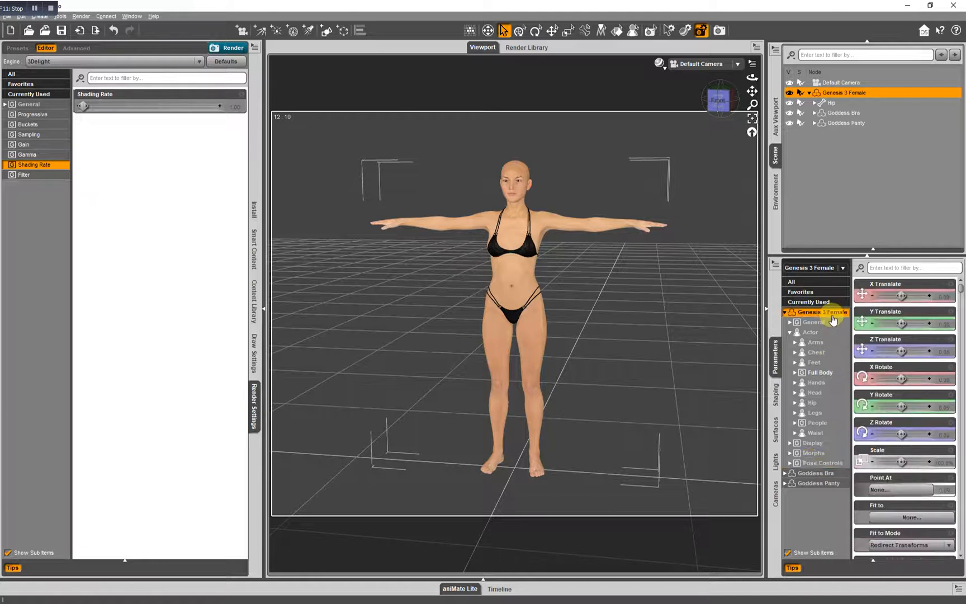
pyautogui.moveTo(904, 422)
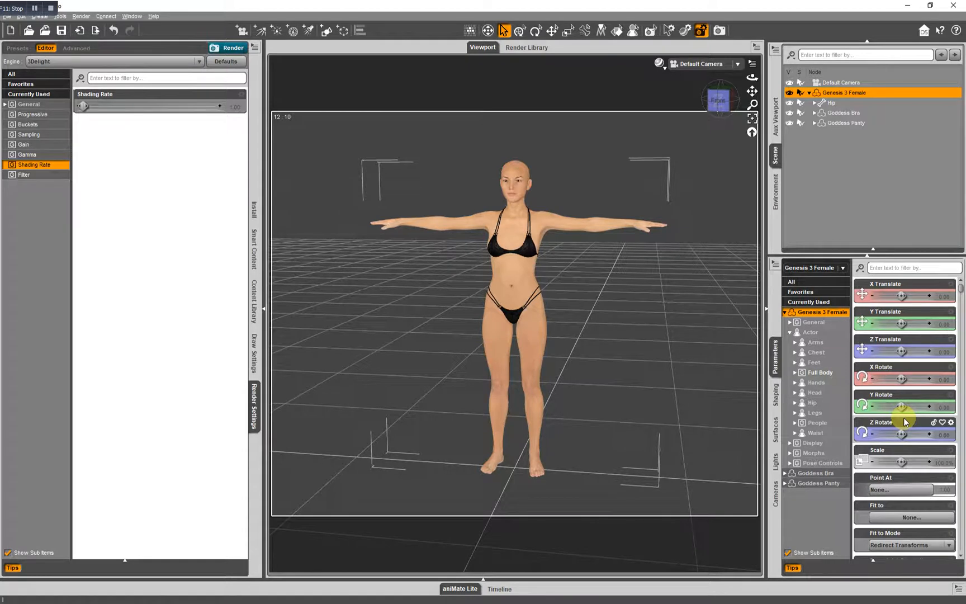
pyautogui.moveTo(582, 178)
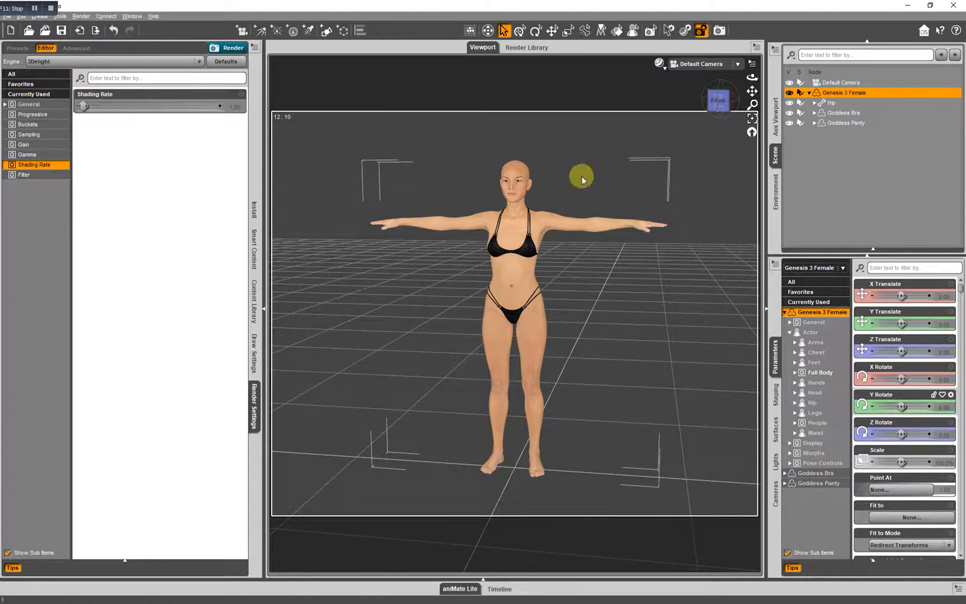
# Step: Try a shoulder bend on the figure, then Restore Figure Pose back to the T-pose
pyautogui.click(582, 227)
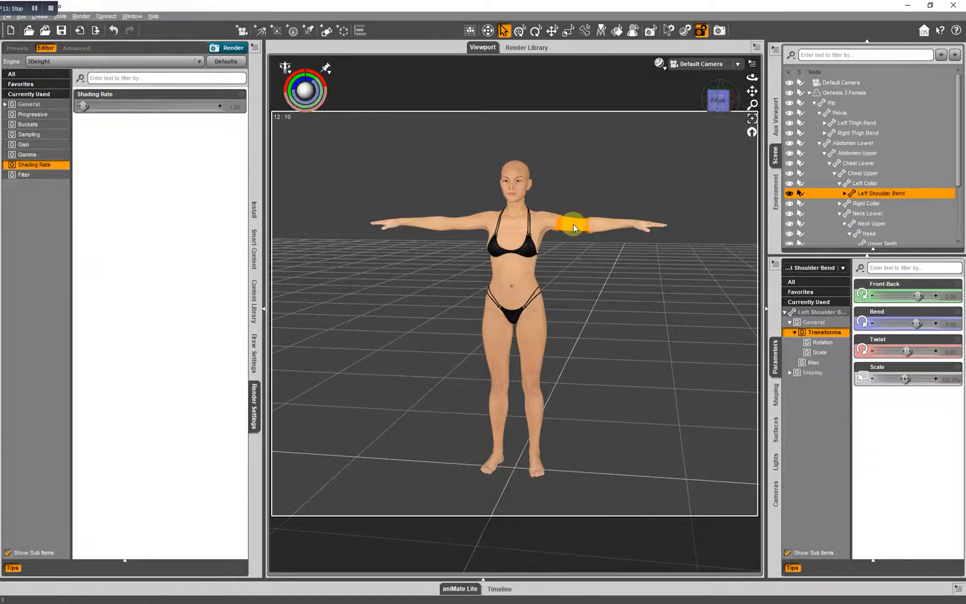
pyautogui.click(504, 30)
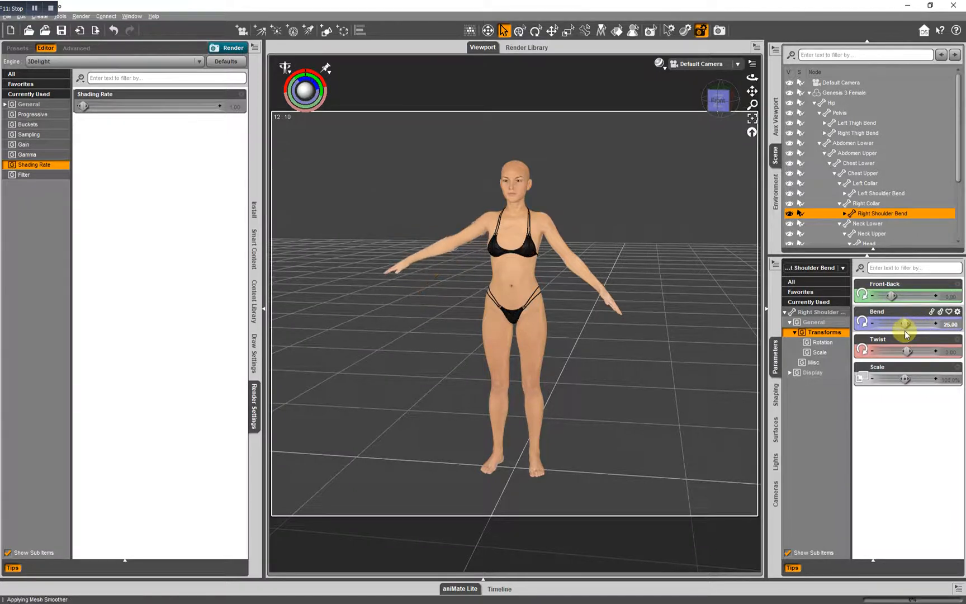
pyautogui.moveTo(775, 268)
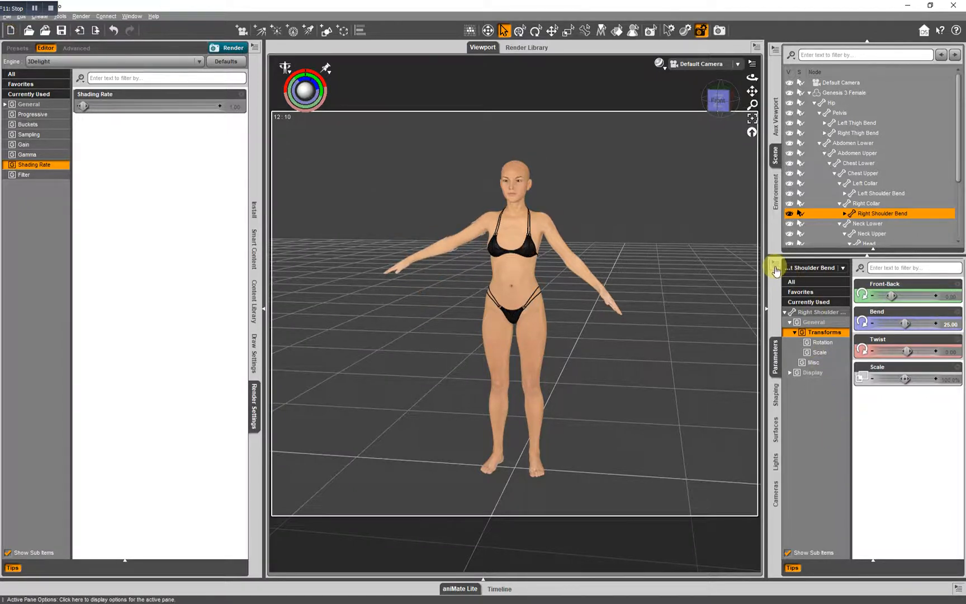
pyautogui.click(776, 270)
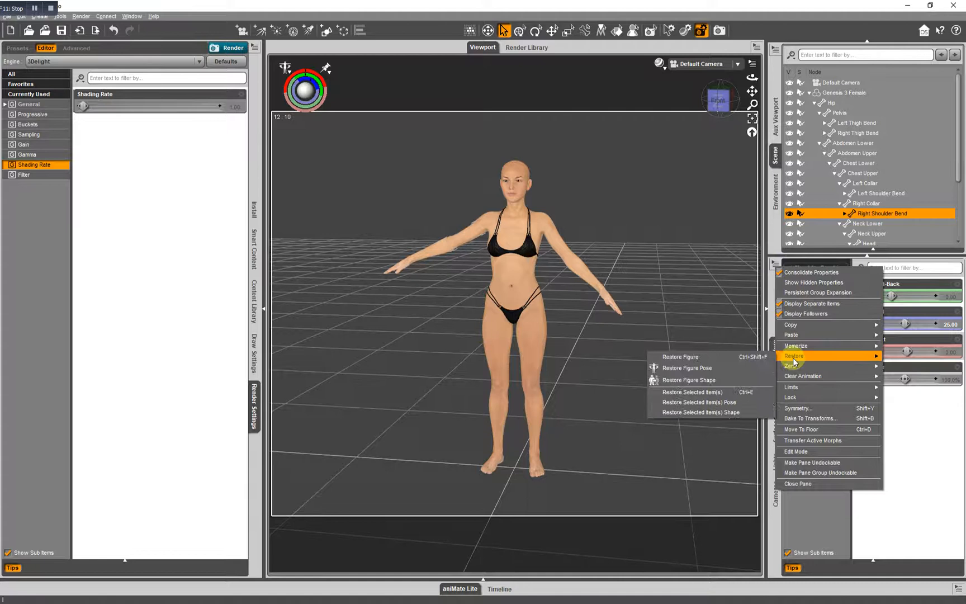
pyautogui.click(680, 356)
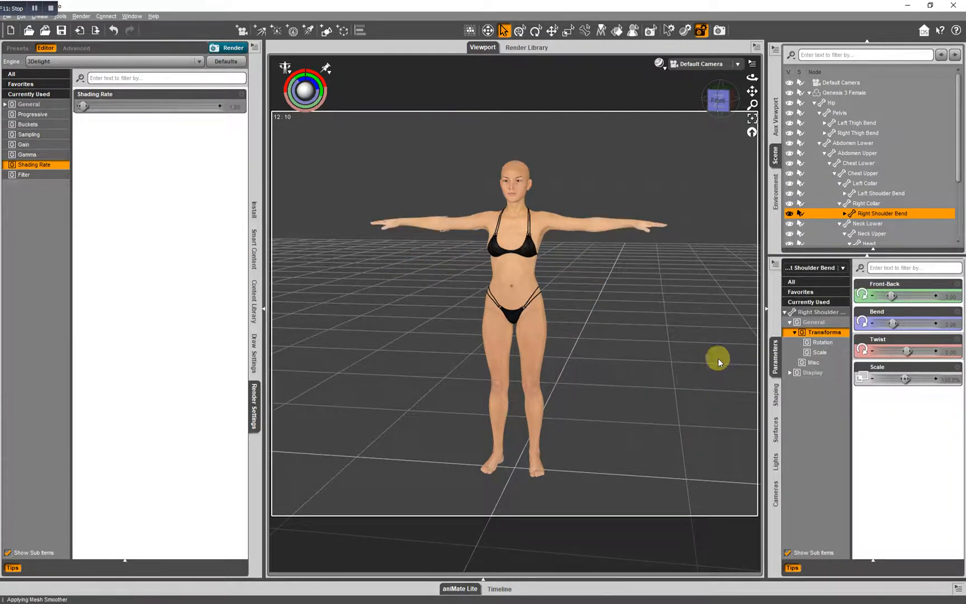
pyautogui.moveTo(868, 133)
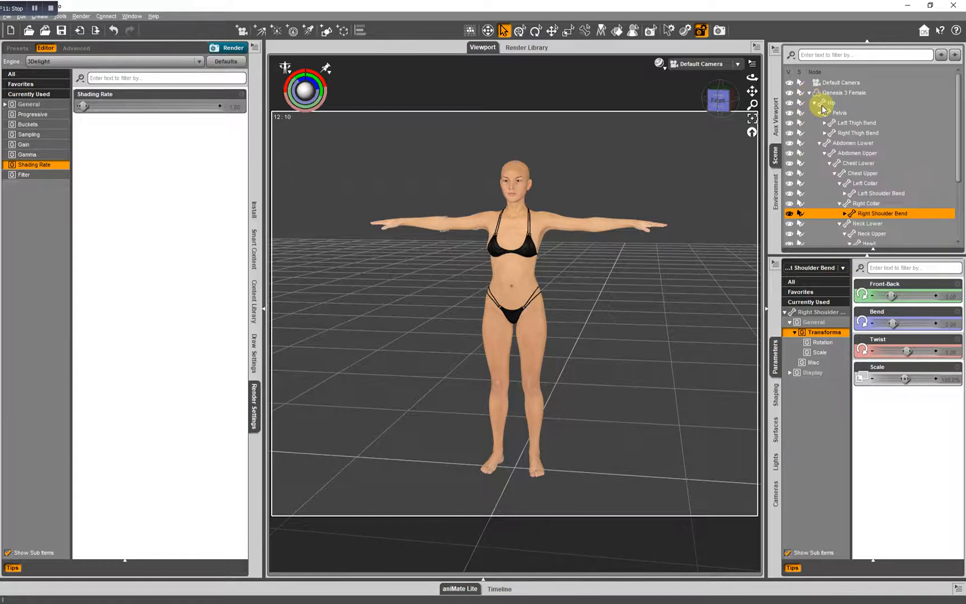
# Step: Select Goddess Bra and expand its Actor adjustments and Morphs group with the FBMSunny7 slider
pyautogui.click(844, 113)
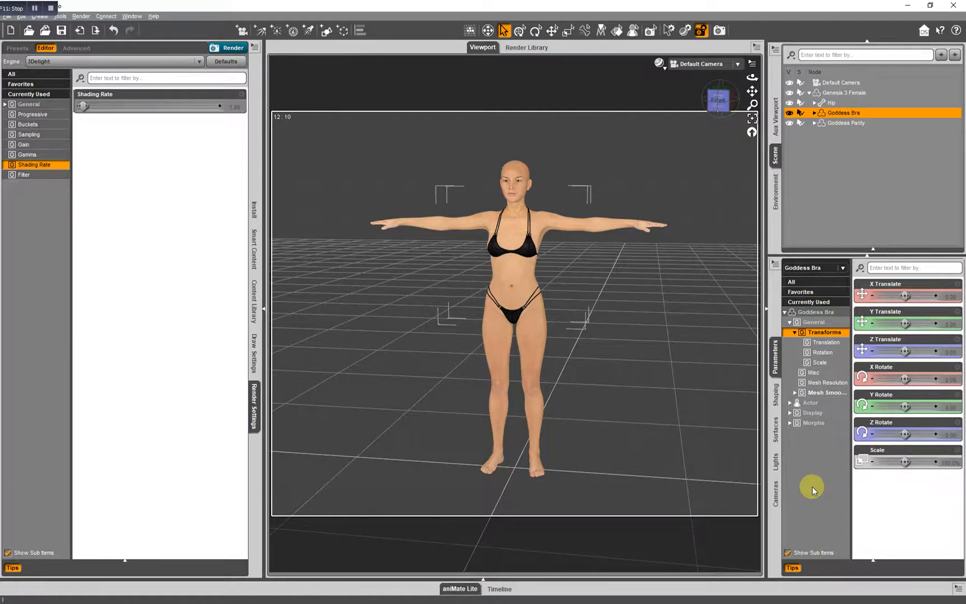
pyautogui.moveTo(811, 408)
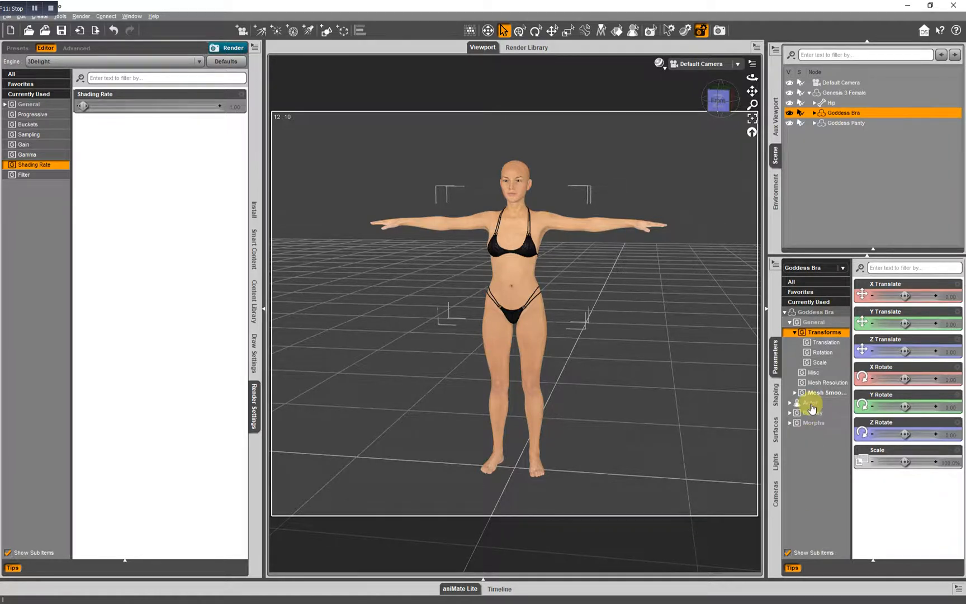
pyautogui.click(810, 403)
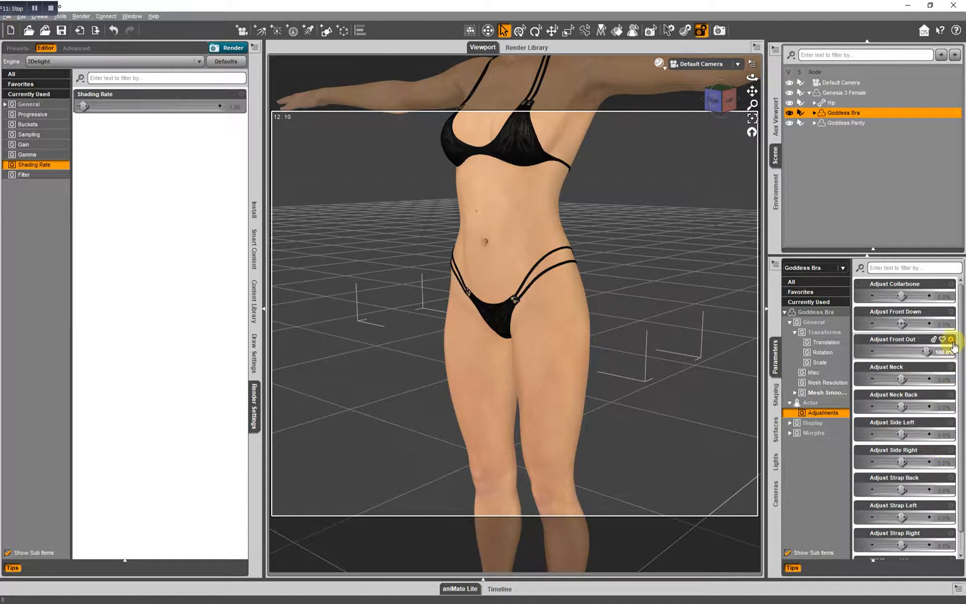
pyautogui.click(953, 346)
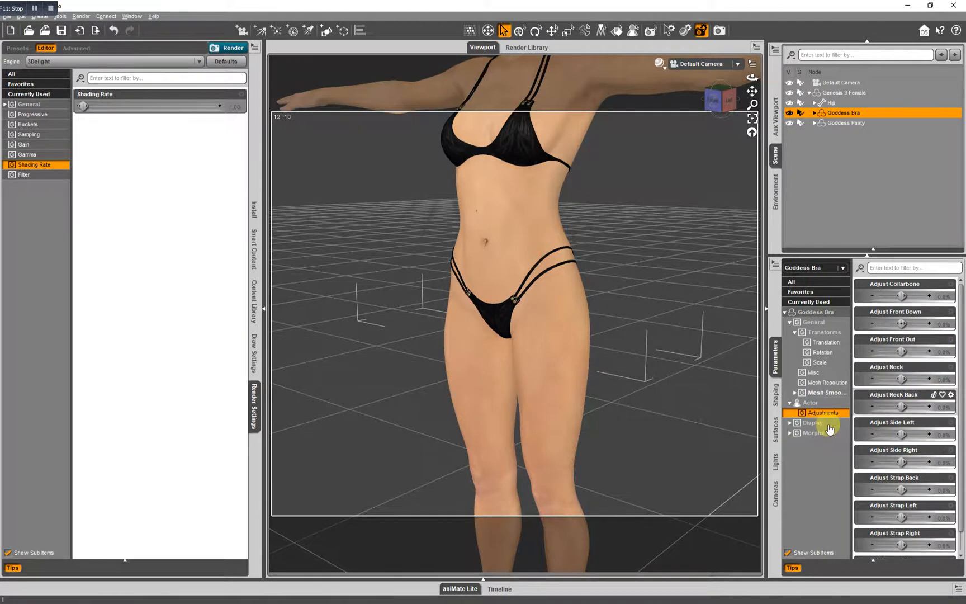
pyautogui.click(813, 432)
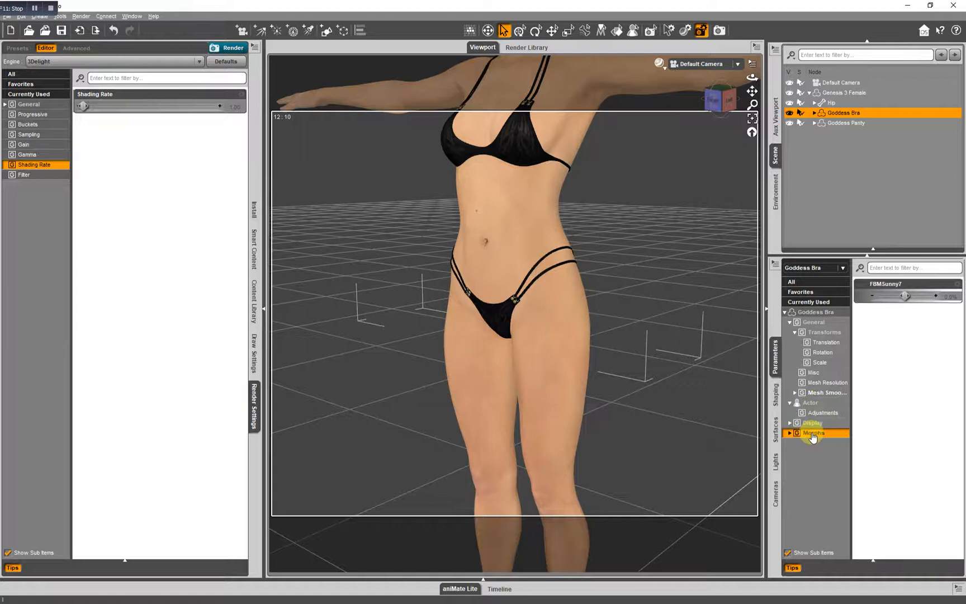
pyautogui.click(814, 432)
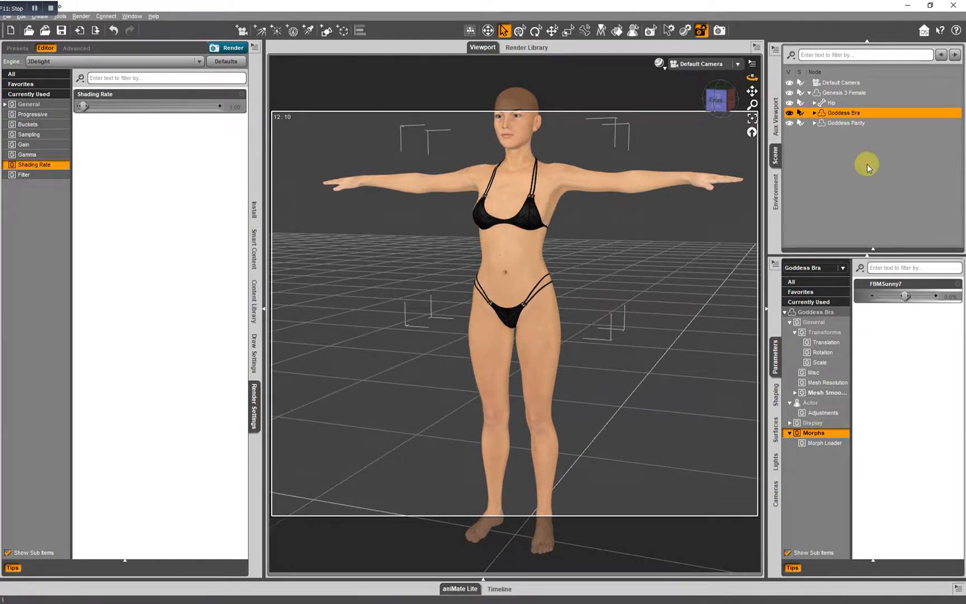
pyautogui.moveTo(842, 99)
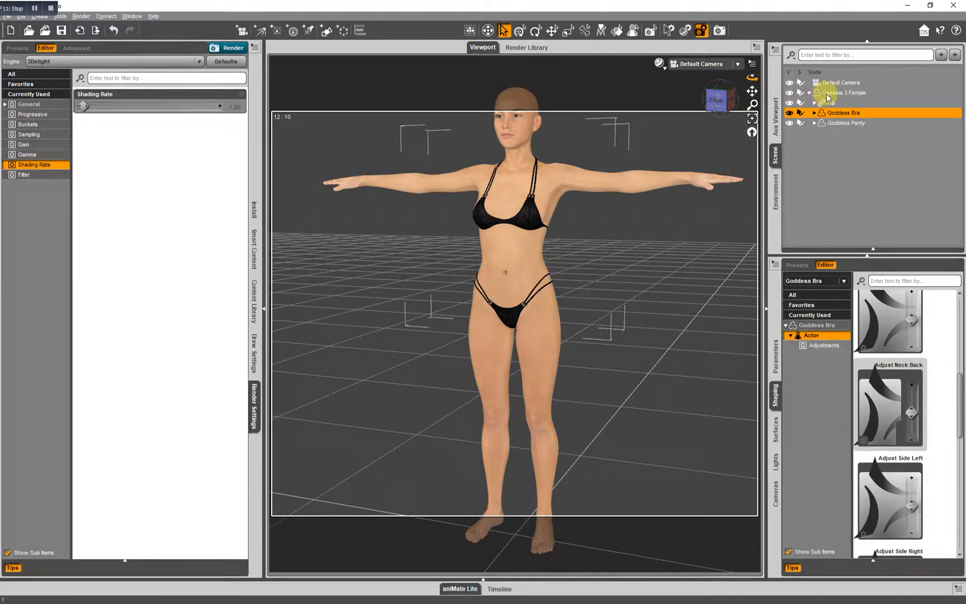
# Step: Select Genesis 3 Female and browse her head, eye and ear shaping properties
pyautogui.click(844, 93)
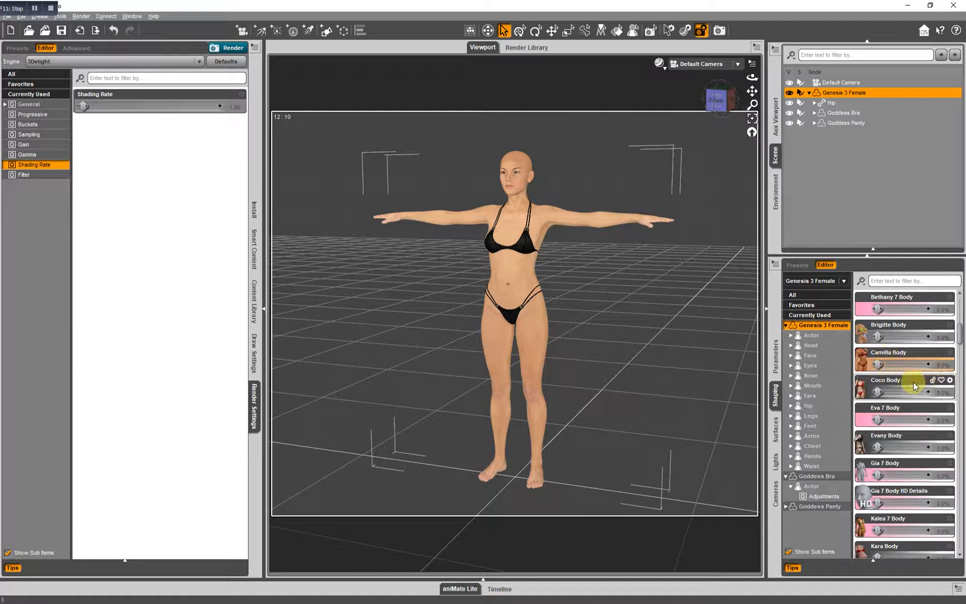
pyautogui.scroll(-3)
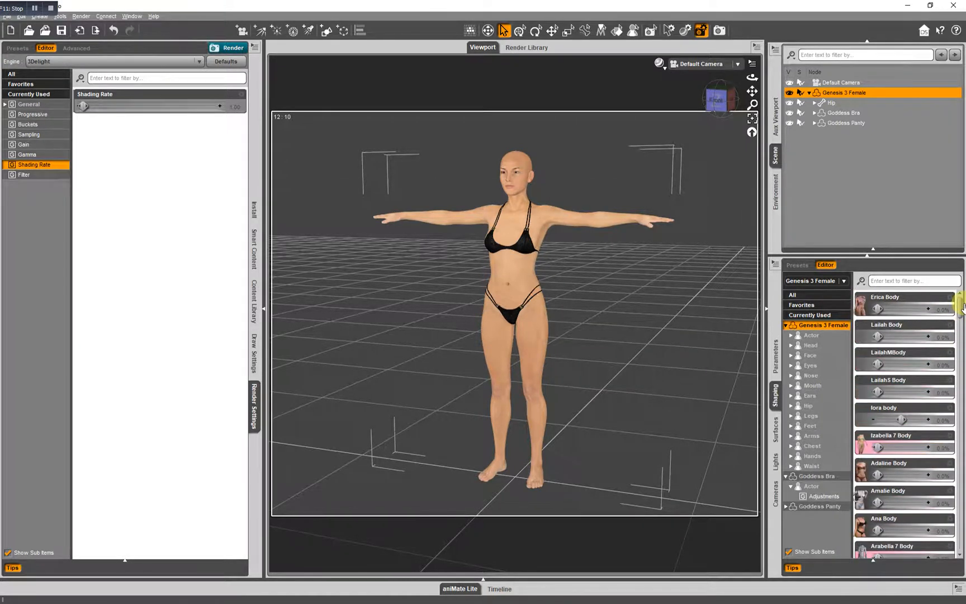
pyautogui.scroll(-3)
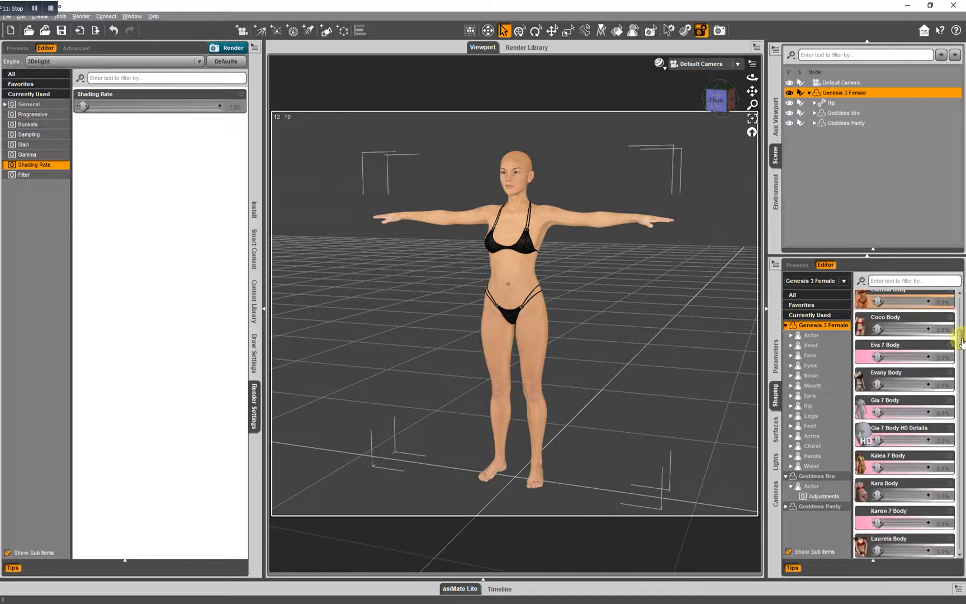
pyautogui.scroll(-3)
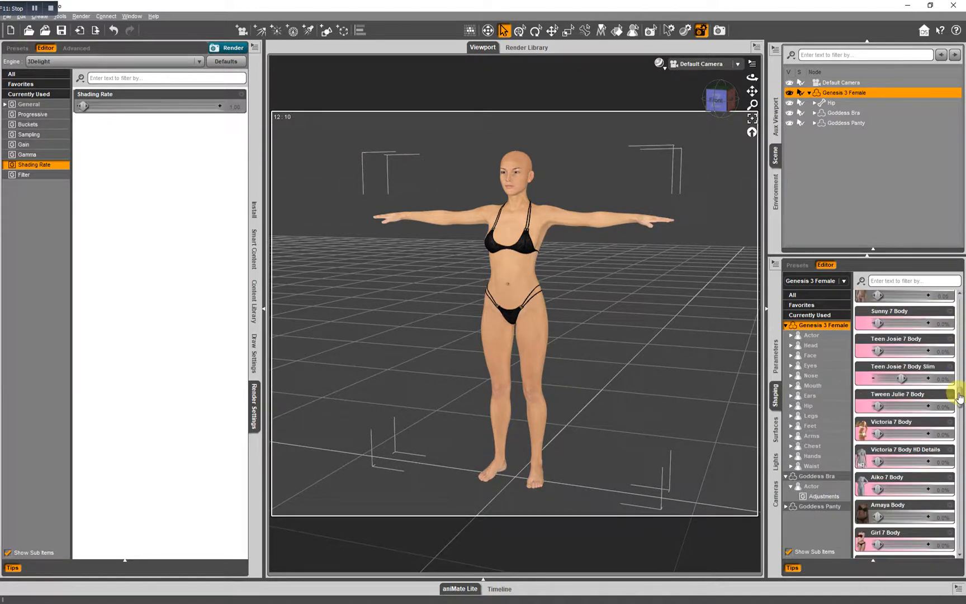
pyautogui.scroll(3)
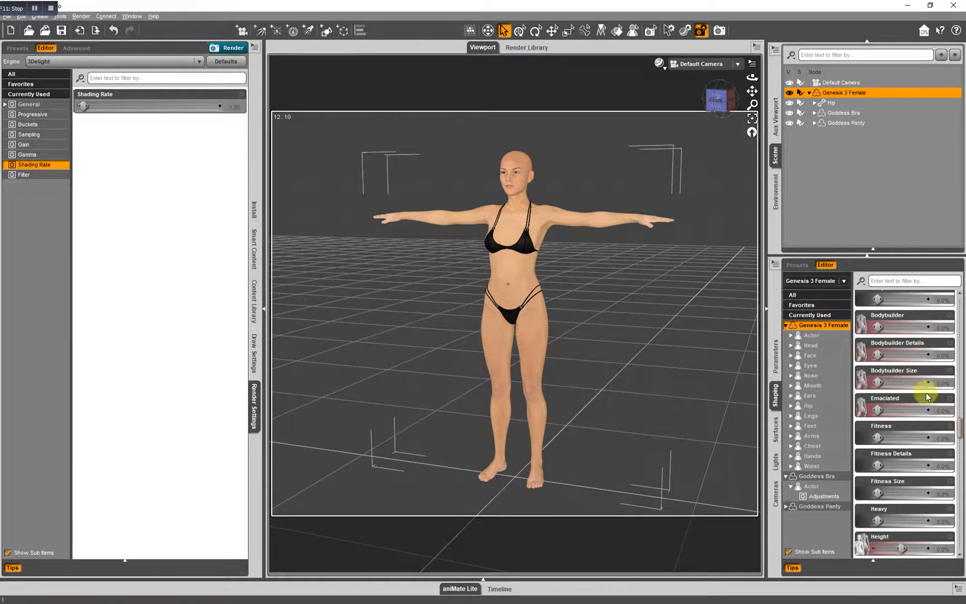
pyautogui.click(812, 345)
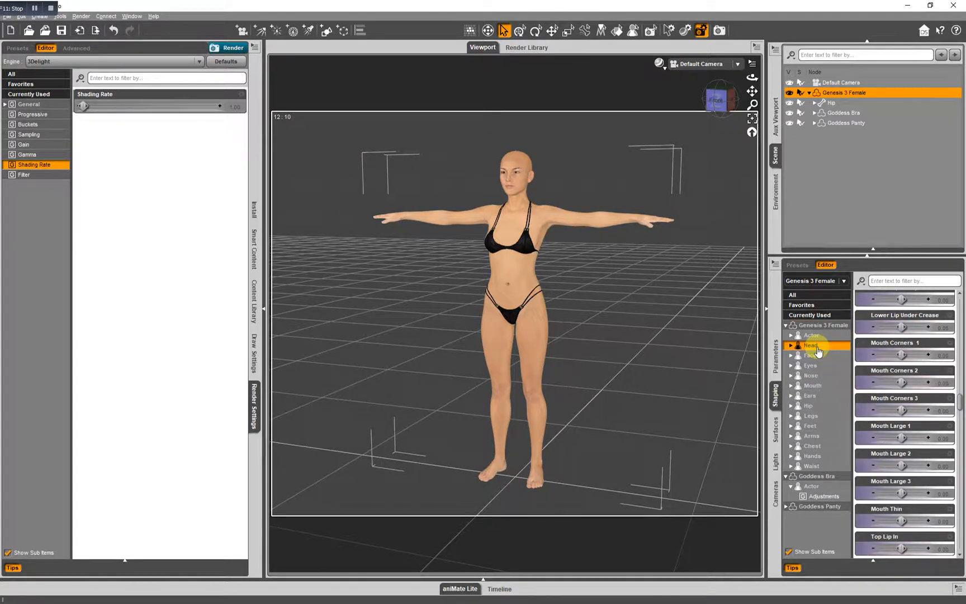
pyautogui.click(810, 365)
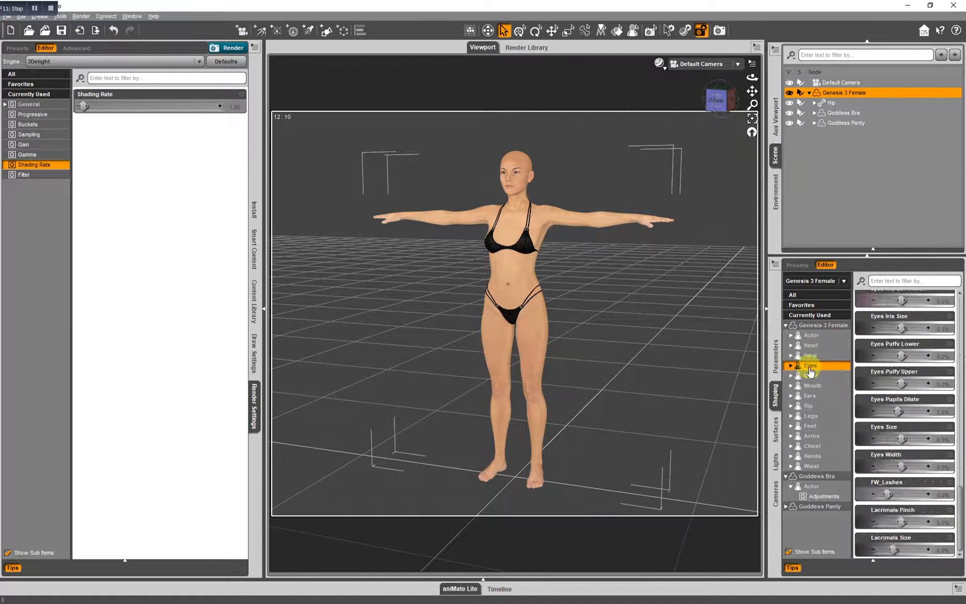
pyautogui.click(809, 394)
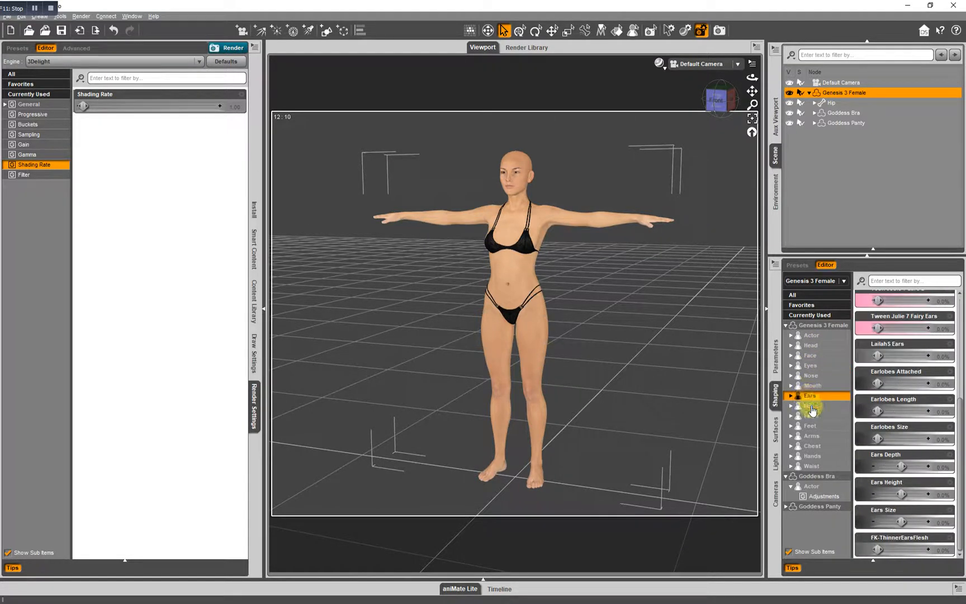
# Step: View the Goddess Bra and Goddess Panty shaping adjustments, ending on the bra's morphs
pyautogui.click(814, 476)
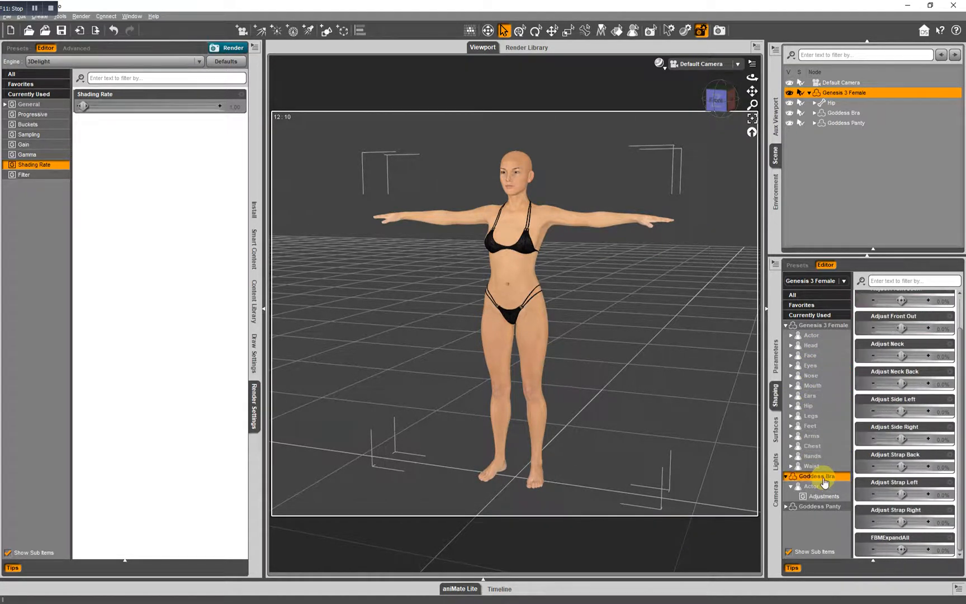
pyautogui.click(818, 506)
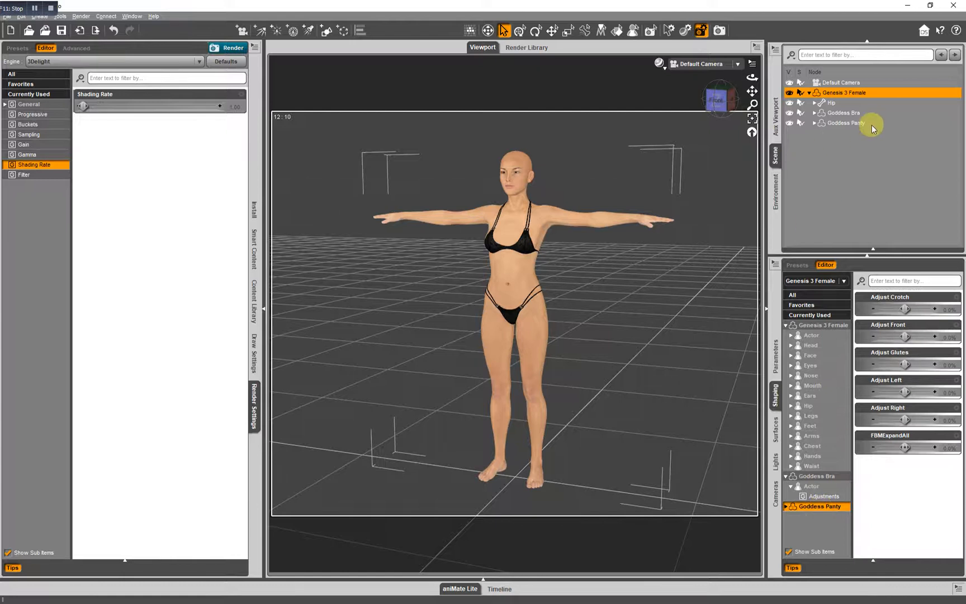
pyautogui.click(844, 112)
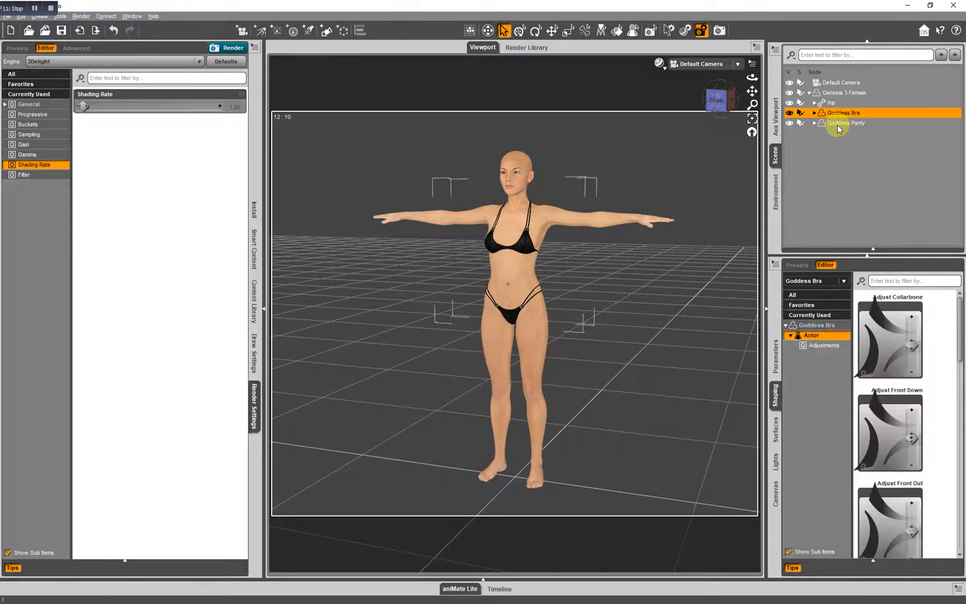
pyautogui.click(846, 123)
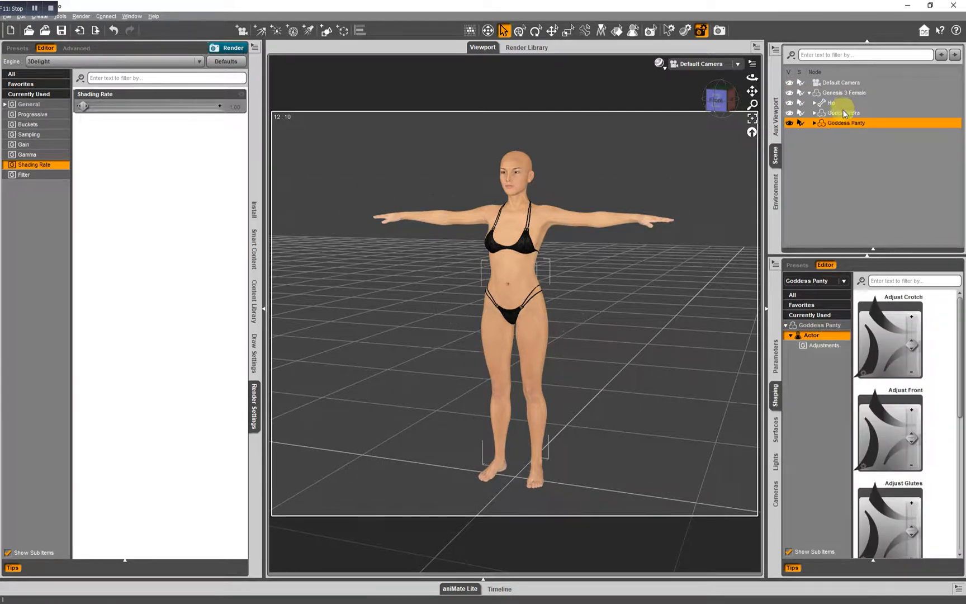
pyautogui.click(844, 113)
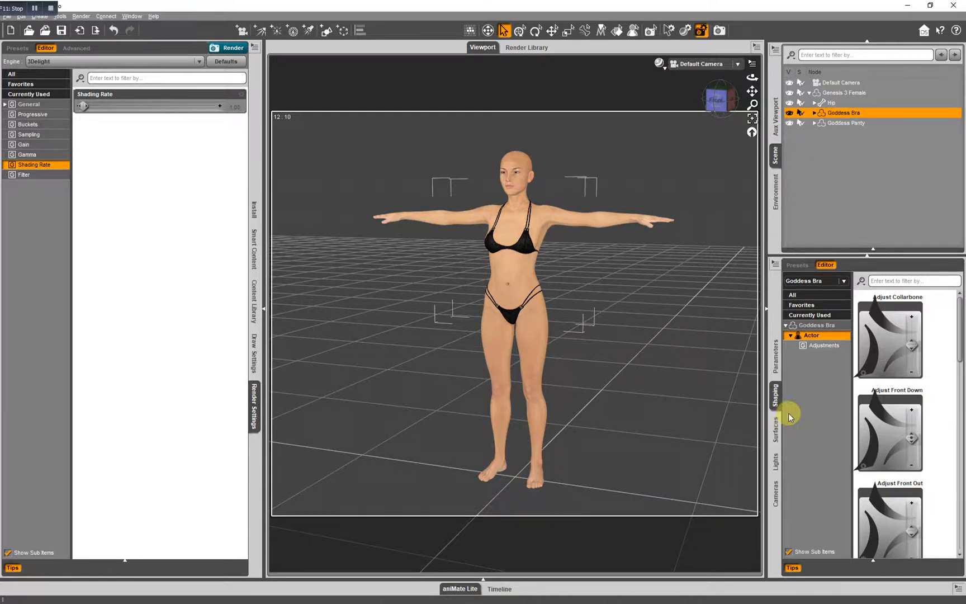
# Step: Inspect the Goddess Bra's bra, straps and rivets materials in Surfaces, returning to the bra material
pyautogui.click(776, 429)
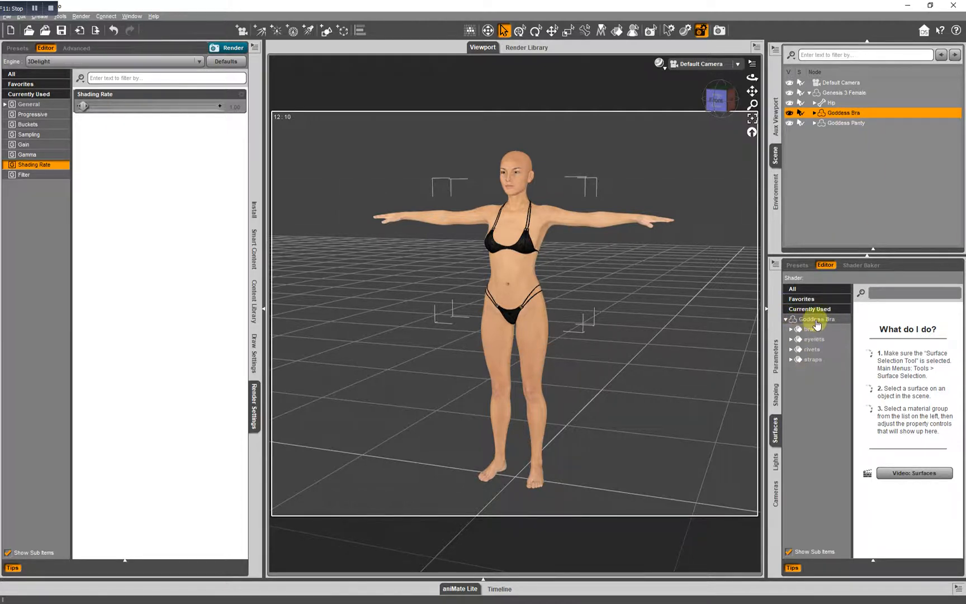
pyautogui.click(808, 329)
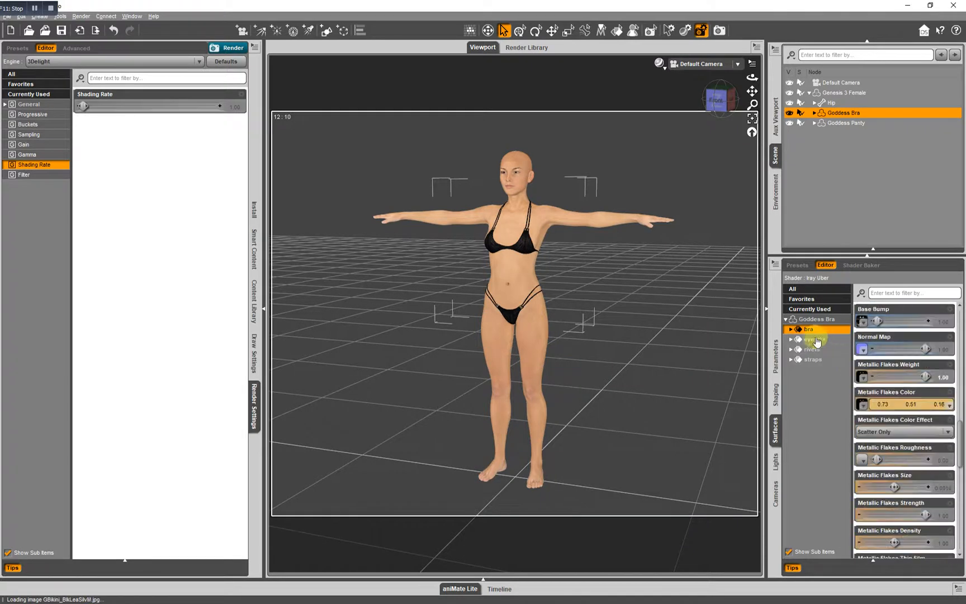
pyautogui.click(812, 359)
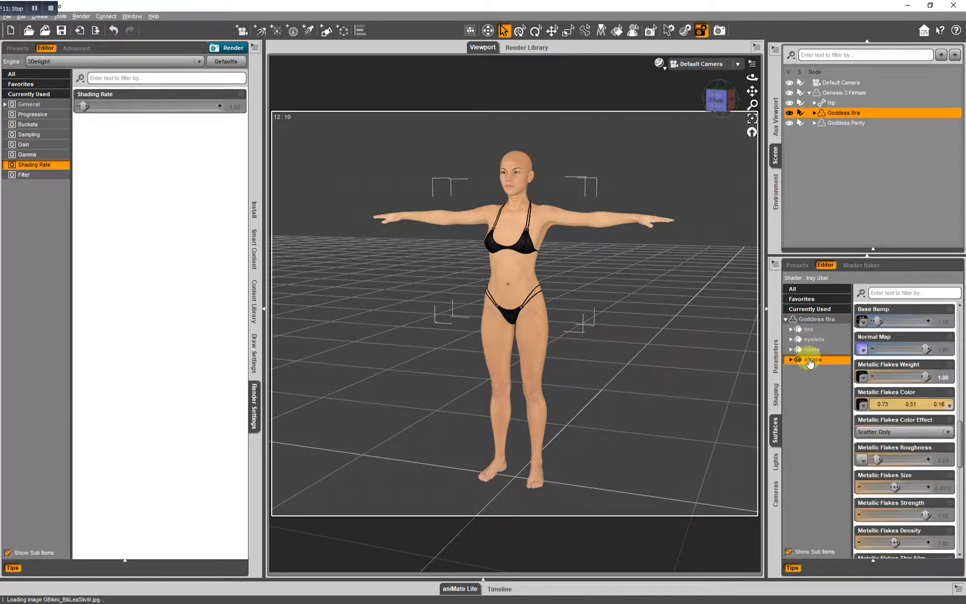
pyautogui.click(862, 321)
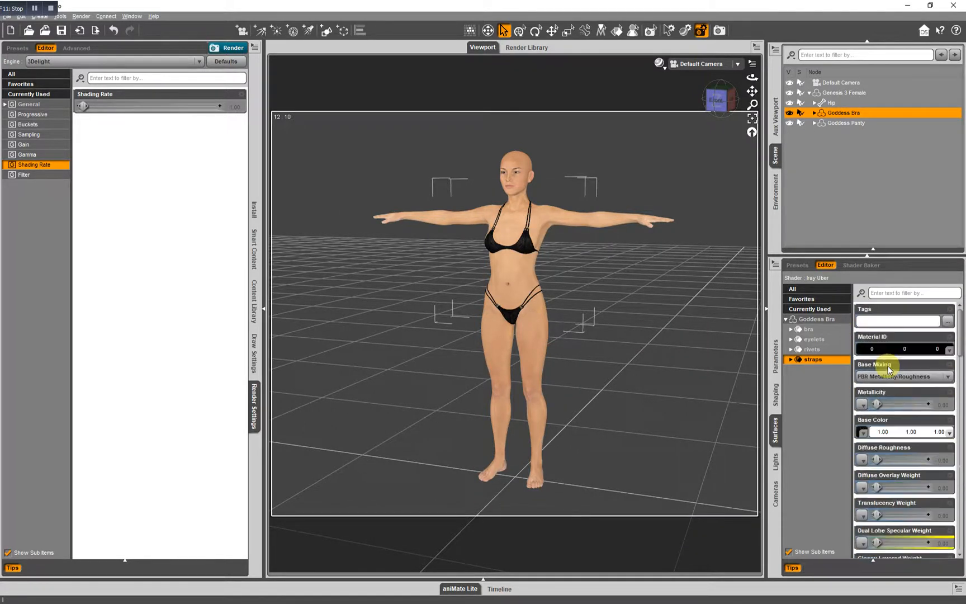
pyautogui.moveTo(829, 396)
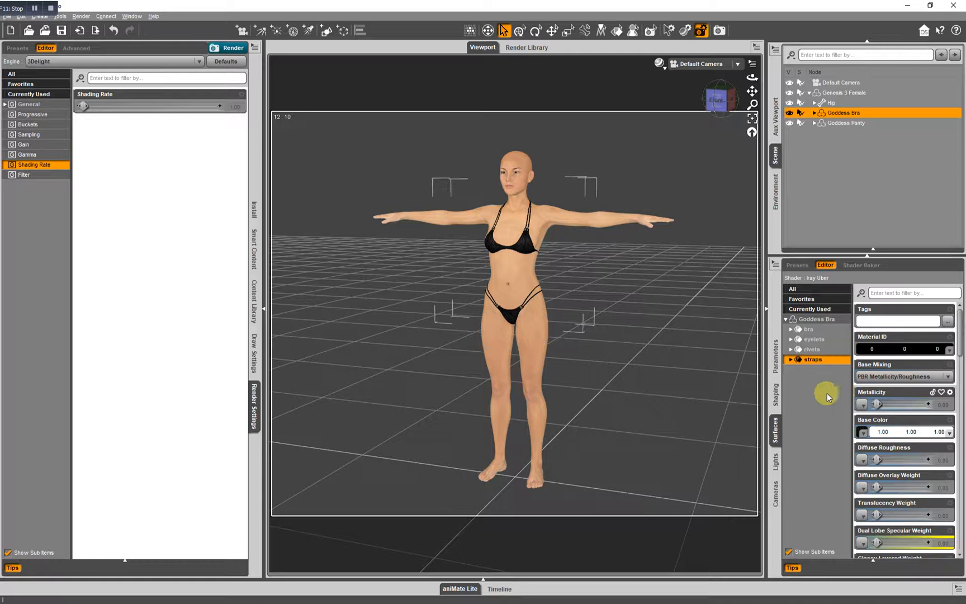
pyautogui.moveTo(814, 395)
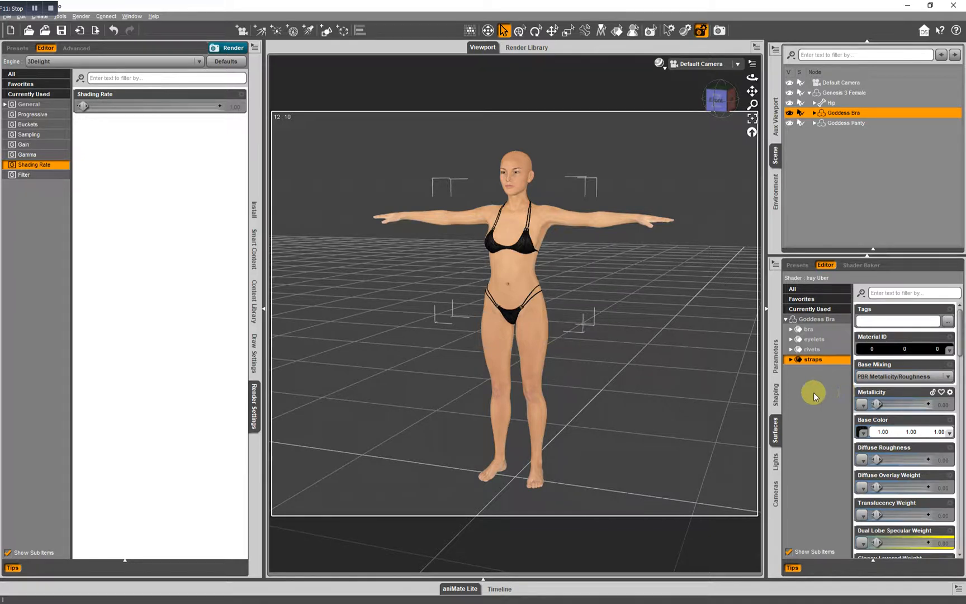
pyautogui.click(811, 349)
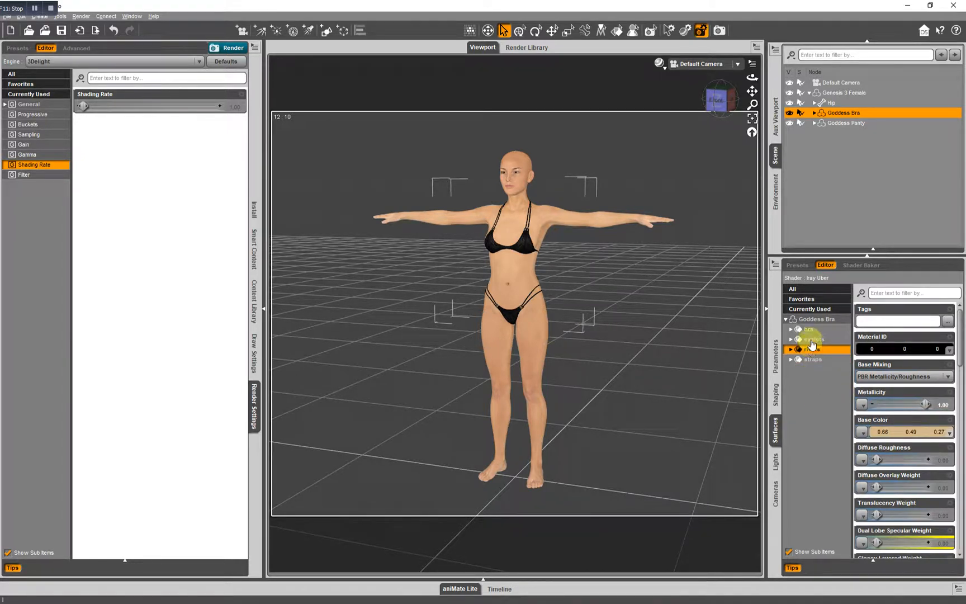
pyautogui.click(808, 329)
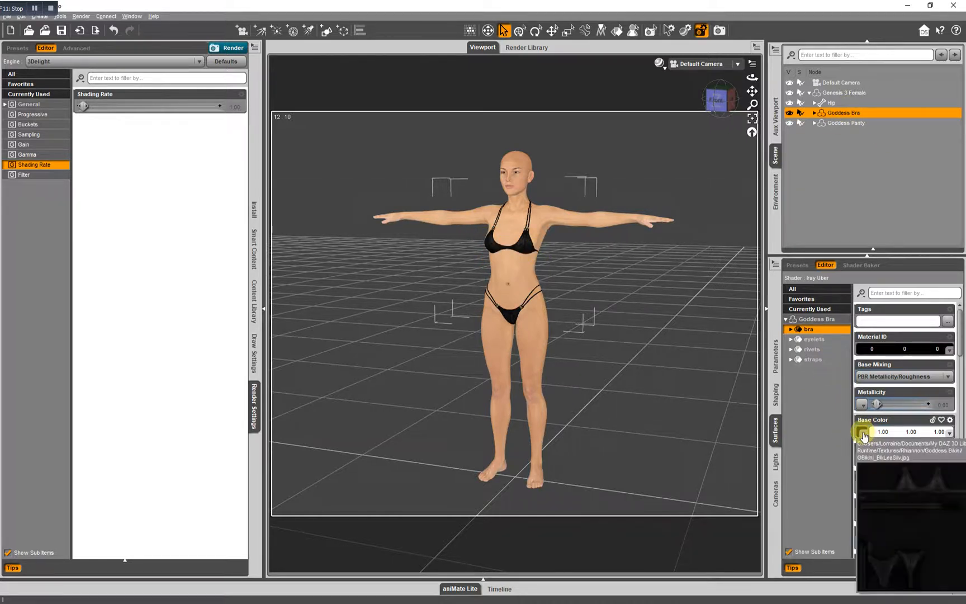
# Step: Clear the bra surface's Base Color map and set its colour to purple, then dark red
pyautogui.click(862, 431)
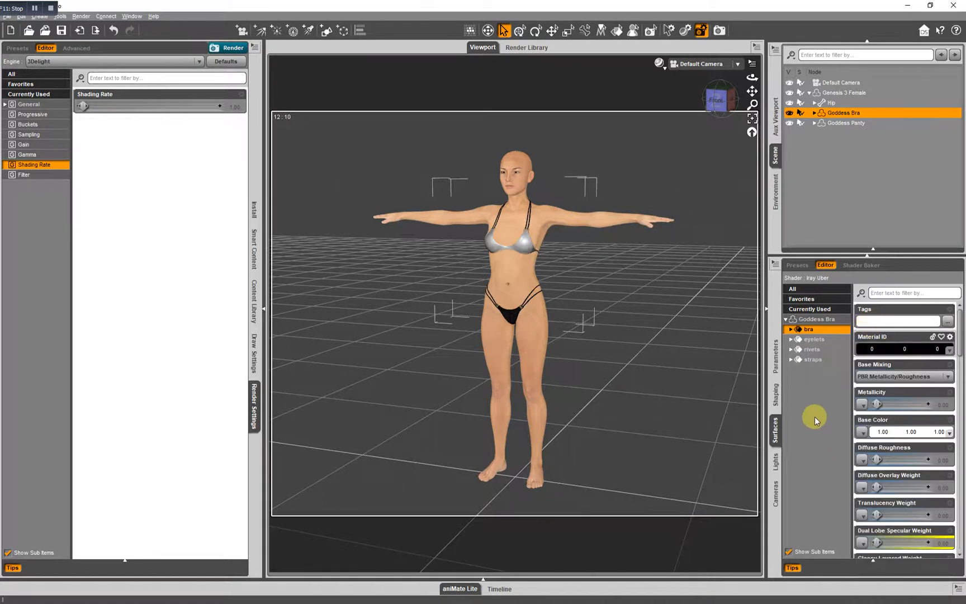
pyautogui.moveTo(847, 193)
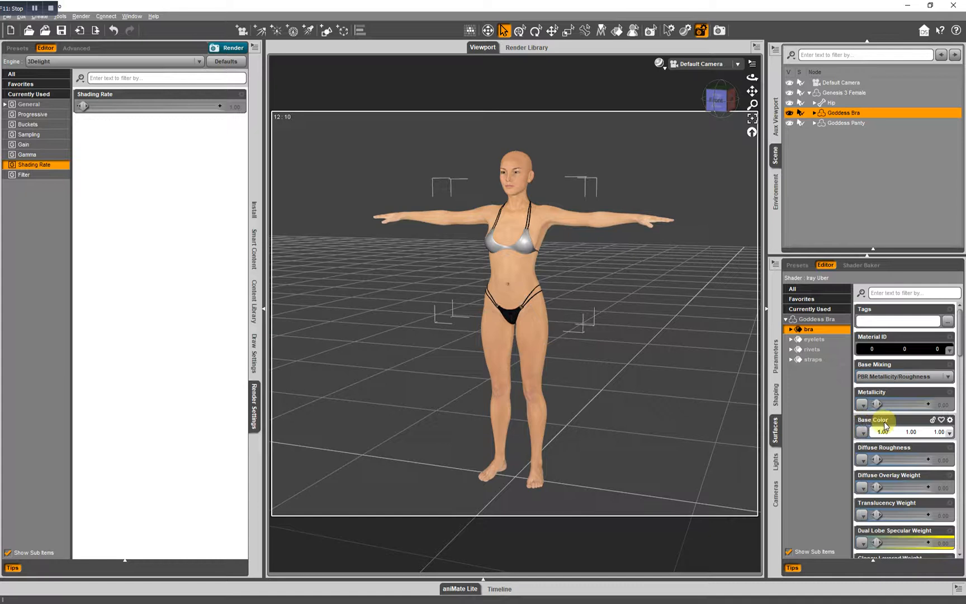
pyautogui.click(882, 430)
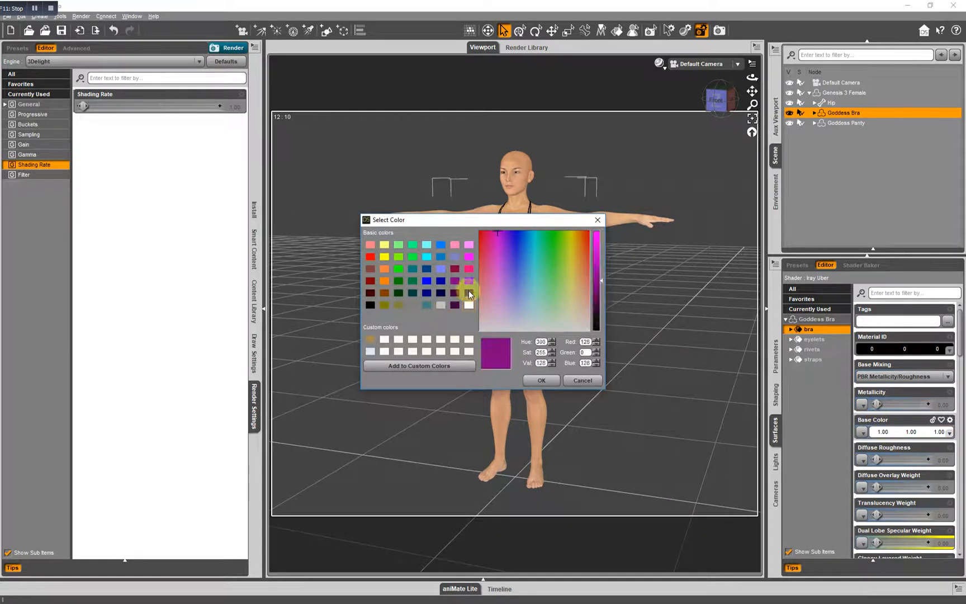
pyautogui.click(540, 380)
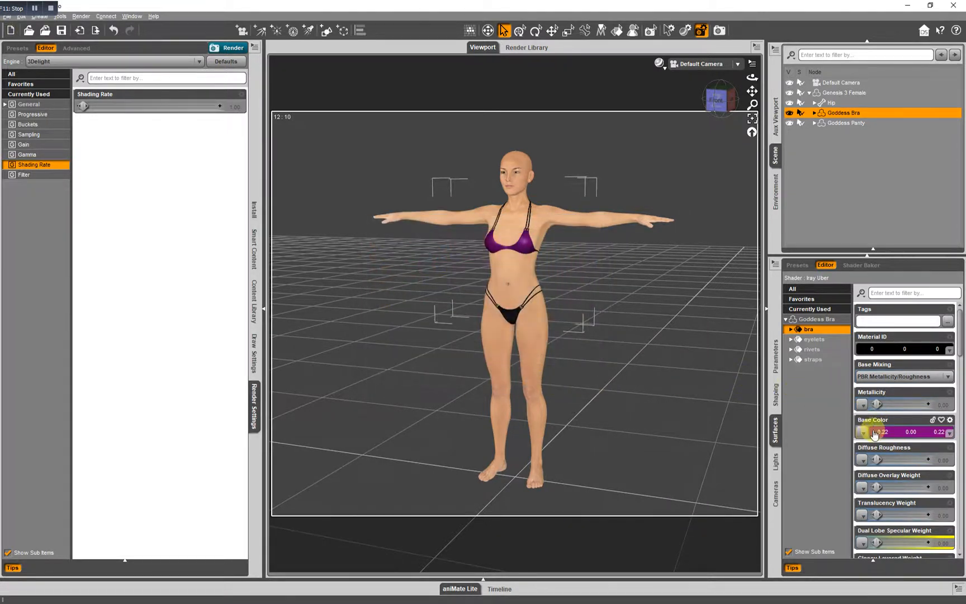
pyautogui.click(865, 431)
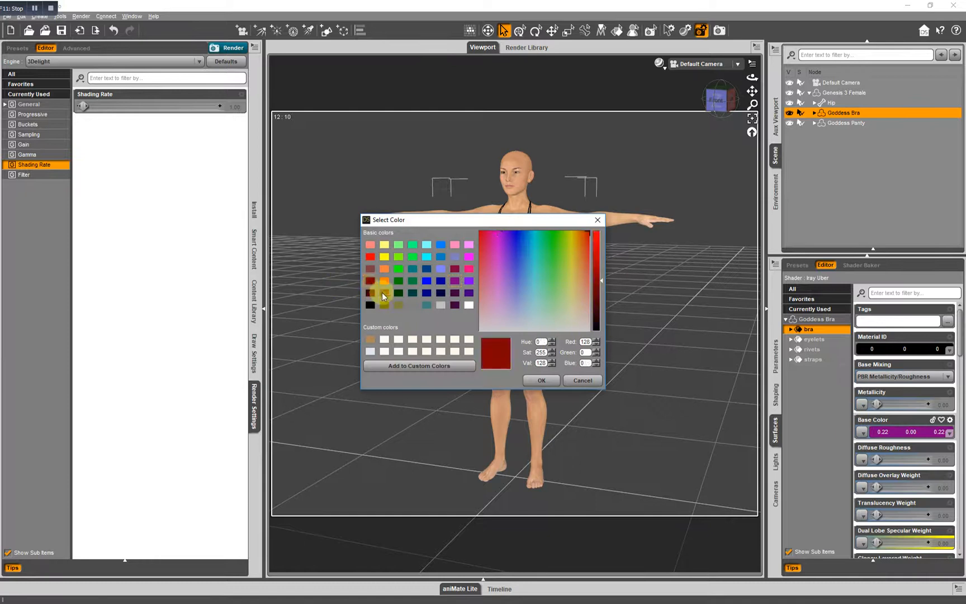
pyautogui.click(540, 380)
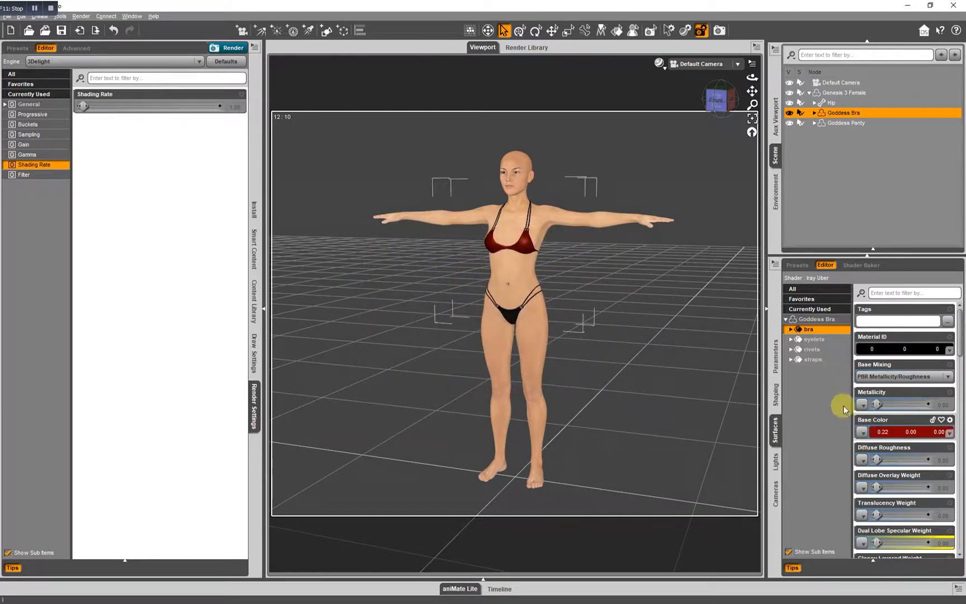
pyautogui.moveTo(793, 214)
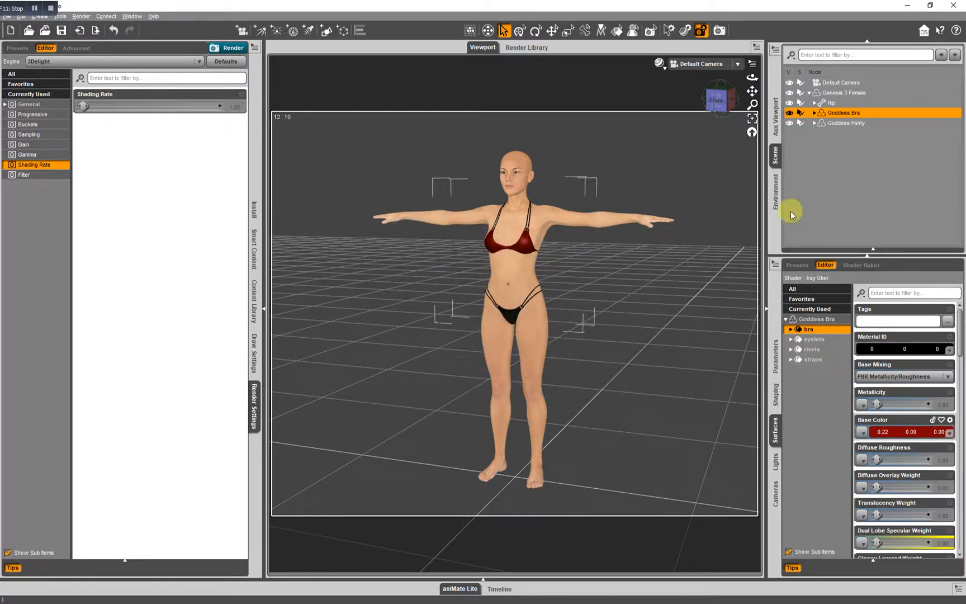
# Step: Clear the Goddess Panty's panty surface texture map and set its Base Color to dark red
pyautogui.click(846, 123)
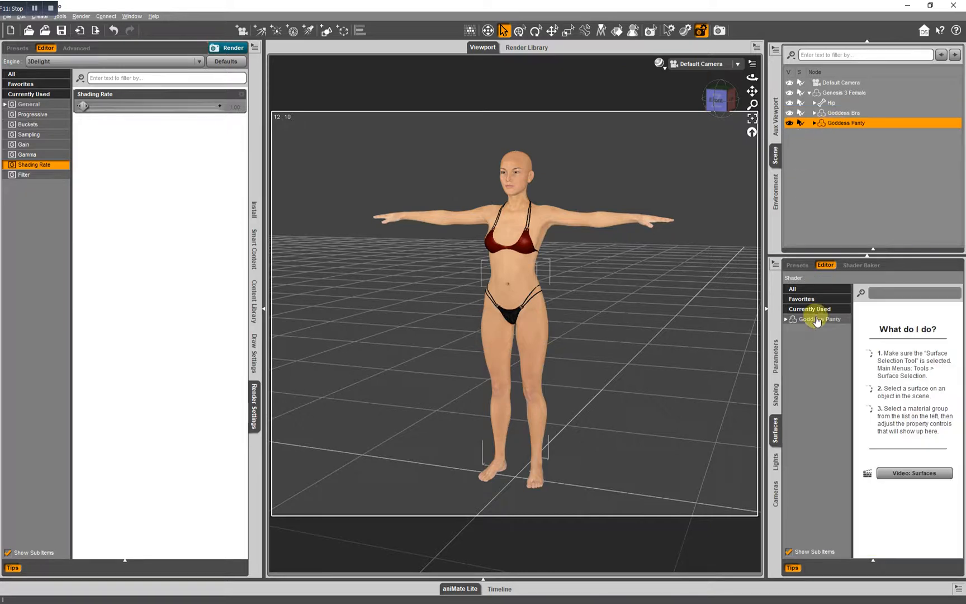
pyautogui.click(787, 319)
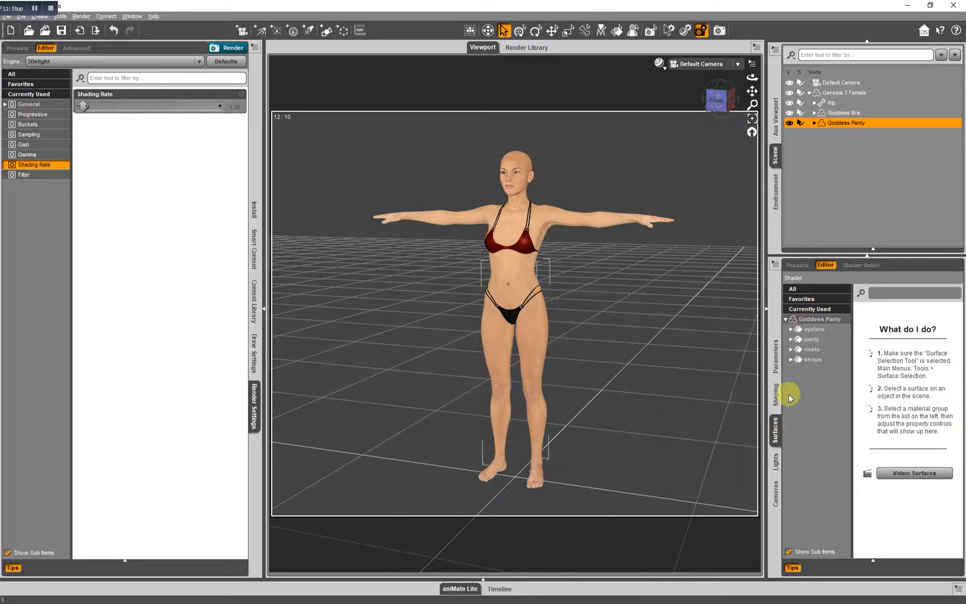
pyautogui.click(810, 338)
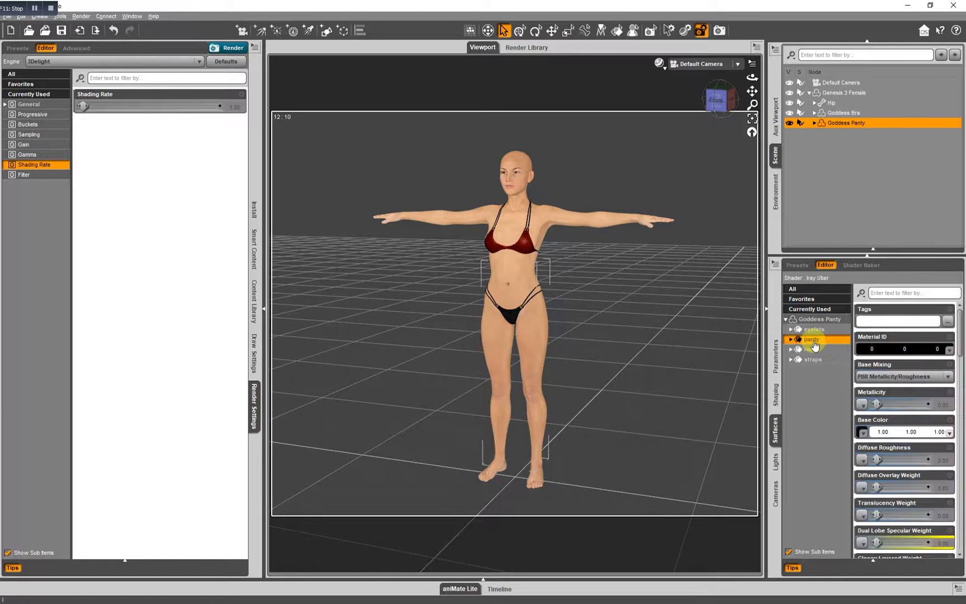
pyautogui.click(861, 431)
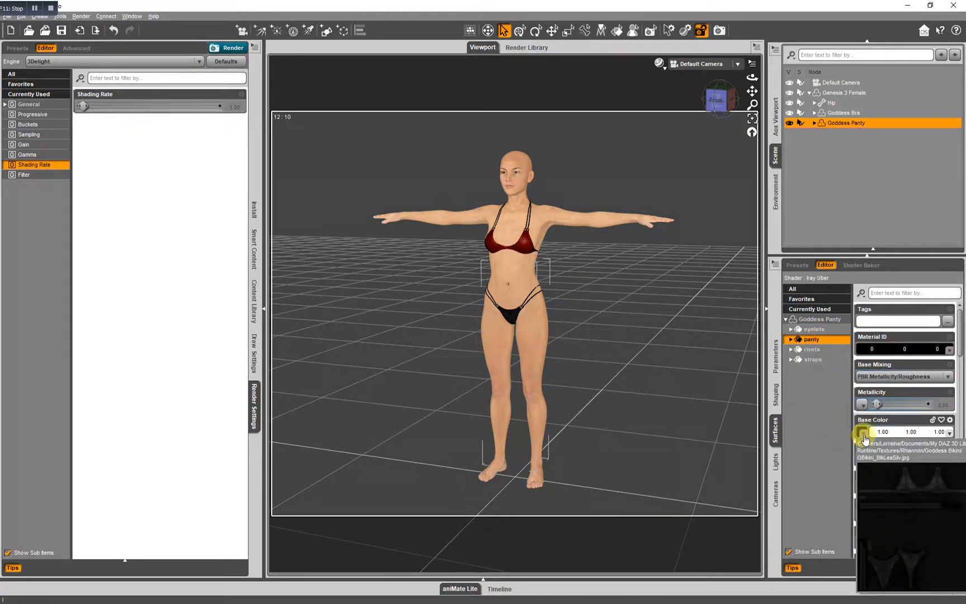
pyautogui.click(861, 432)
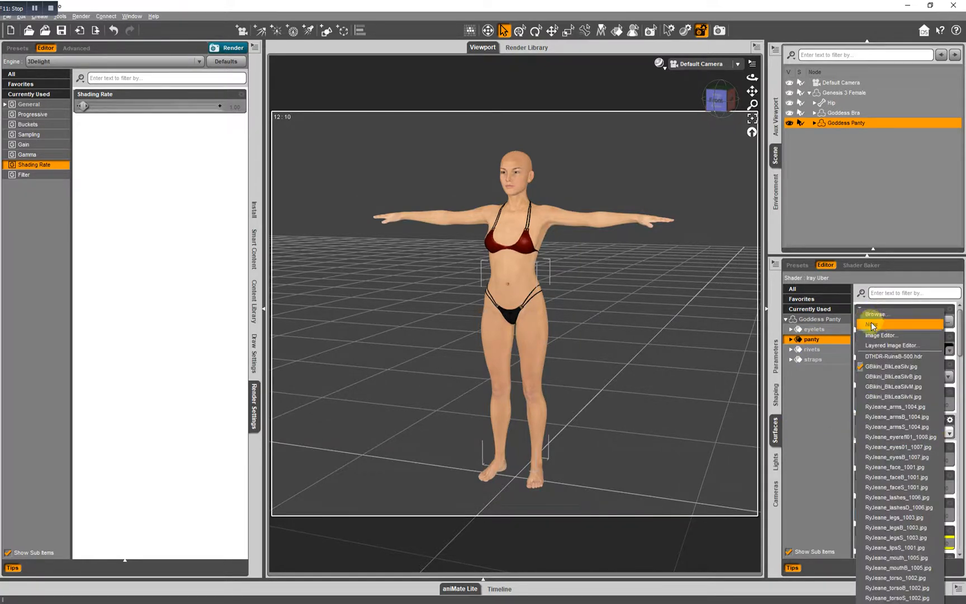
pyautogui.click(869, 324)
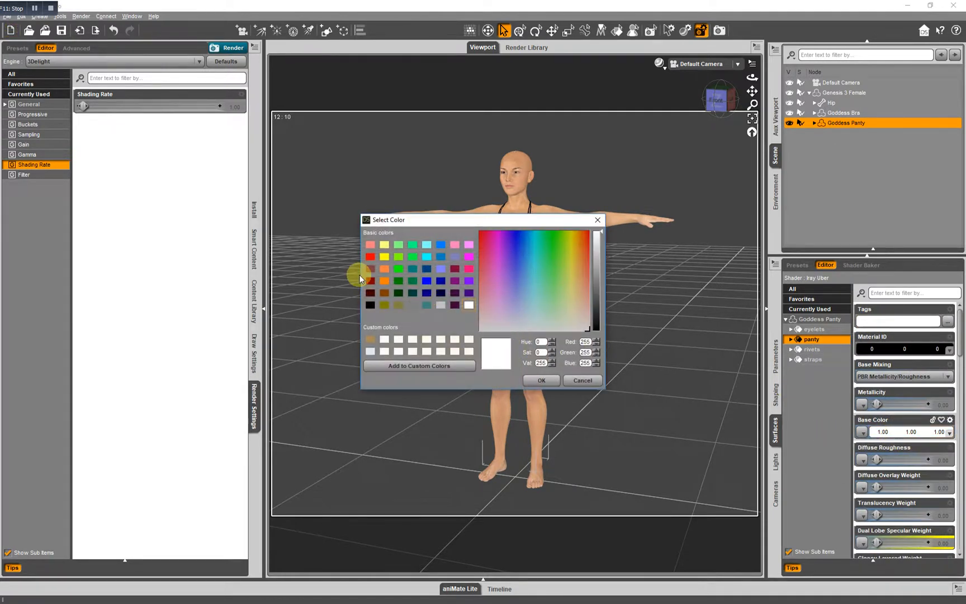
pyautogui.click(540, 380)
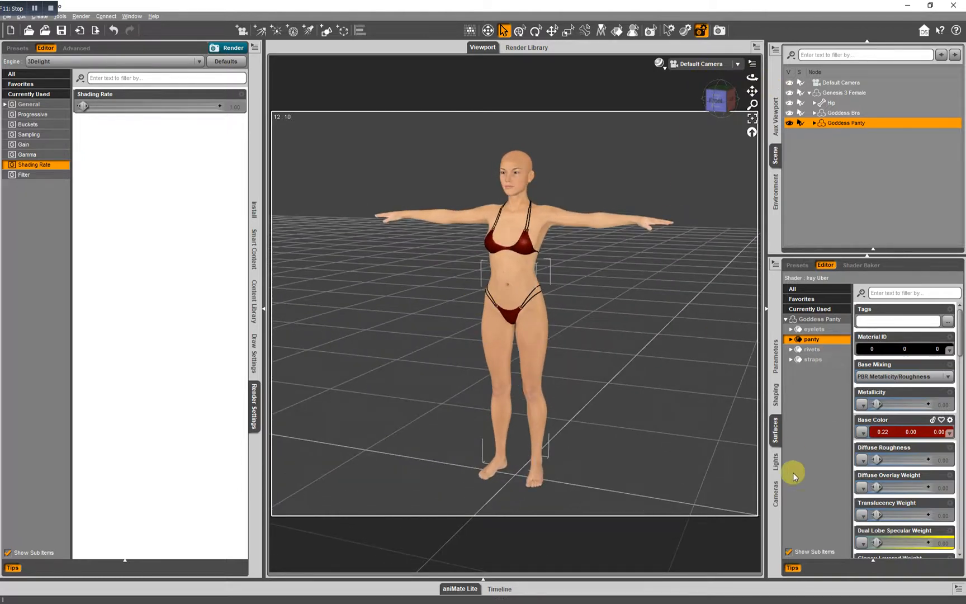
pyautogui.moveTo(777, 461)
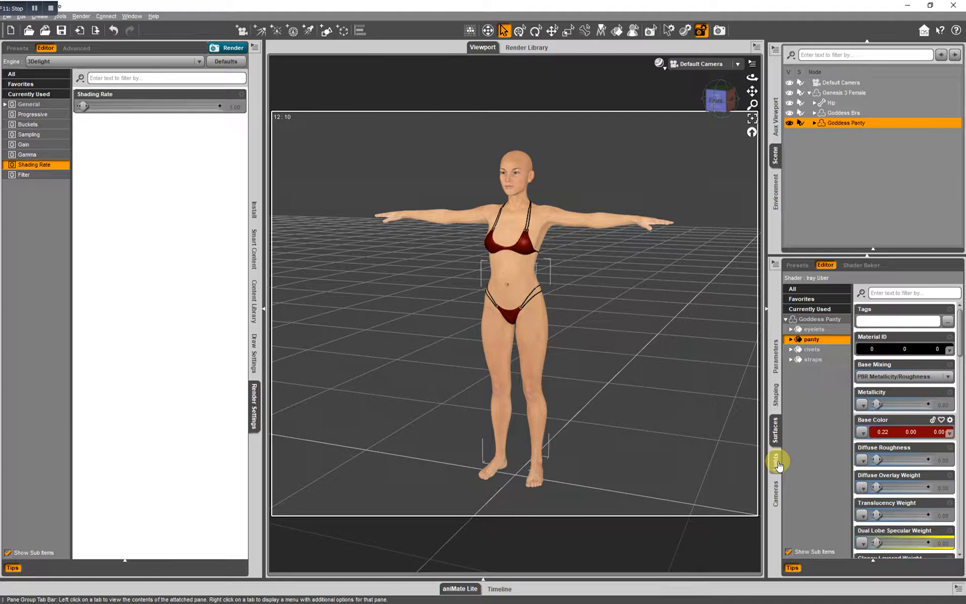
# Step: Show the Lights pane and create a new SpotLight 1 in the scene
pyautogui.click(775, 462)
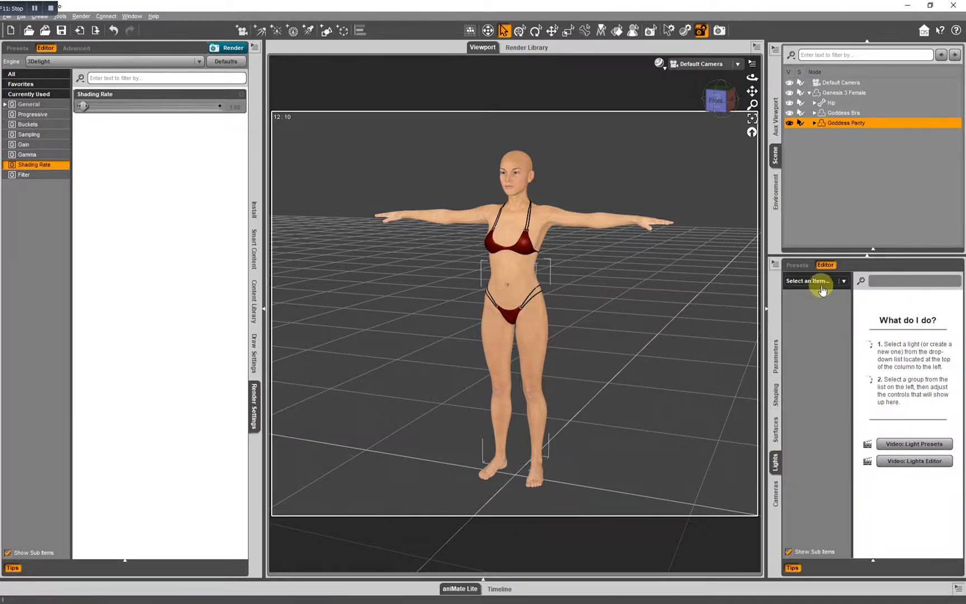
pyautogui.click(841, 81)
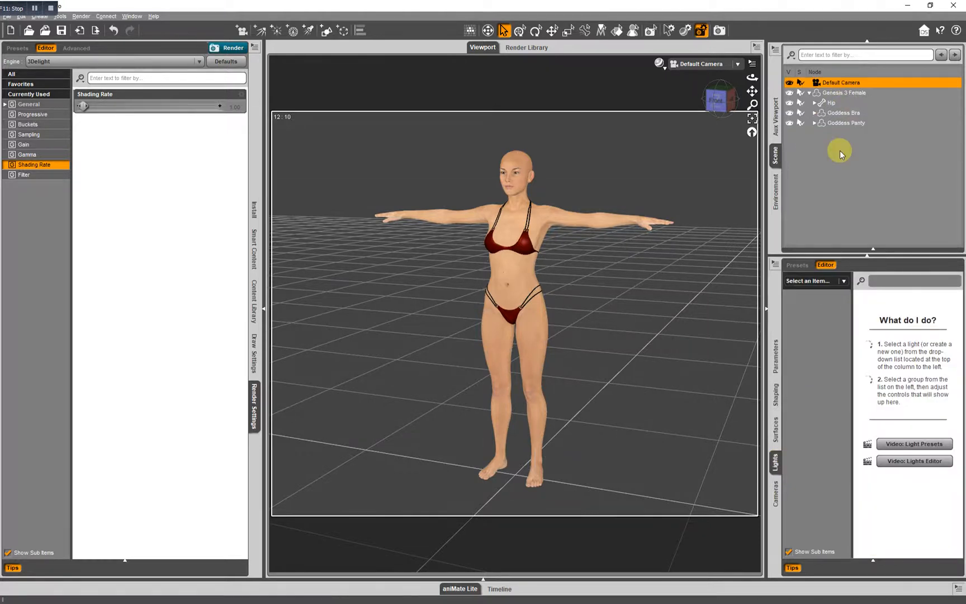
pyautogui.click(59, 16)
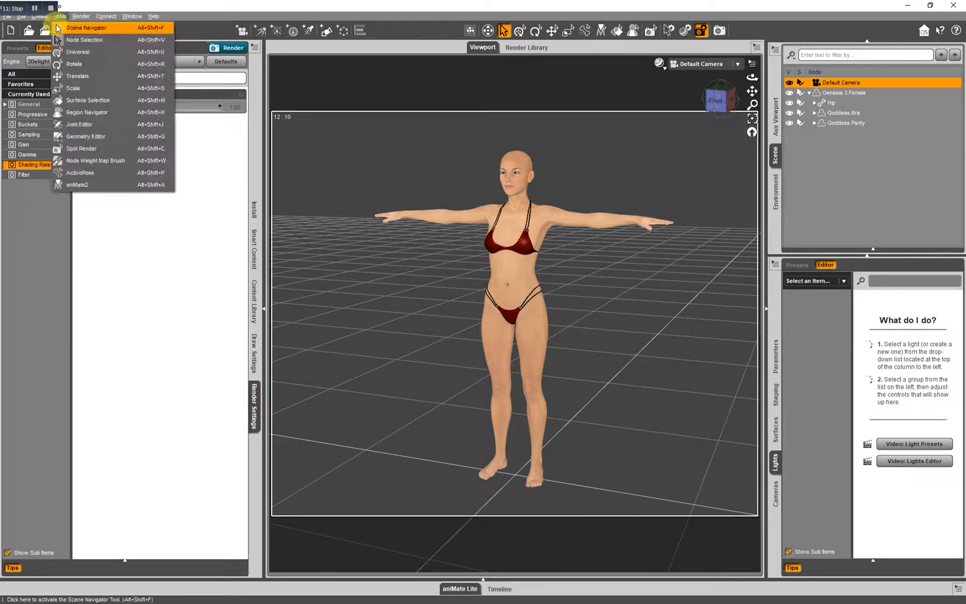
pyautogui.click(39, 15)
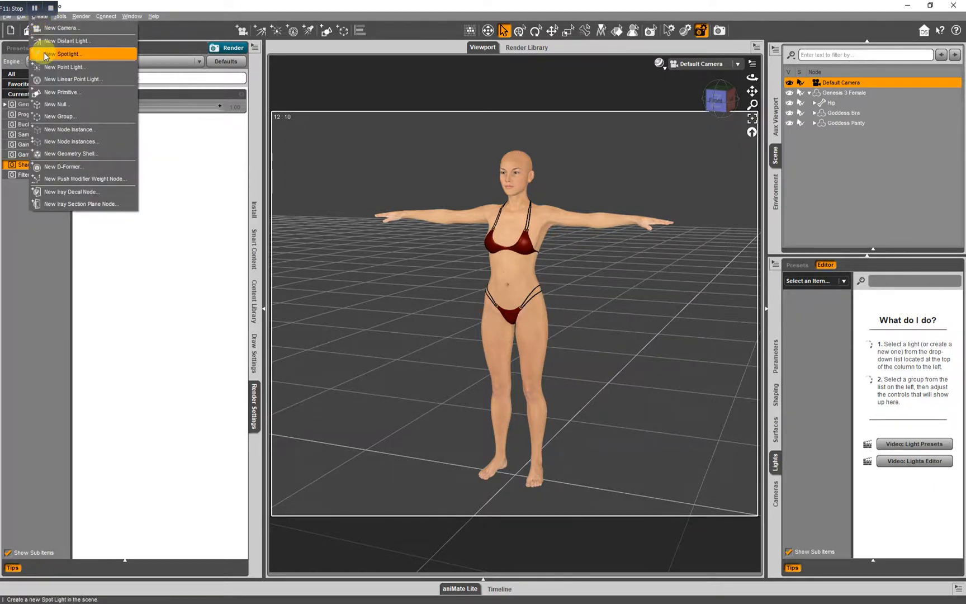
pyautogui.click(68, 53)
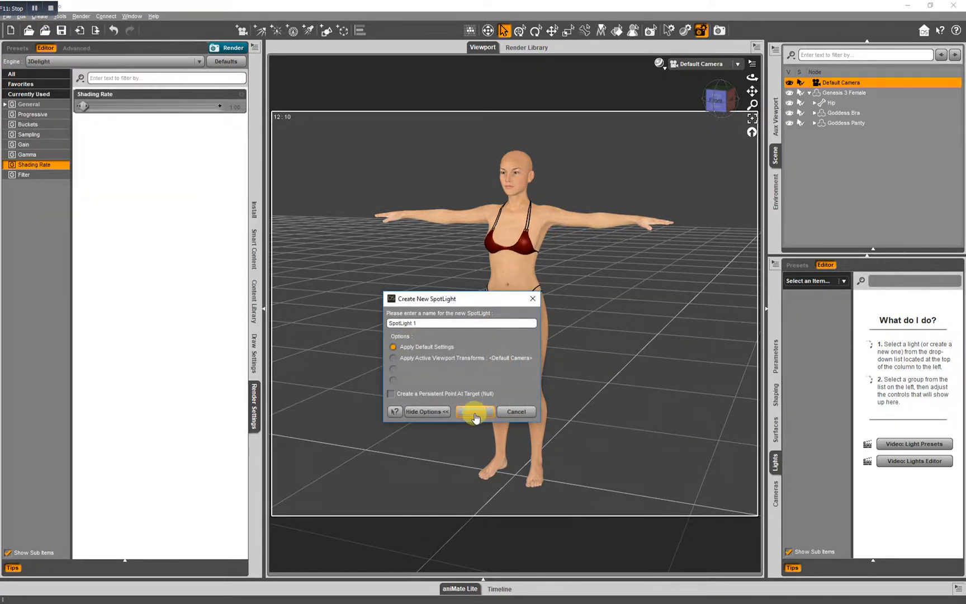
pyautogui.click(474, 411)
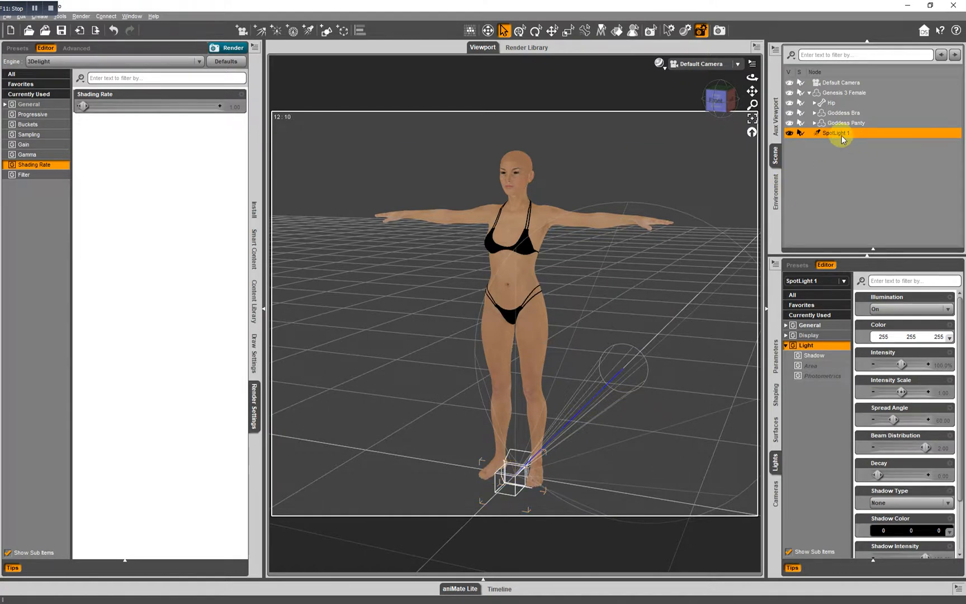
pyautogui.moveTo(825, 152)
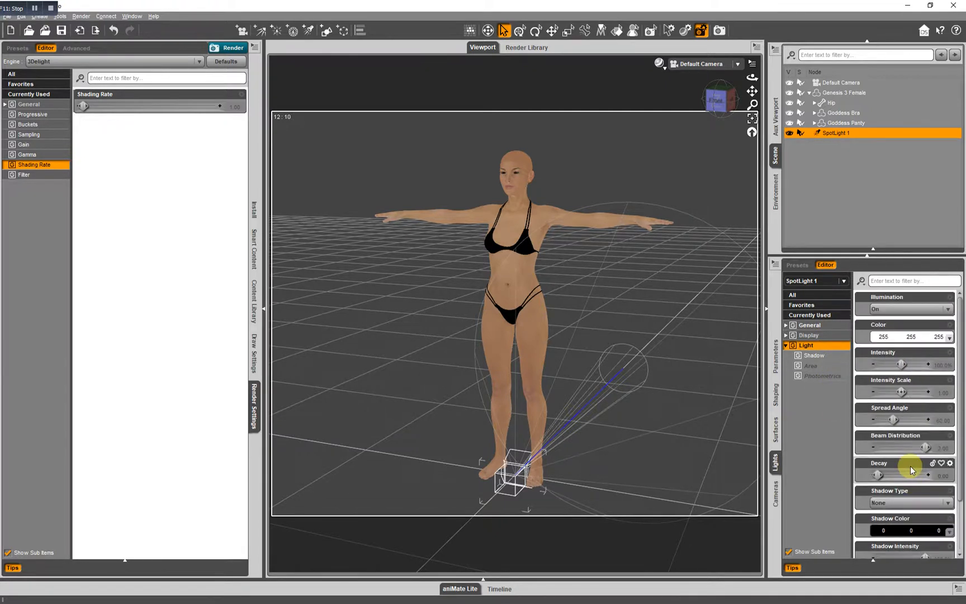
pyautogui.moveTo(829, 412)
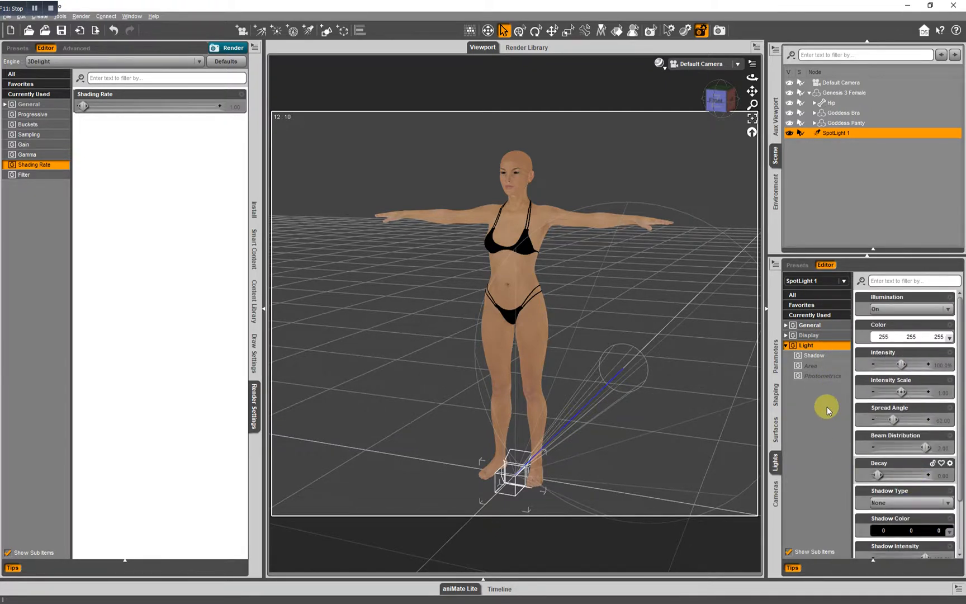
pyautogui.moveTo(802, 179)
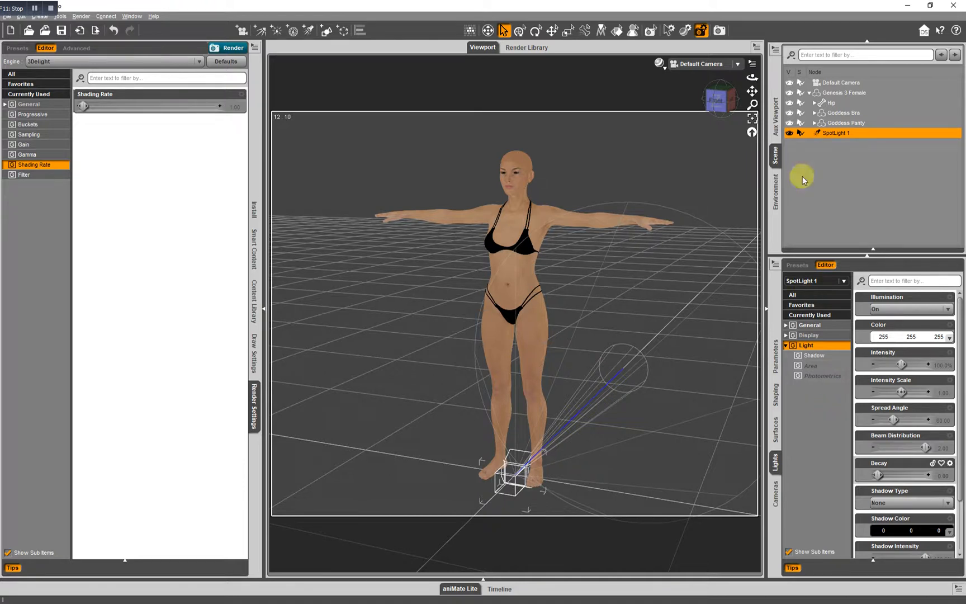
# Step: Show the Cameras pane with the Default Camera selected to review its properties
pyautogui.click(777, 486)
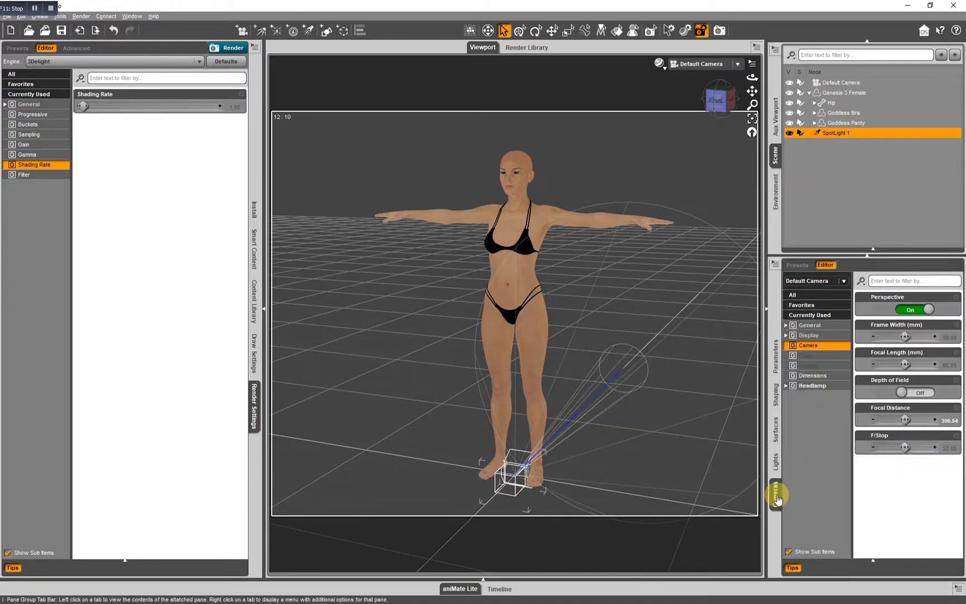
pyautogui.click(840, 82)
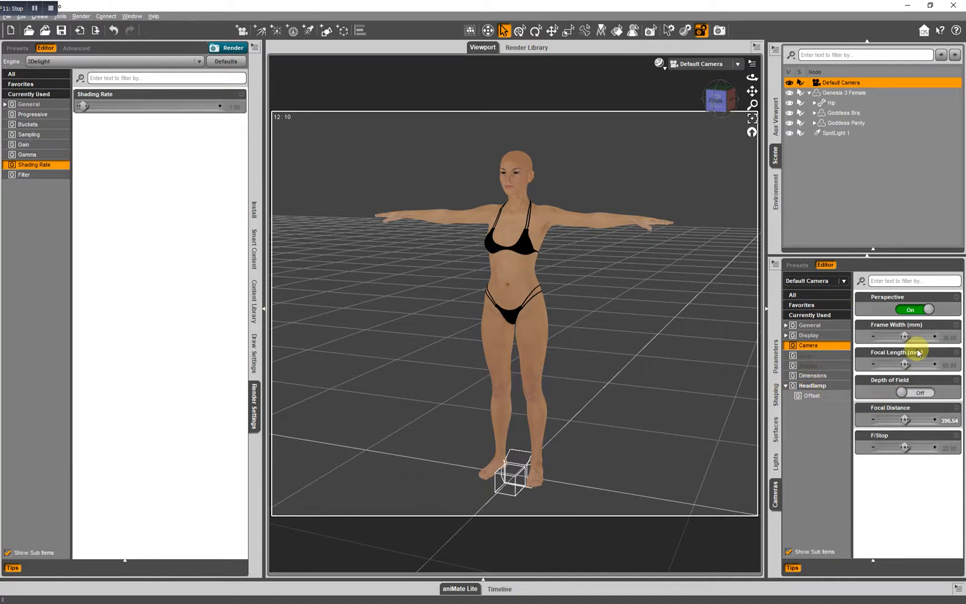
pyautogui.moveTo(908, 352)
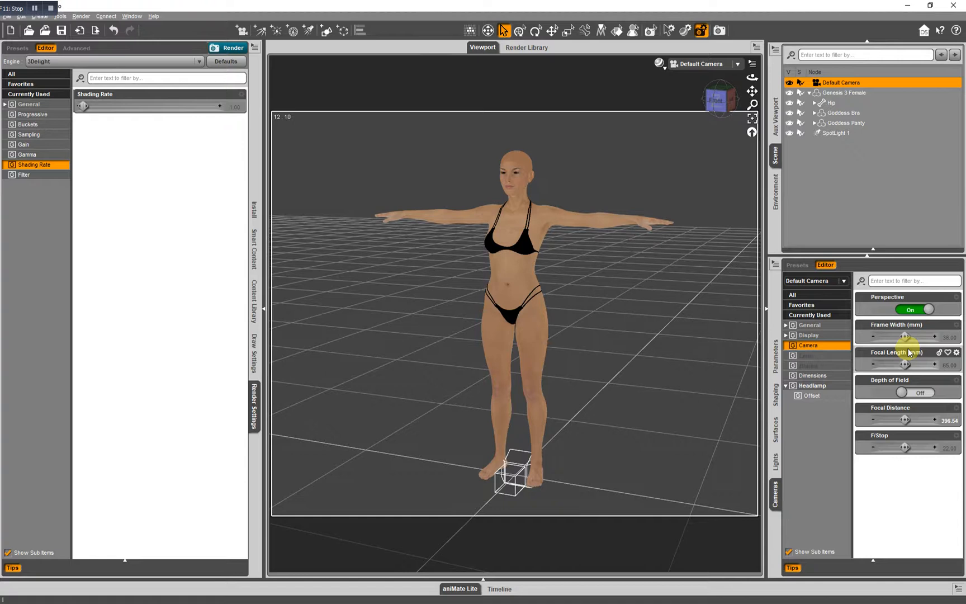
pyautogui.moveTo(753, 201)
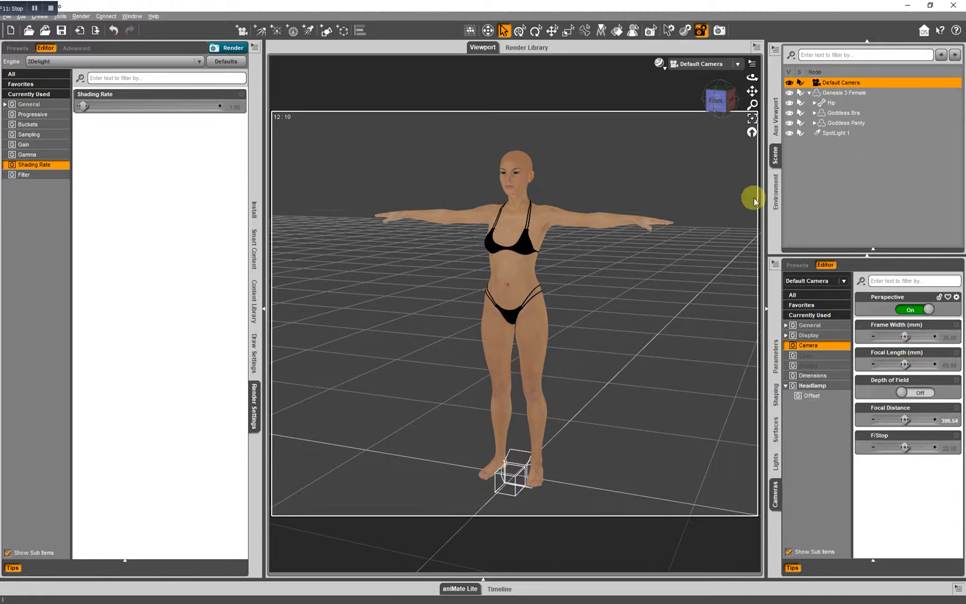
pyautogui.moveTo(313, 242)
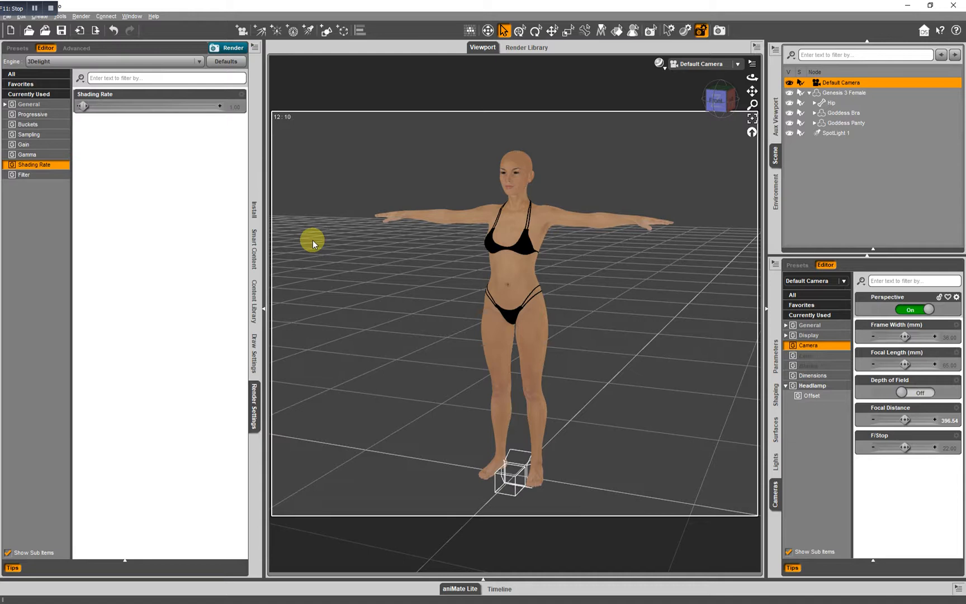
pyautogui.moveTo(255, 213)
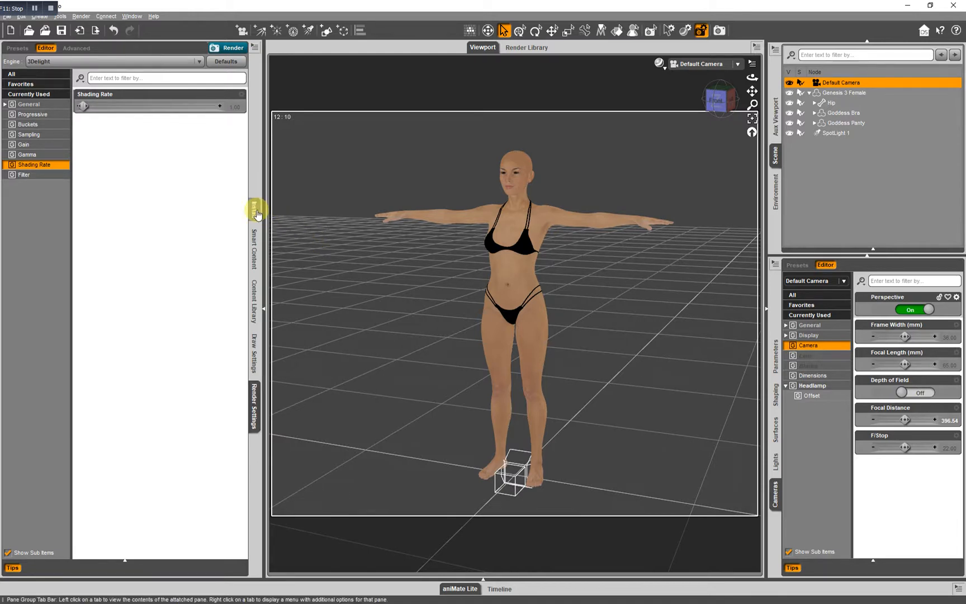
pyautogui.moveTo(250, 211)
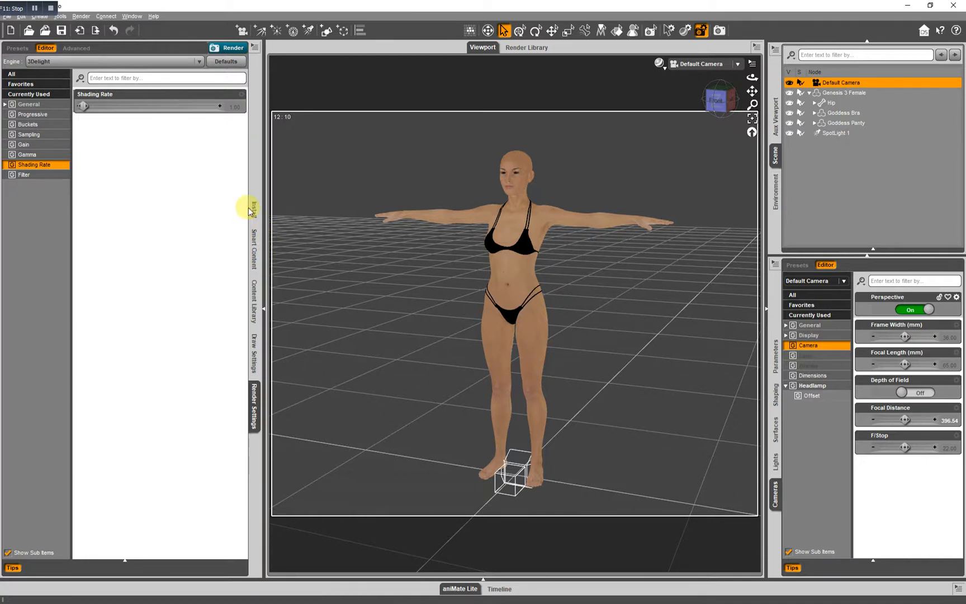
pyautogui.moveTo(253, 208)
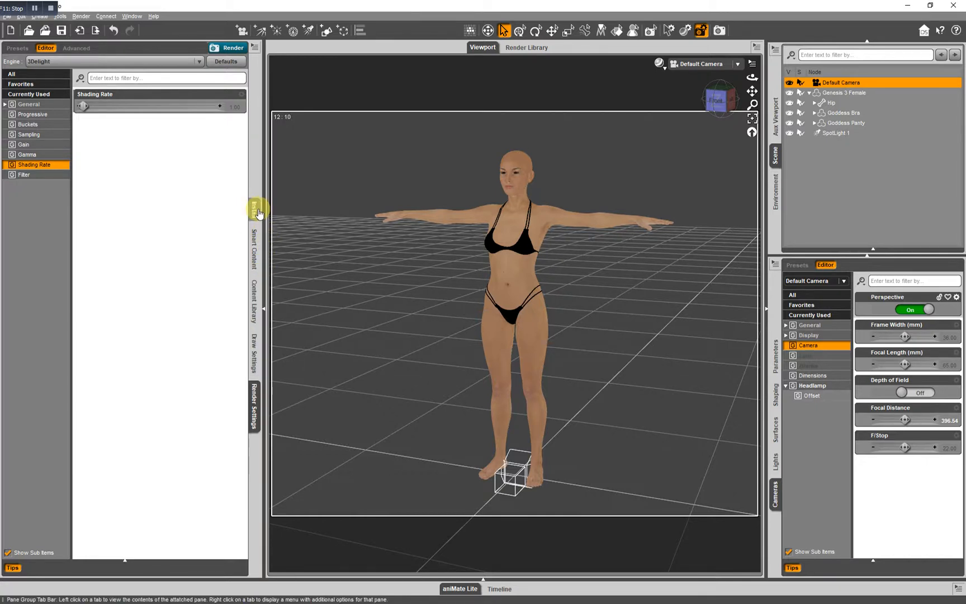
pyautogui.moveTo(255, 247)
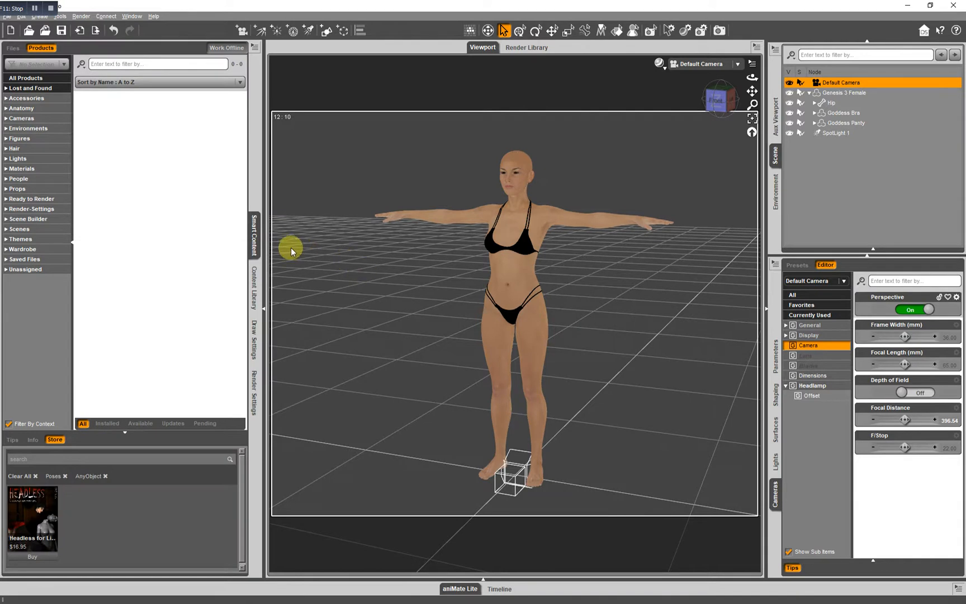
pyautogui.moveTo(295, 247)
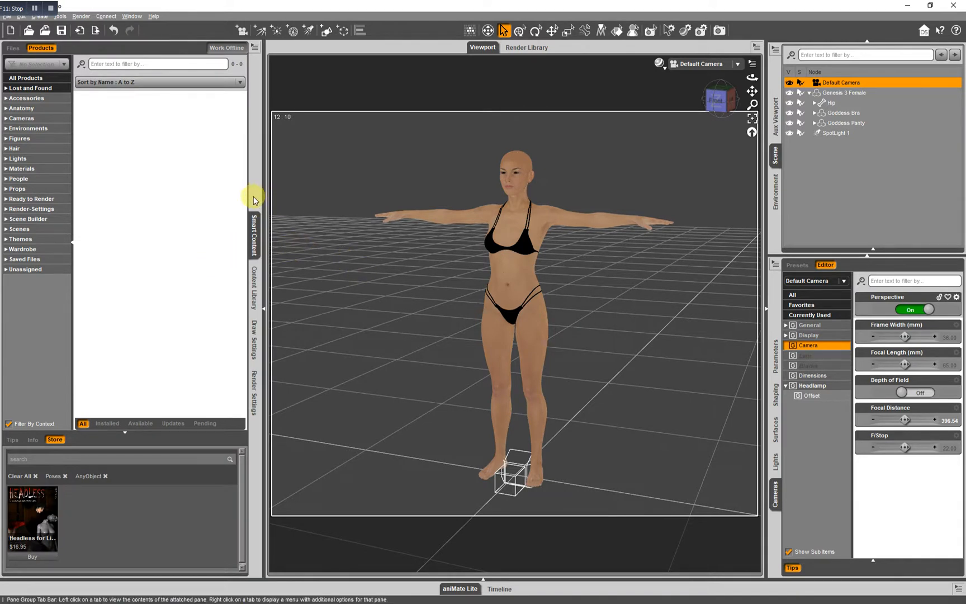
# Step: Add the Install pane to the workspace via Window > Panes (Tabs)
pyautogui.click(131, 16)
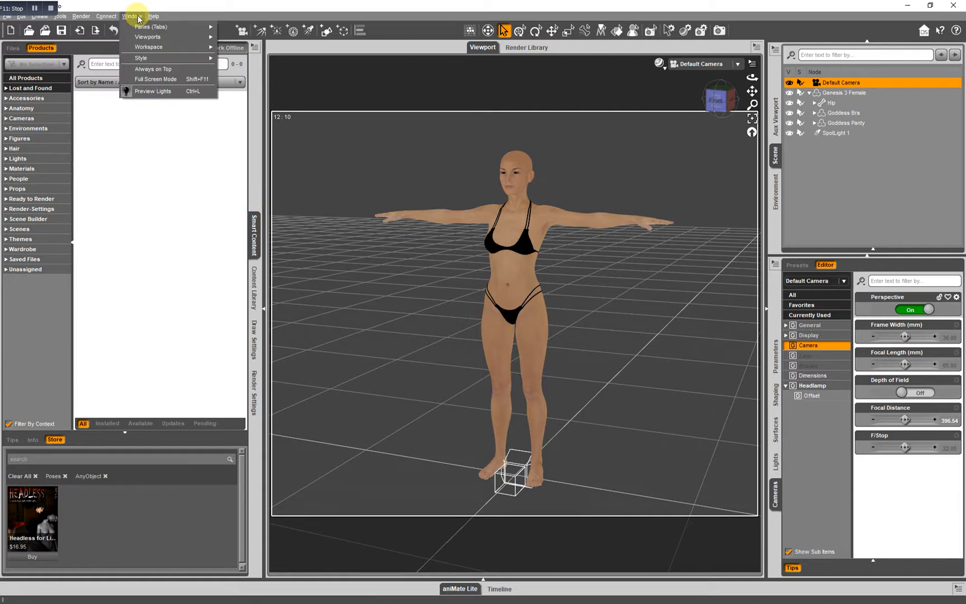
pyautogui.click(150, 27)
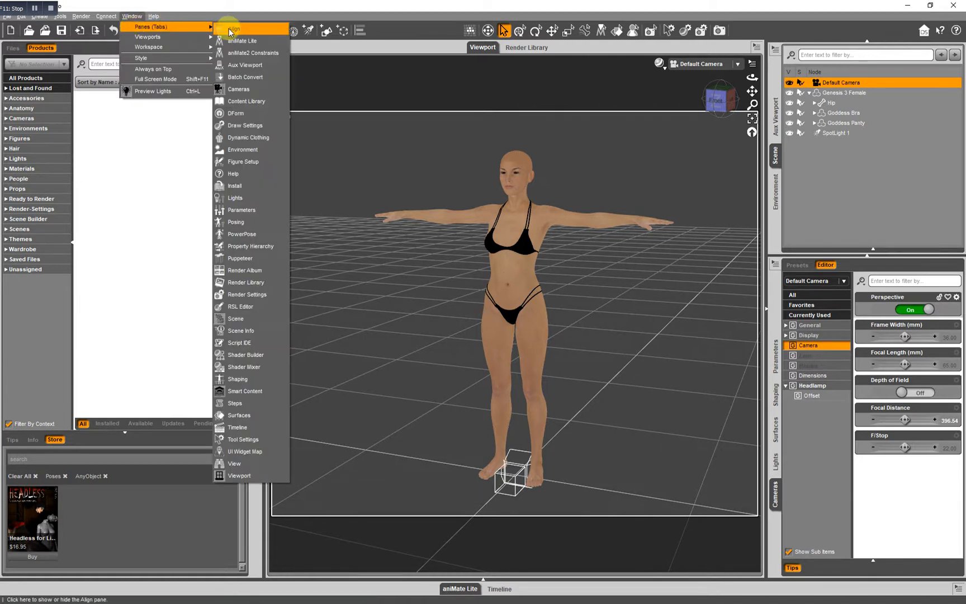
pyautogui.moveTo(246, 113)
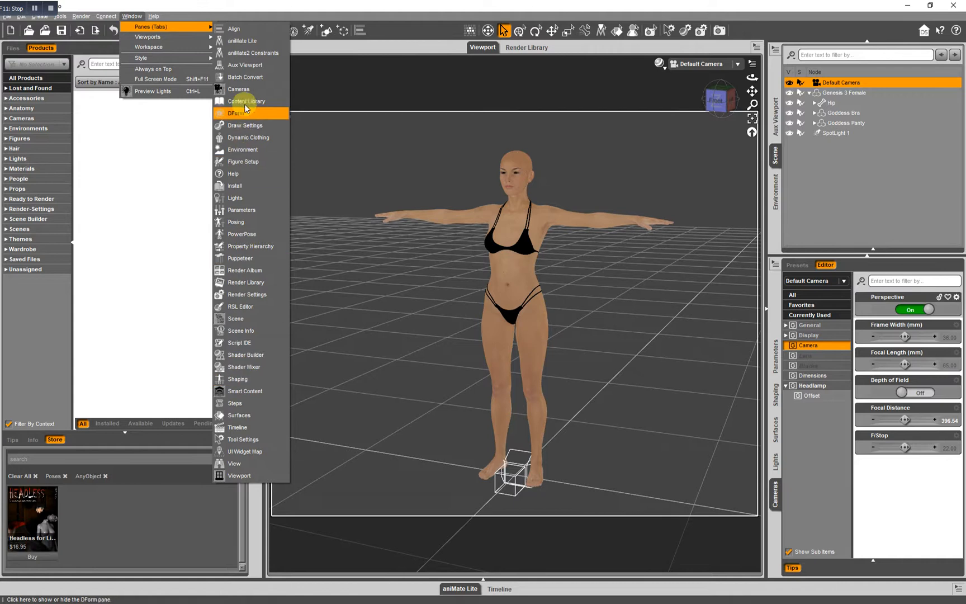
pyautogui.moveTo(244, 294)
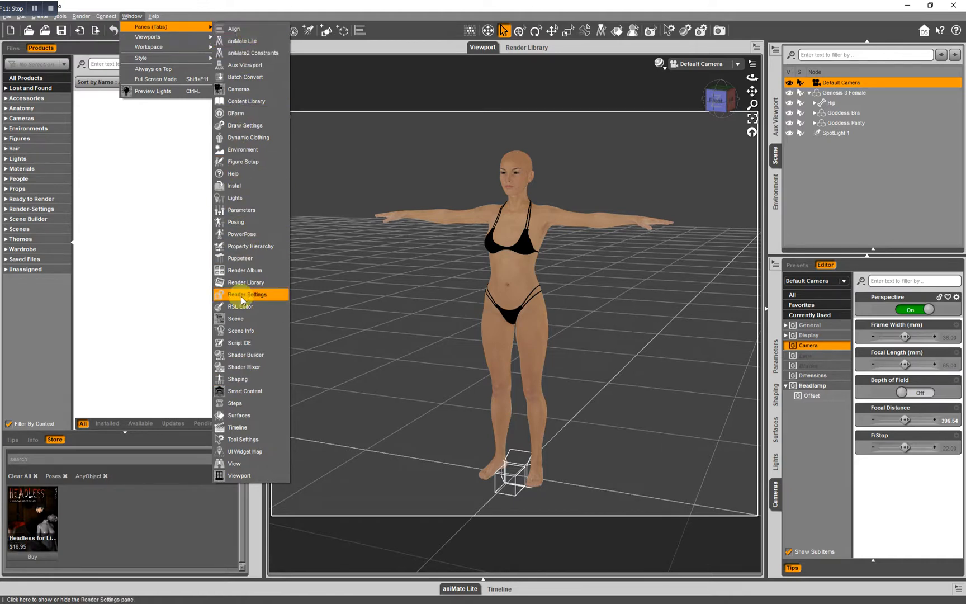
pyautogui.moveTo(245, 125)
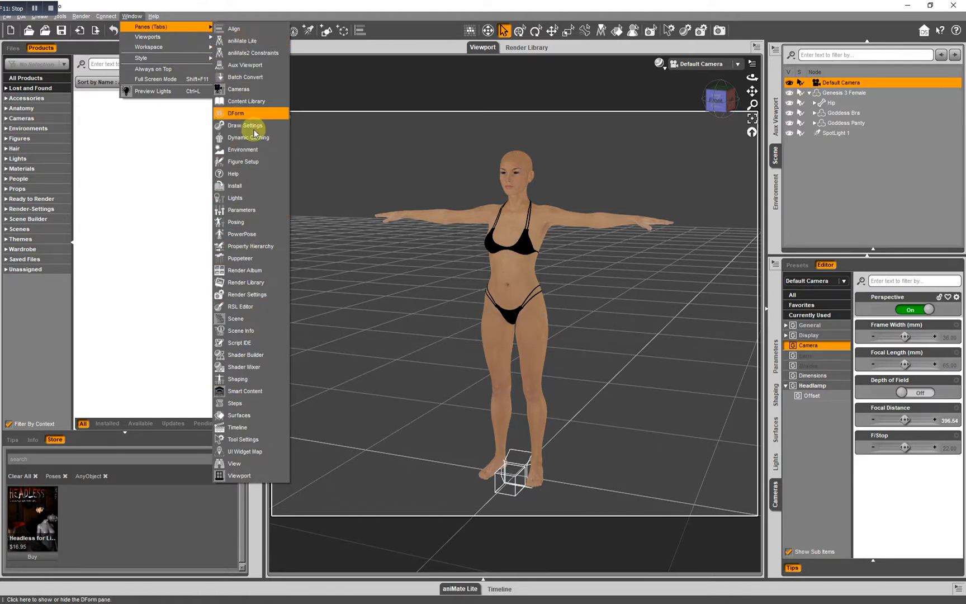
pyautogui.moveTo(247, 189)
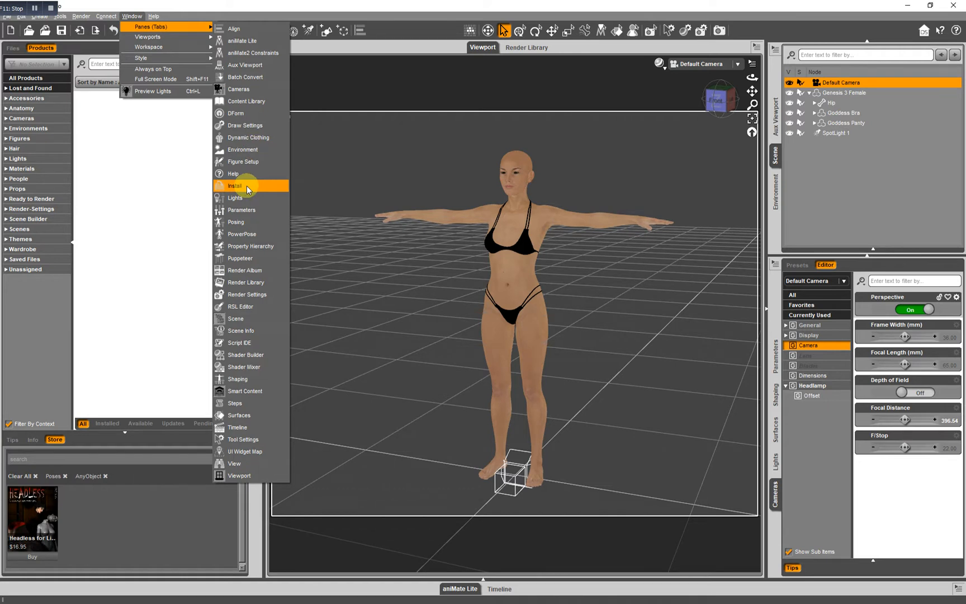
pyautogui.click(233, 186)
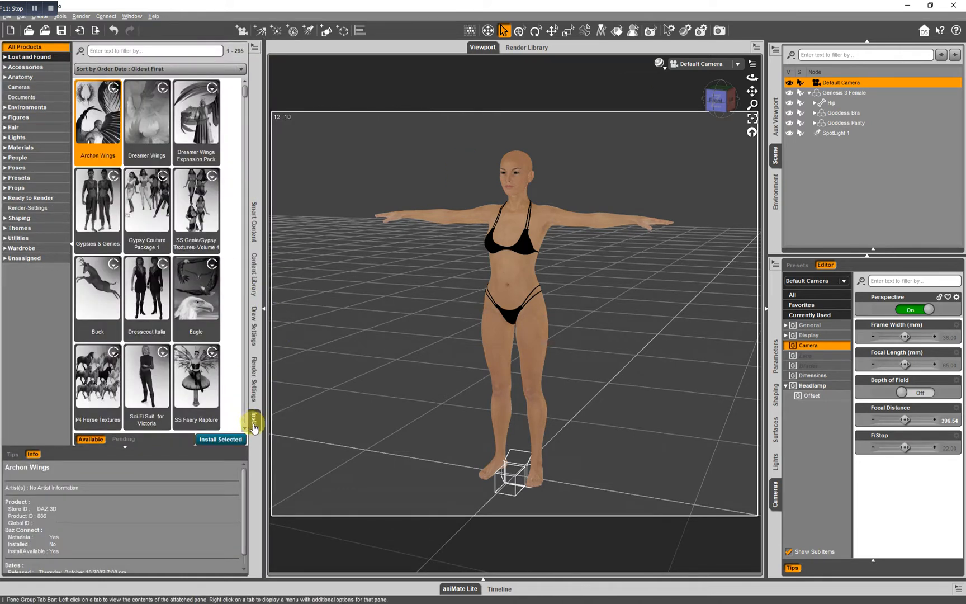
pyautogui.moveTo(257, 354)
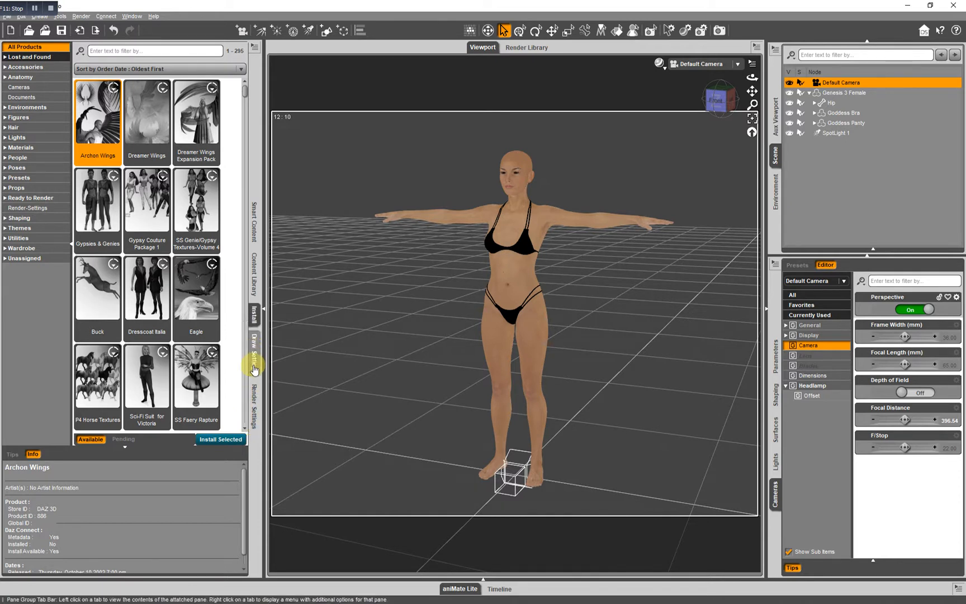
# Step: Group Render Settings with the right-hand panes and bring Cameras to the front
pyautogui.click(253, 348)
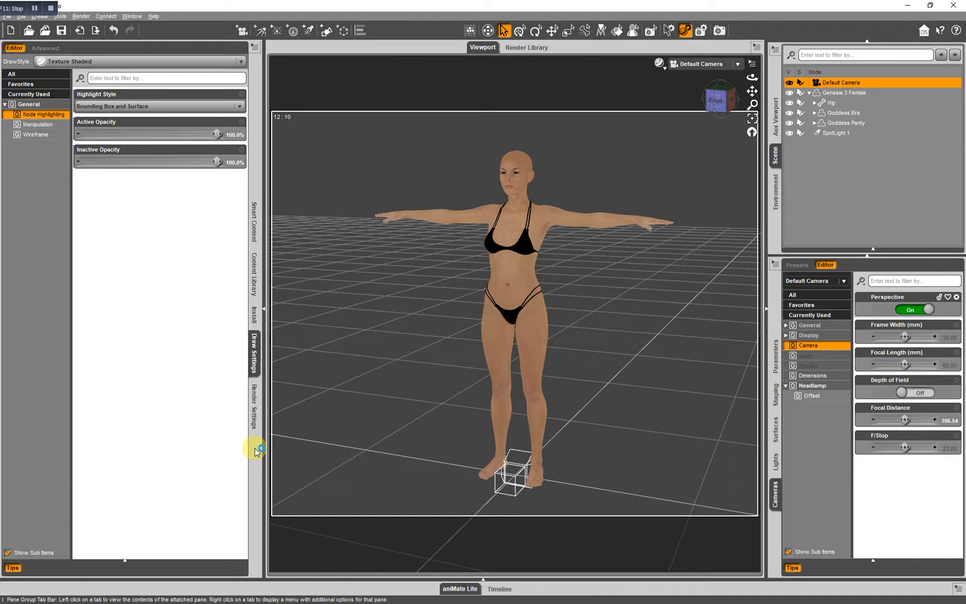
pyautogui.moveTo(255, 445)
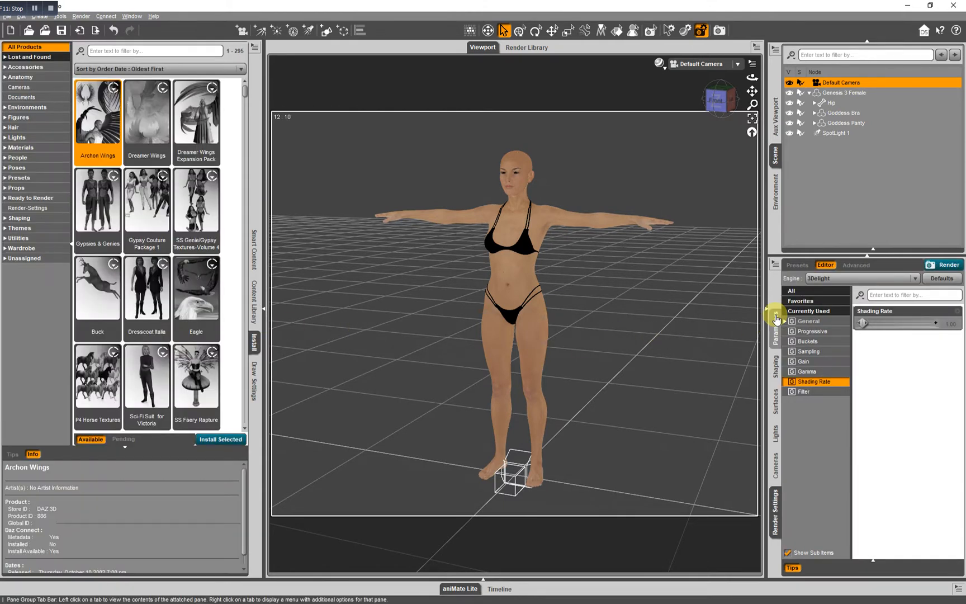
pyautogui.moveTo(782, 454)
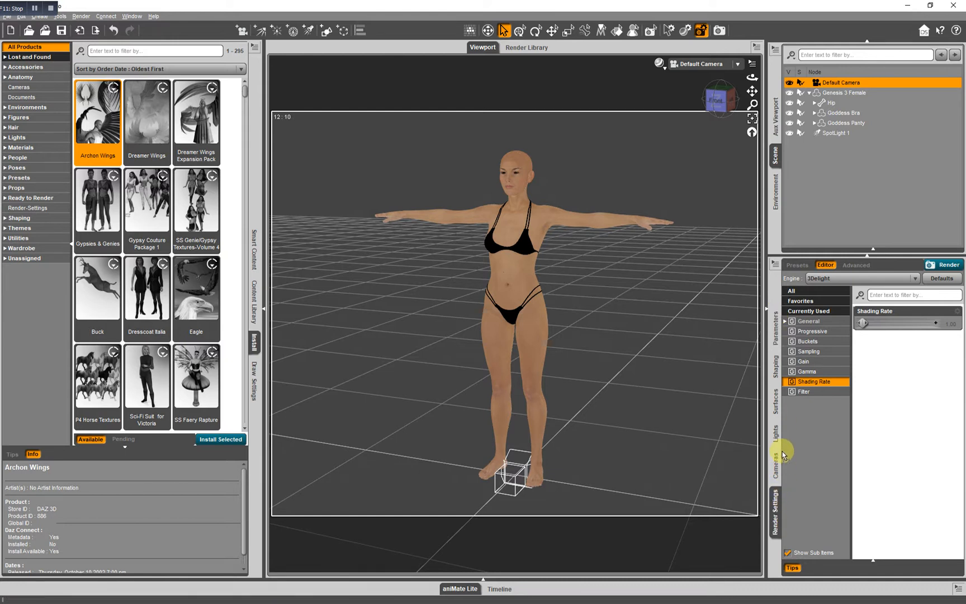
pyautogui.moveTo(774, 526)
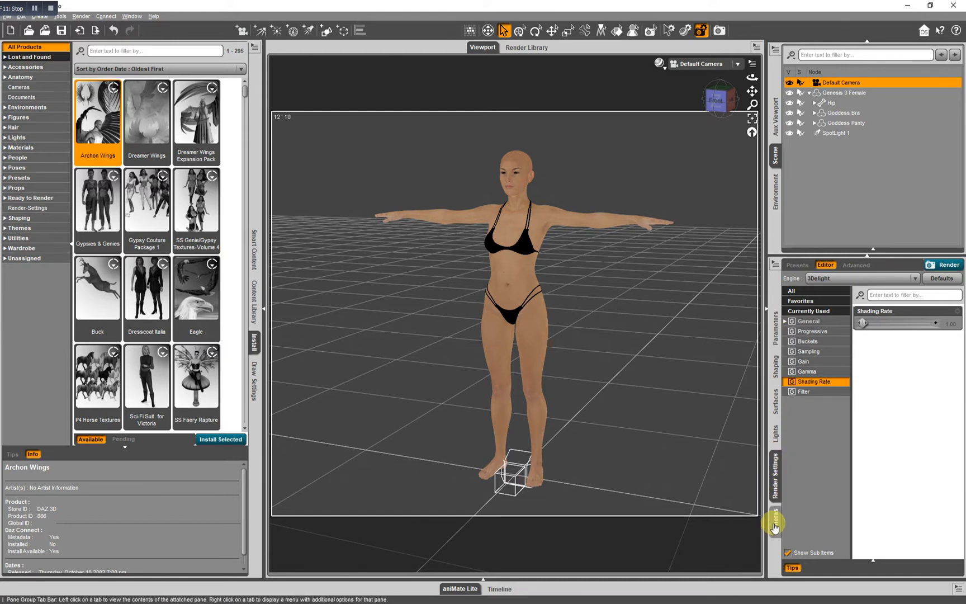
pyautogui.click(775, 533)
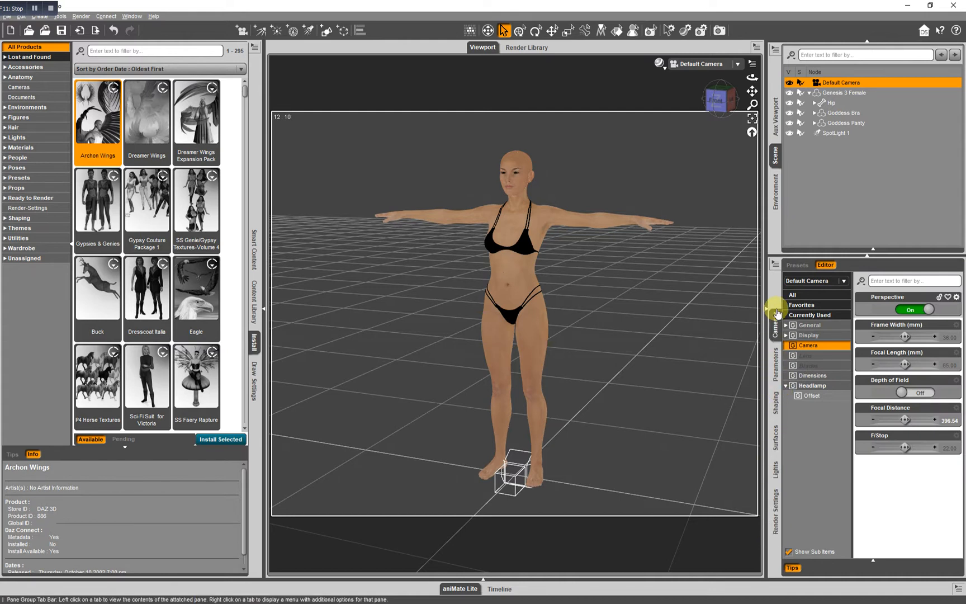
pyautogui.moveTo(798, 437)
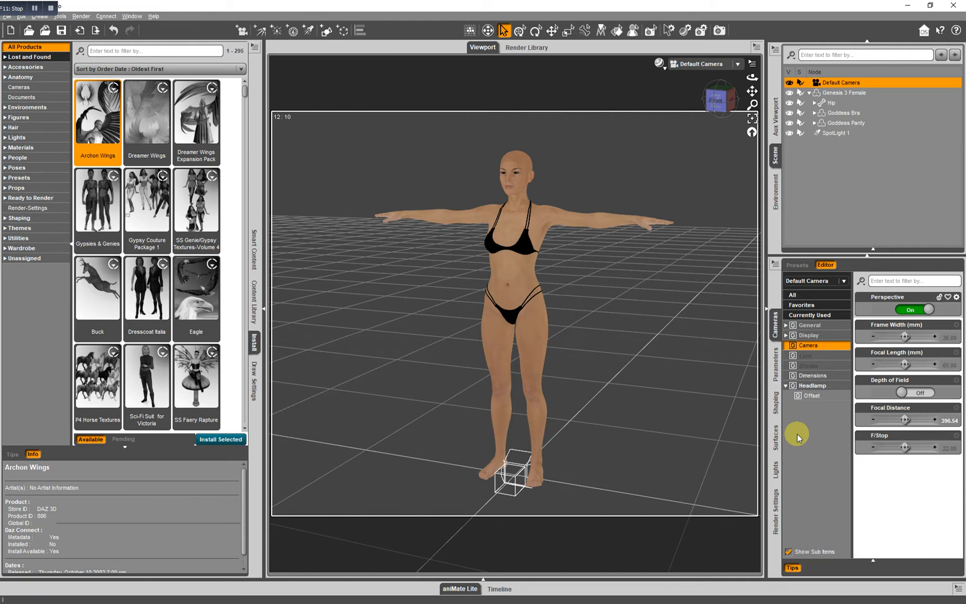
pyautogui.moveTo(336, 343)
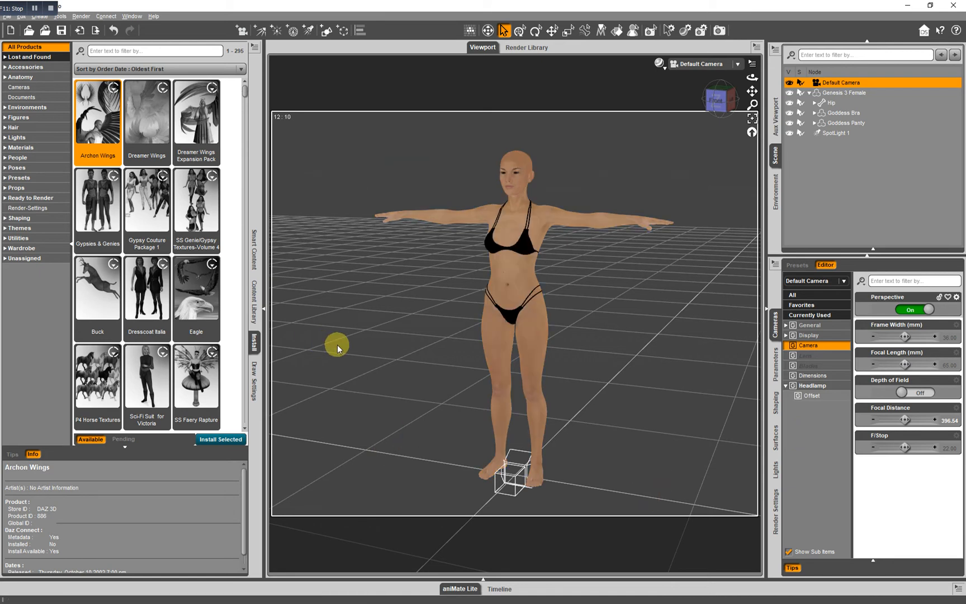